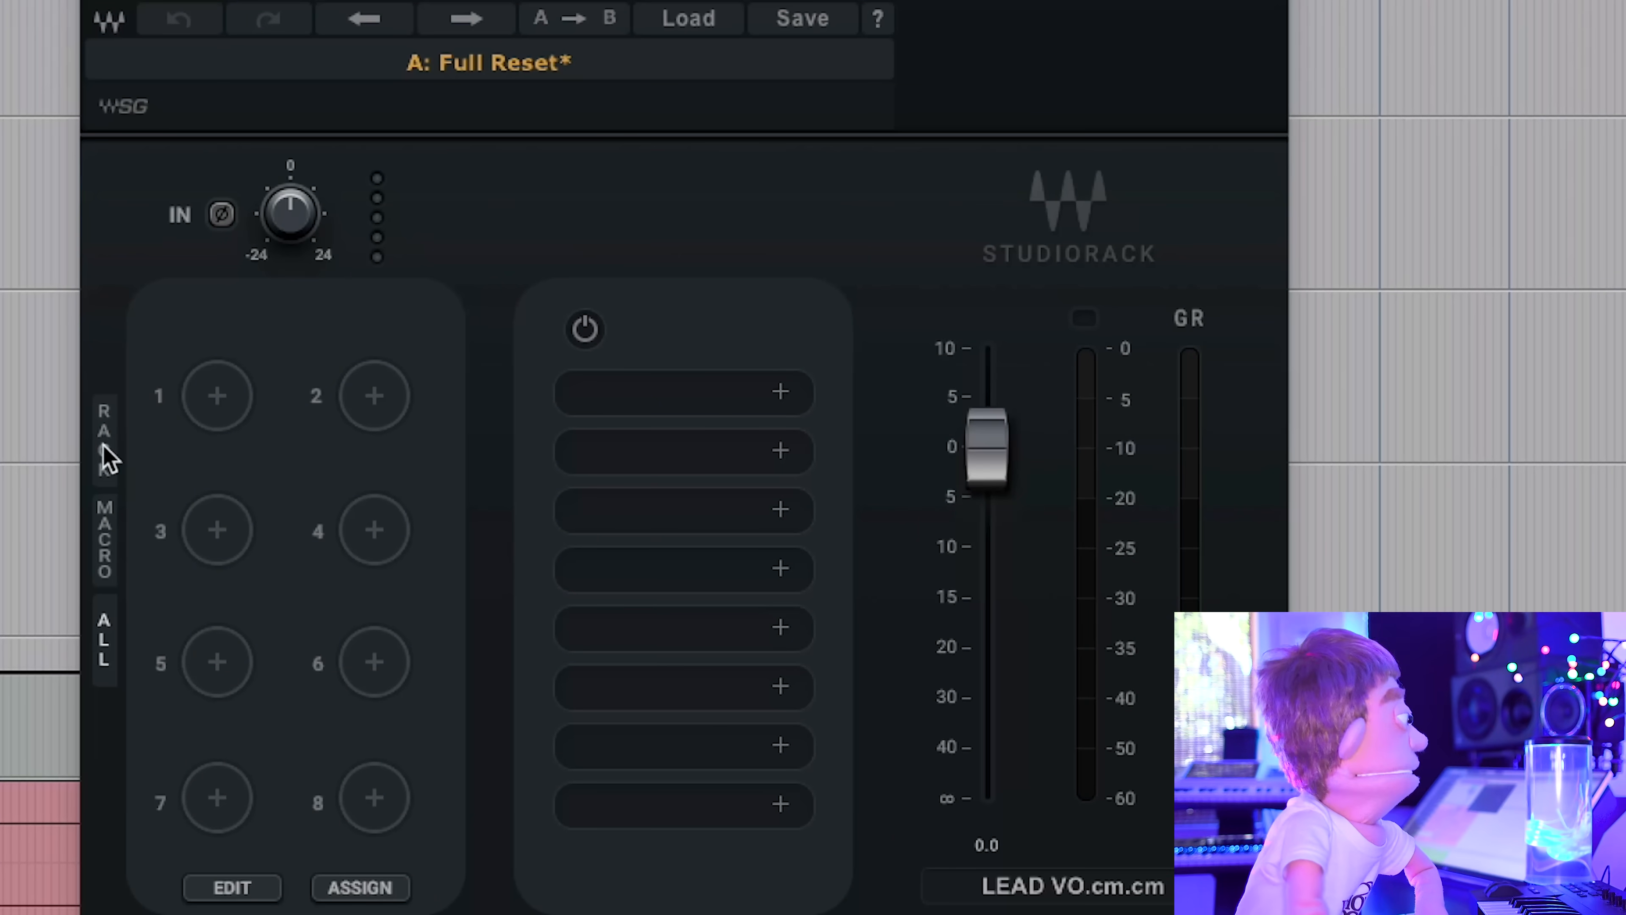
pyautogui.moveTo(119, 504)
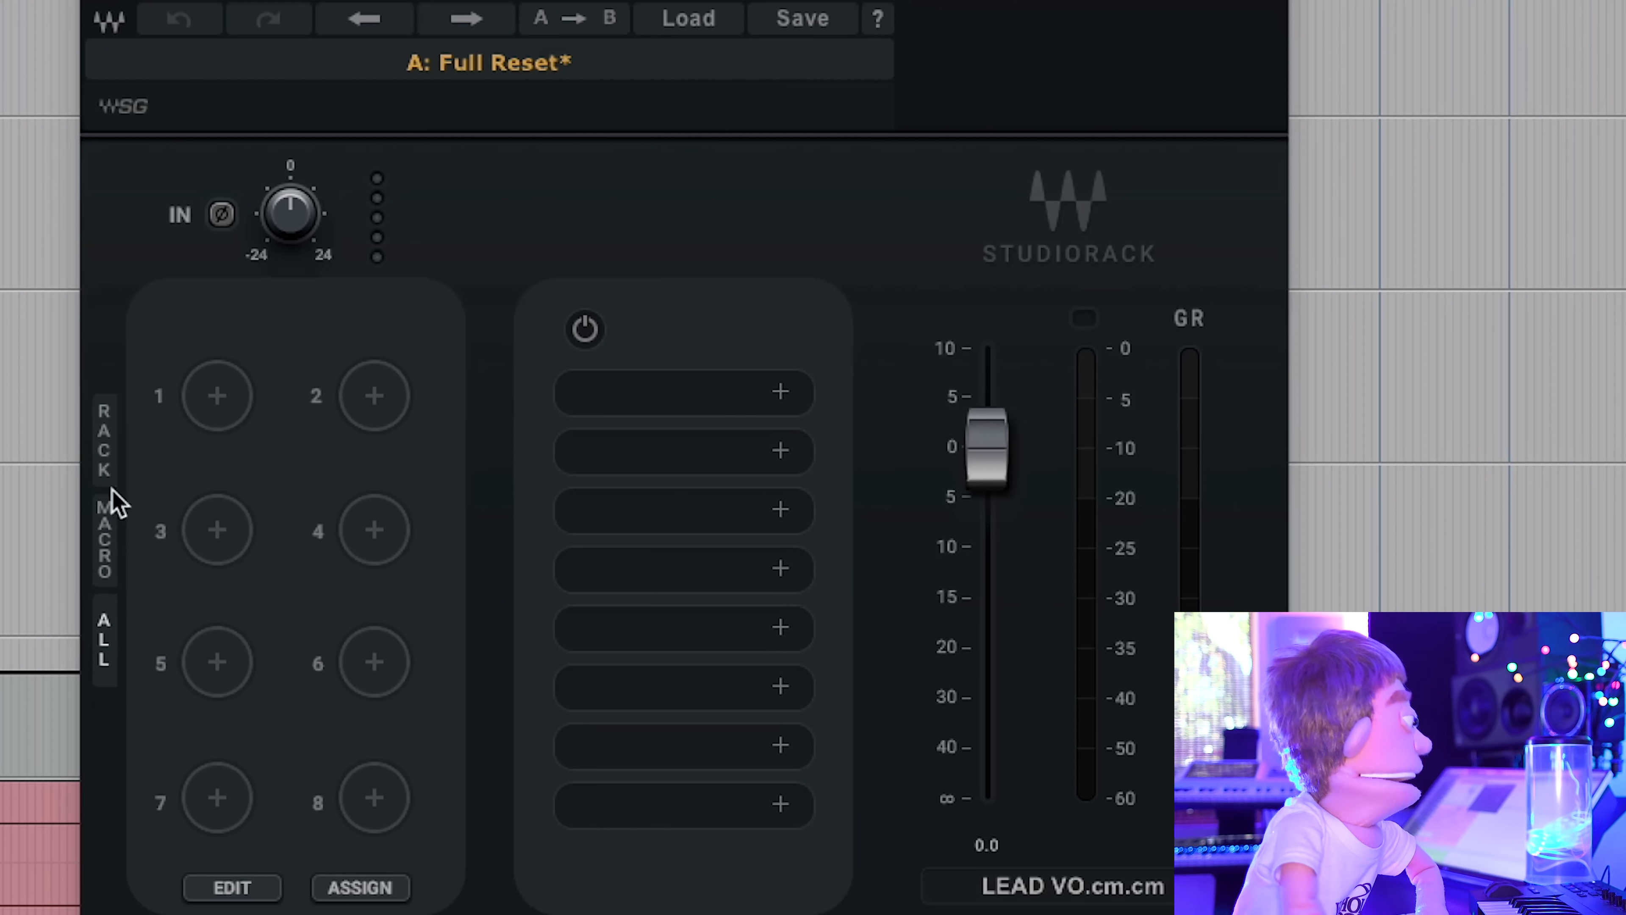
pyautogui.moveTo(104, 538)
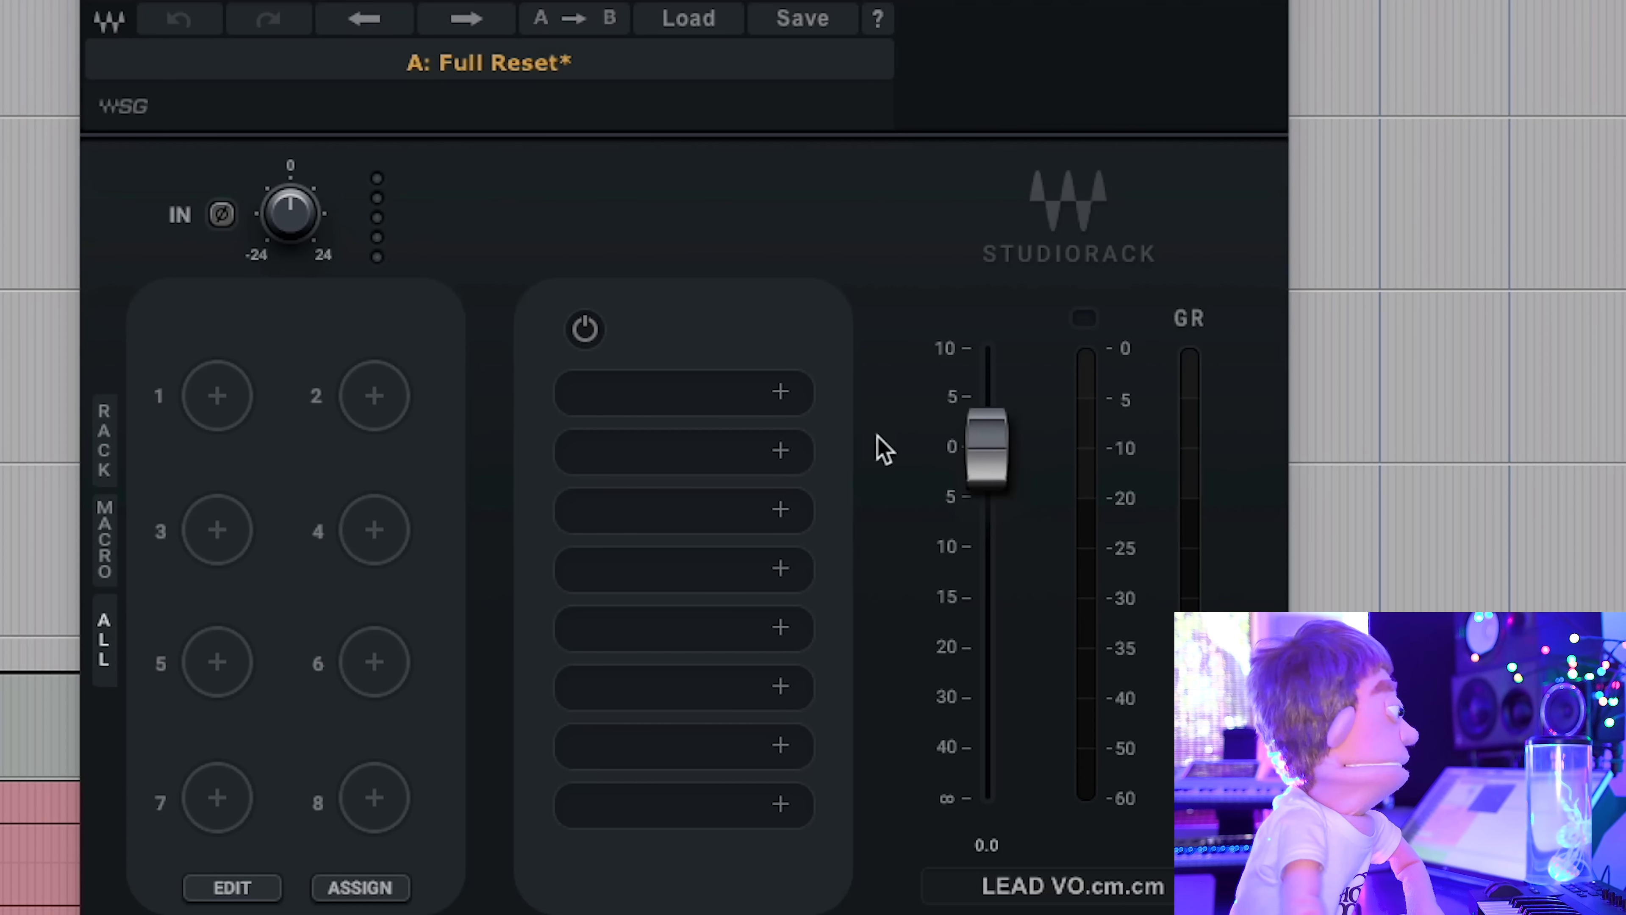
pyautogui.moveTo(682, 420)
pyautogui.write('rvox')
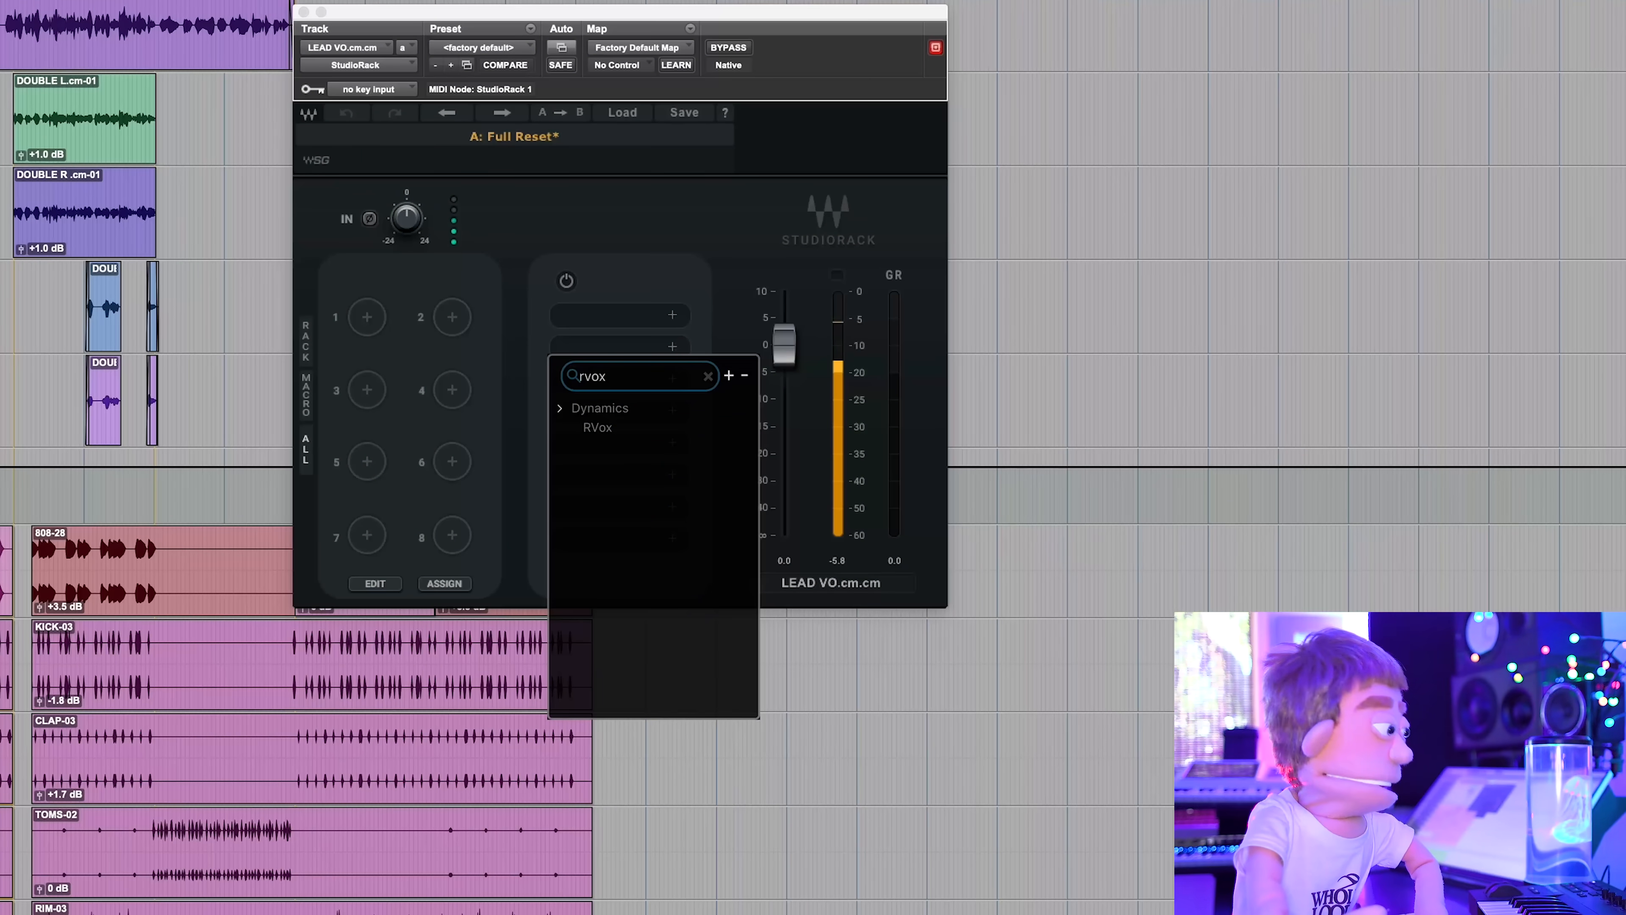
# Load RVox with the Dark skin and add Q2 in the slot ahead of it
pyautogui.click(598, 428)
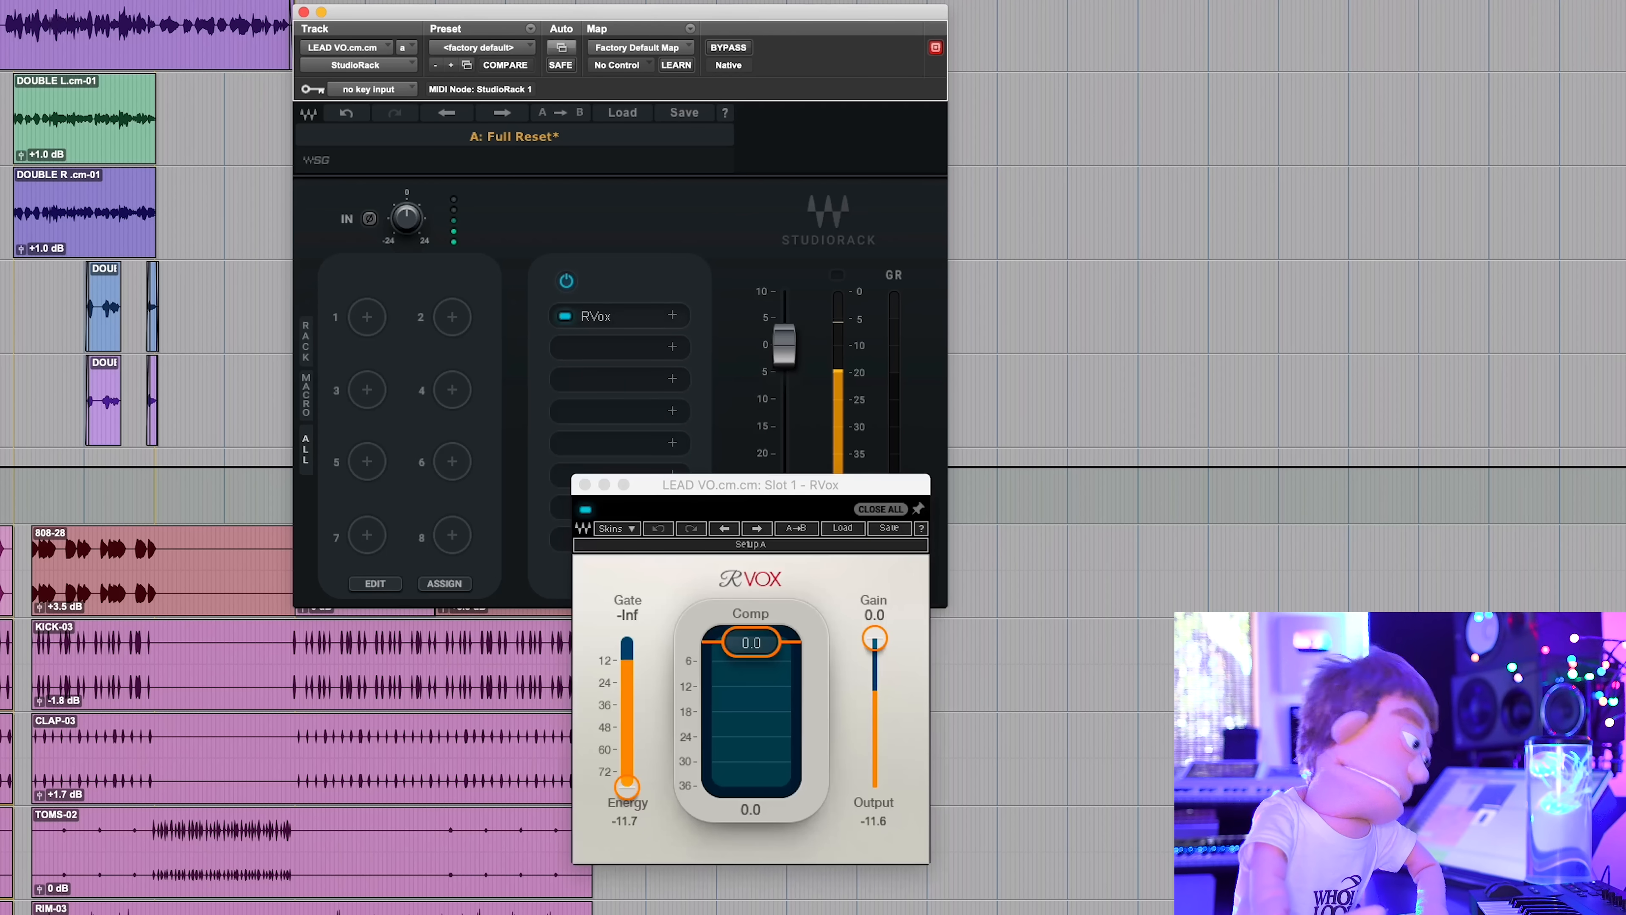
pyautogui.click(616, 529)
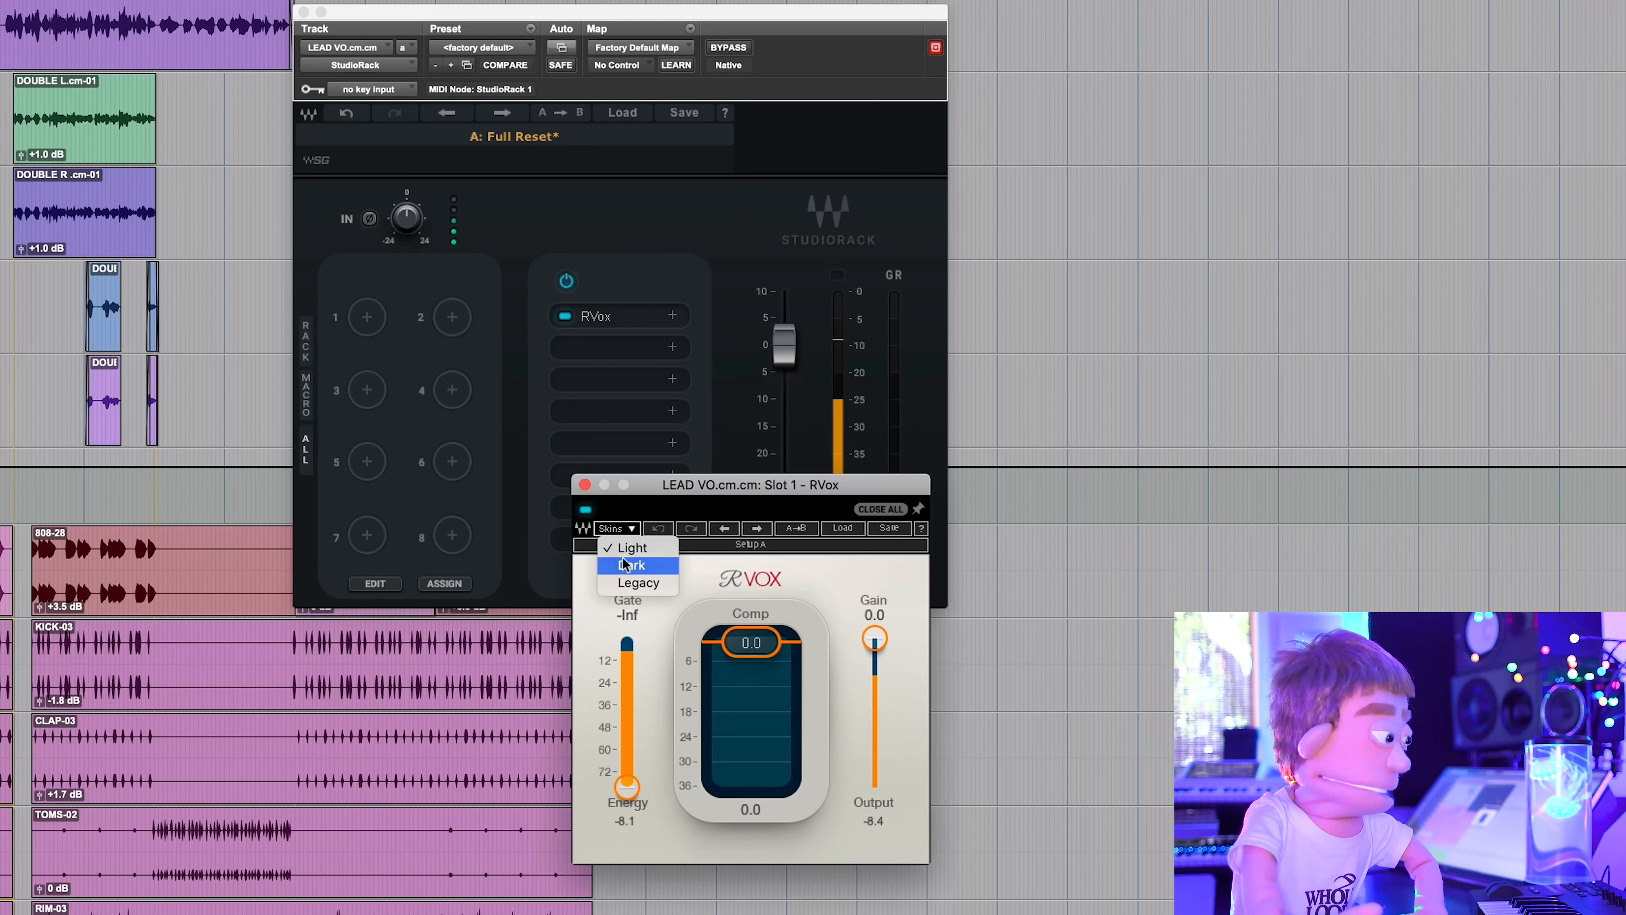
pyautogui.click(631, 565)
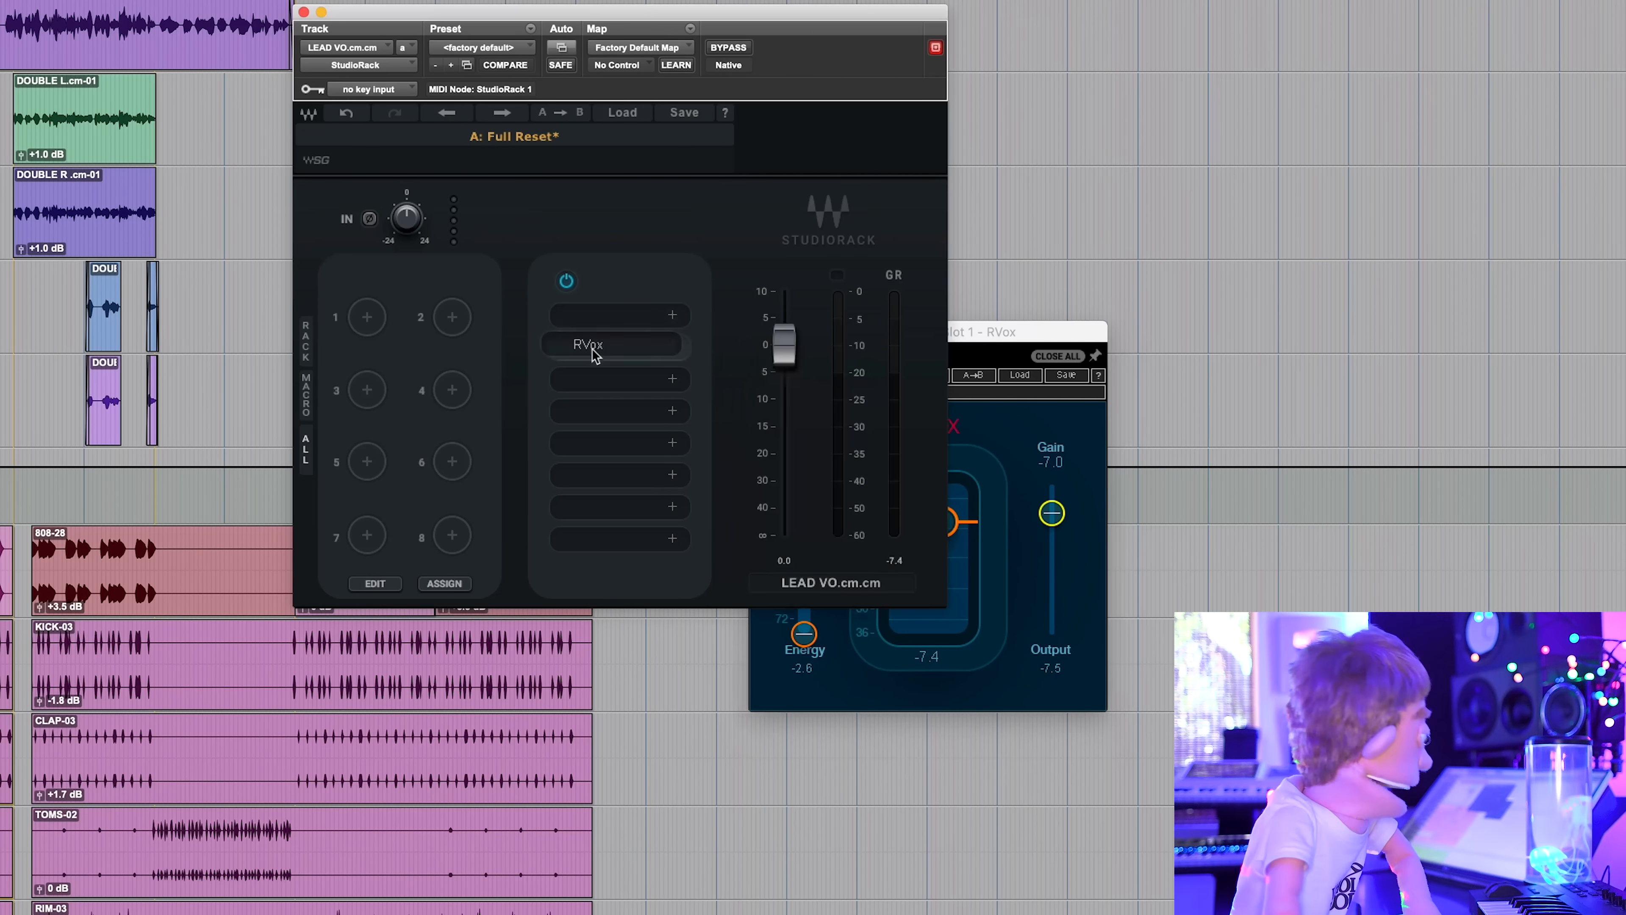
pyautogui.click(566, 347)
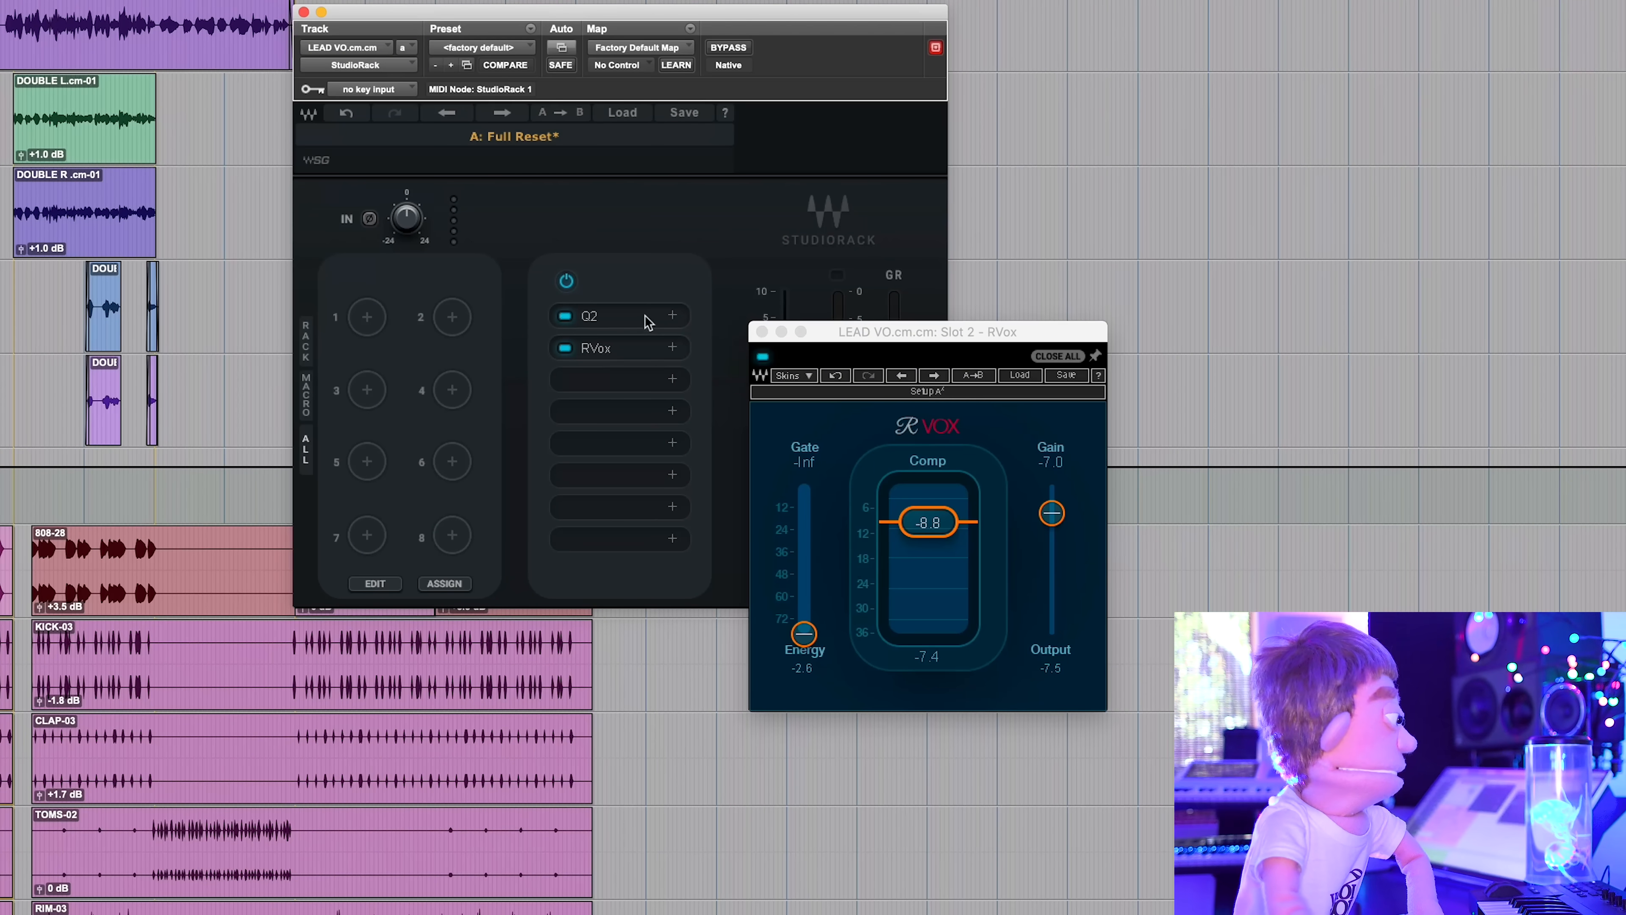
# In Q2, set band 2 to cut about 4.5 dB around 1306 Hz alongside the 88 Hz high-pass
pyautogui.click(590, 316)
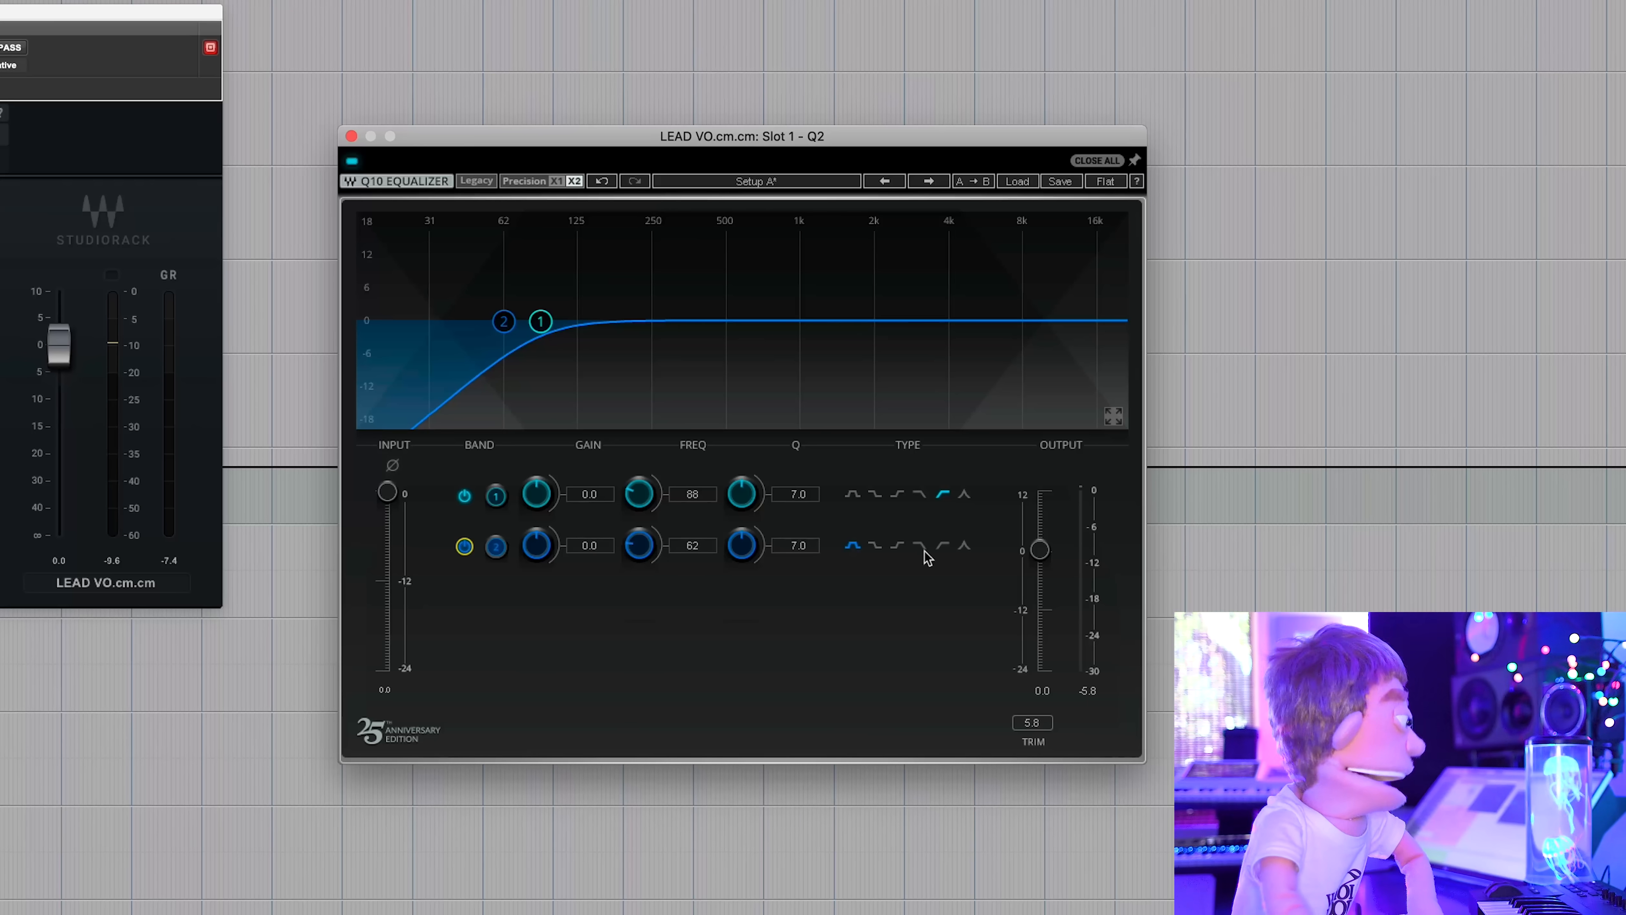
pyautogui.moveTo(899, 561)
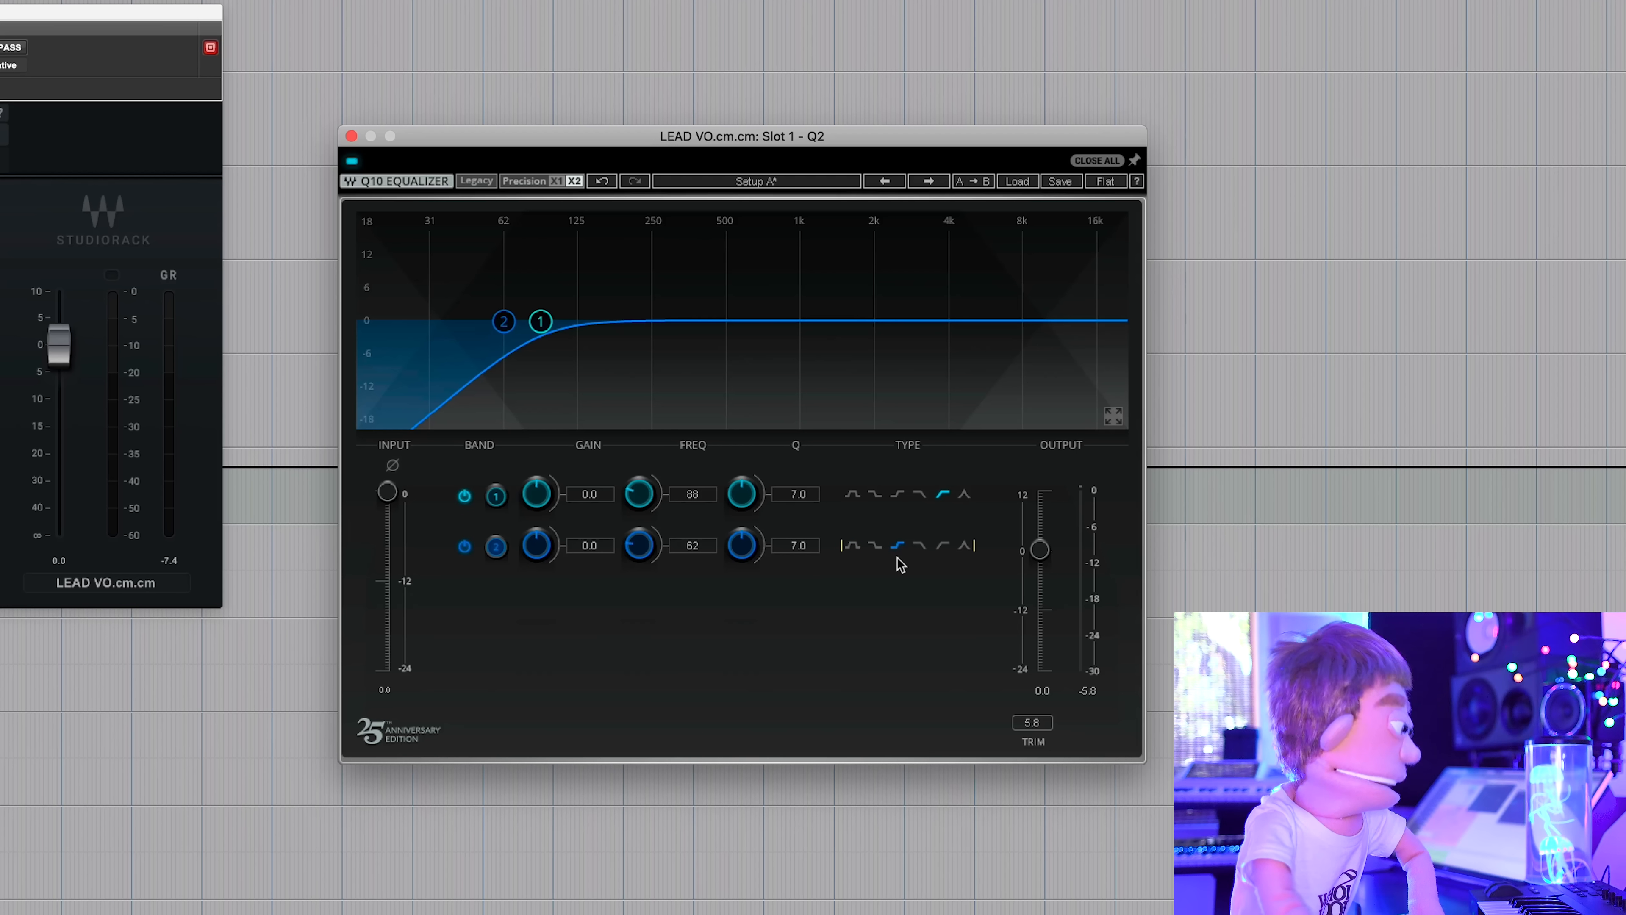
pyautogui.moveTo(717, 522)
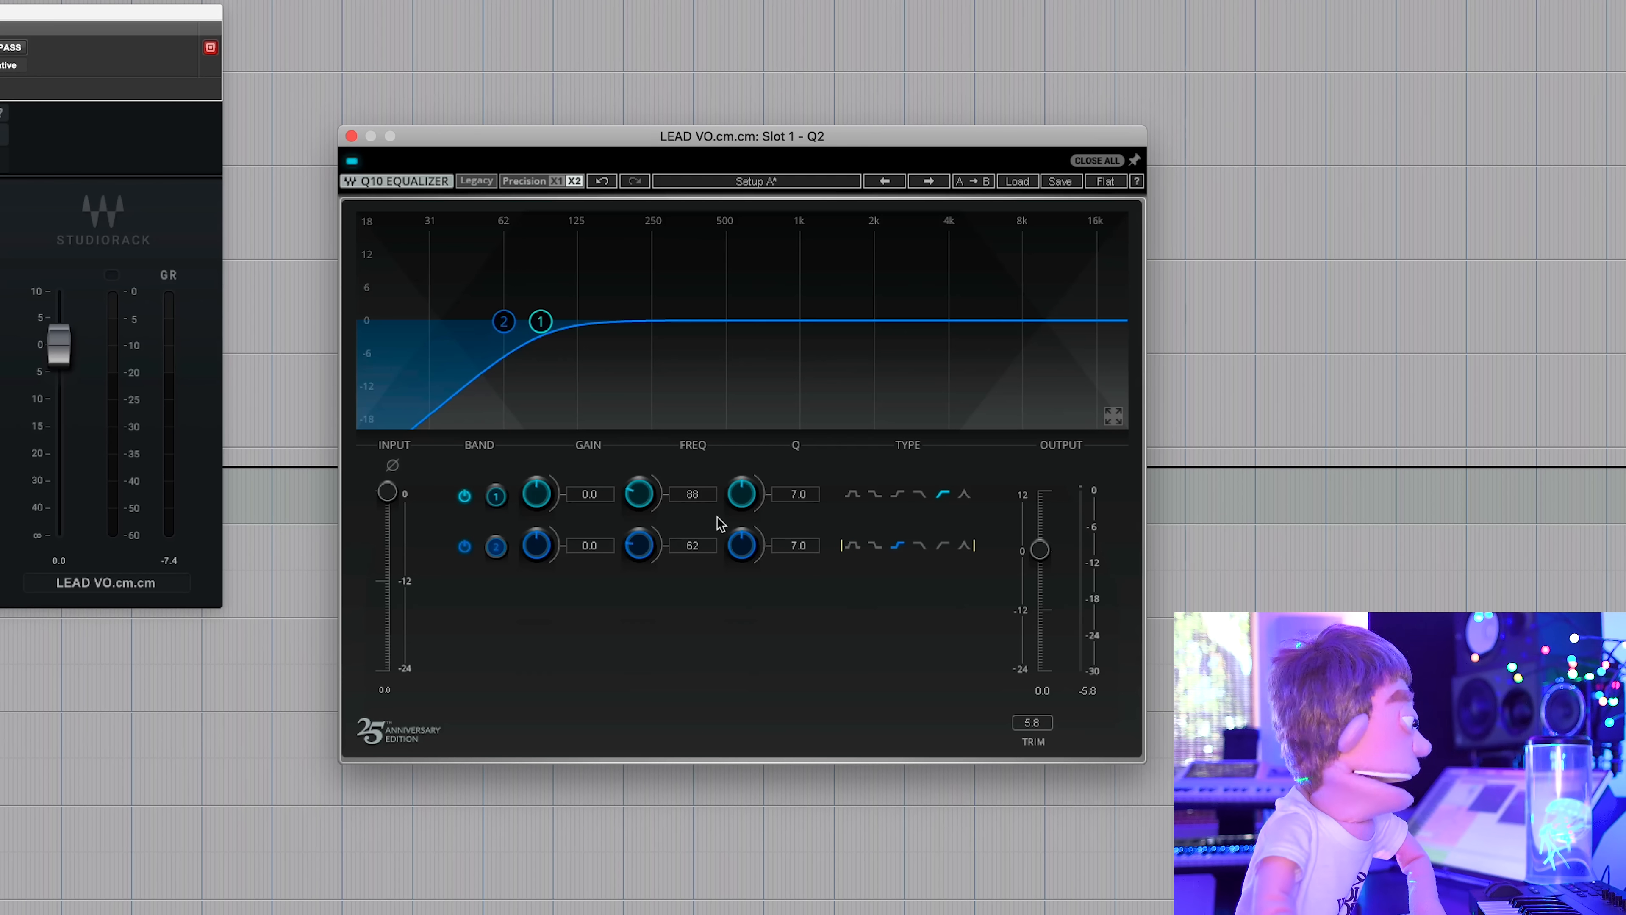
pyautogui.click(537, 546)
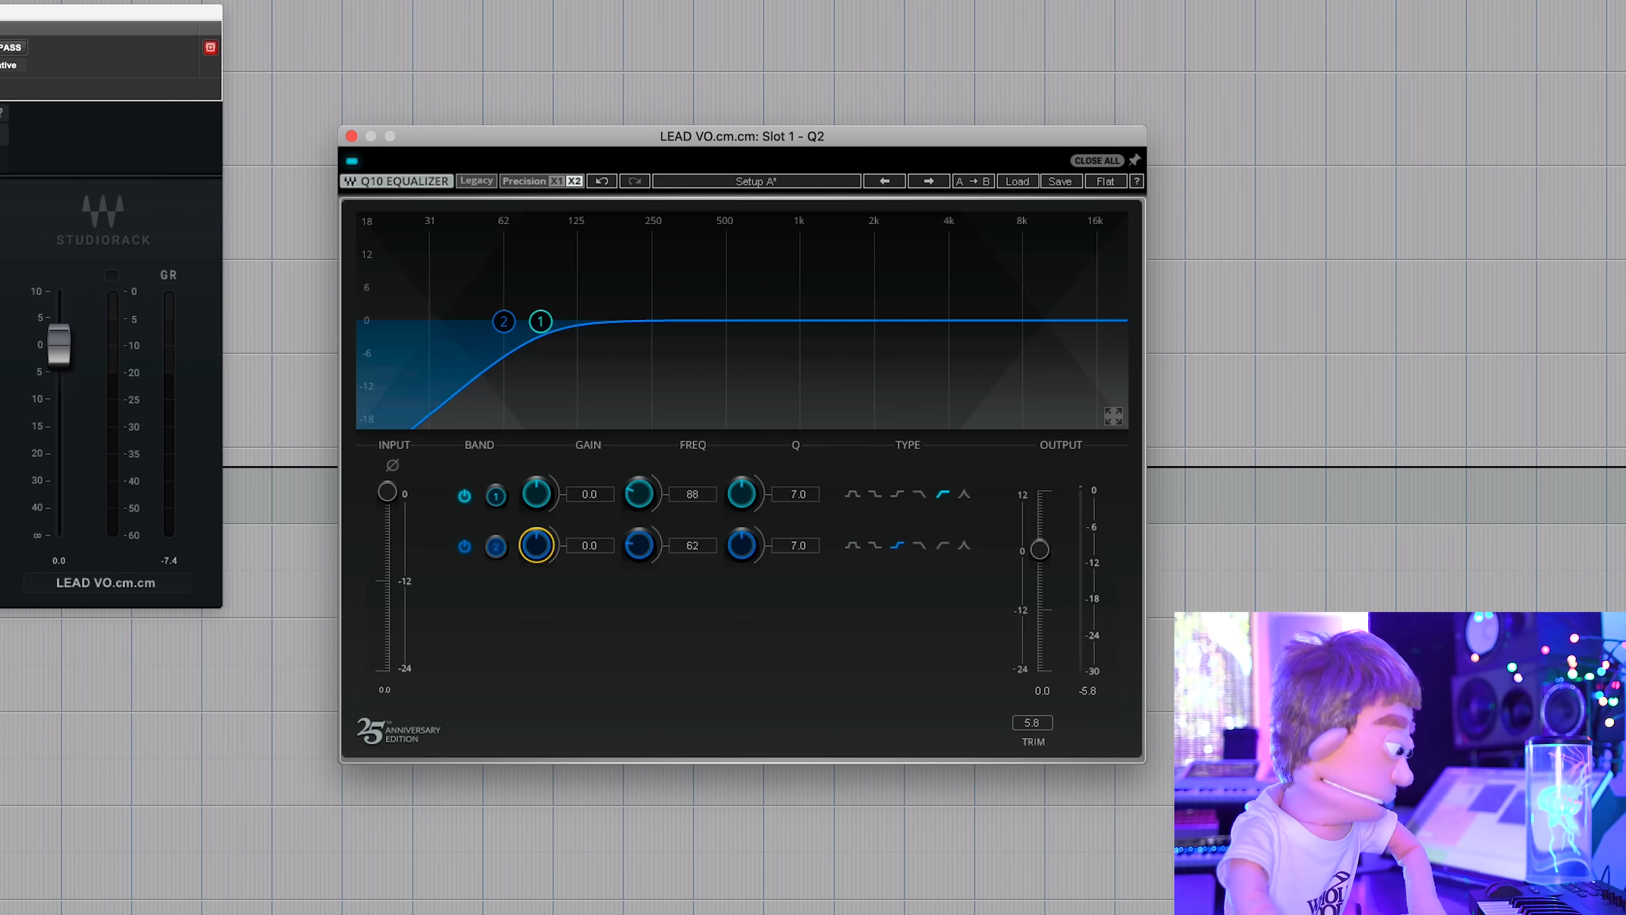
pyautogui.moveTo(504, 322); pyautogui.dragTo(829, 348)
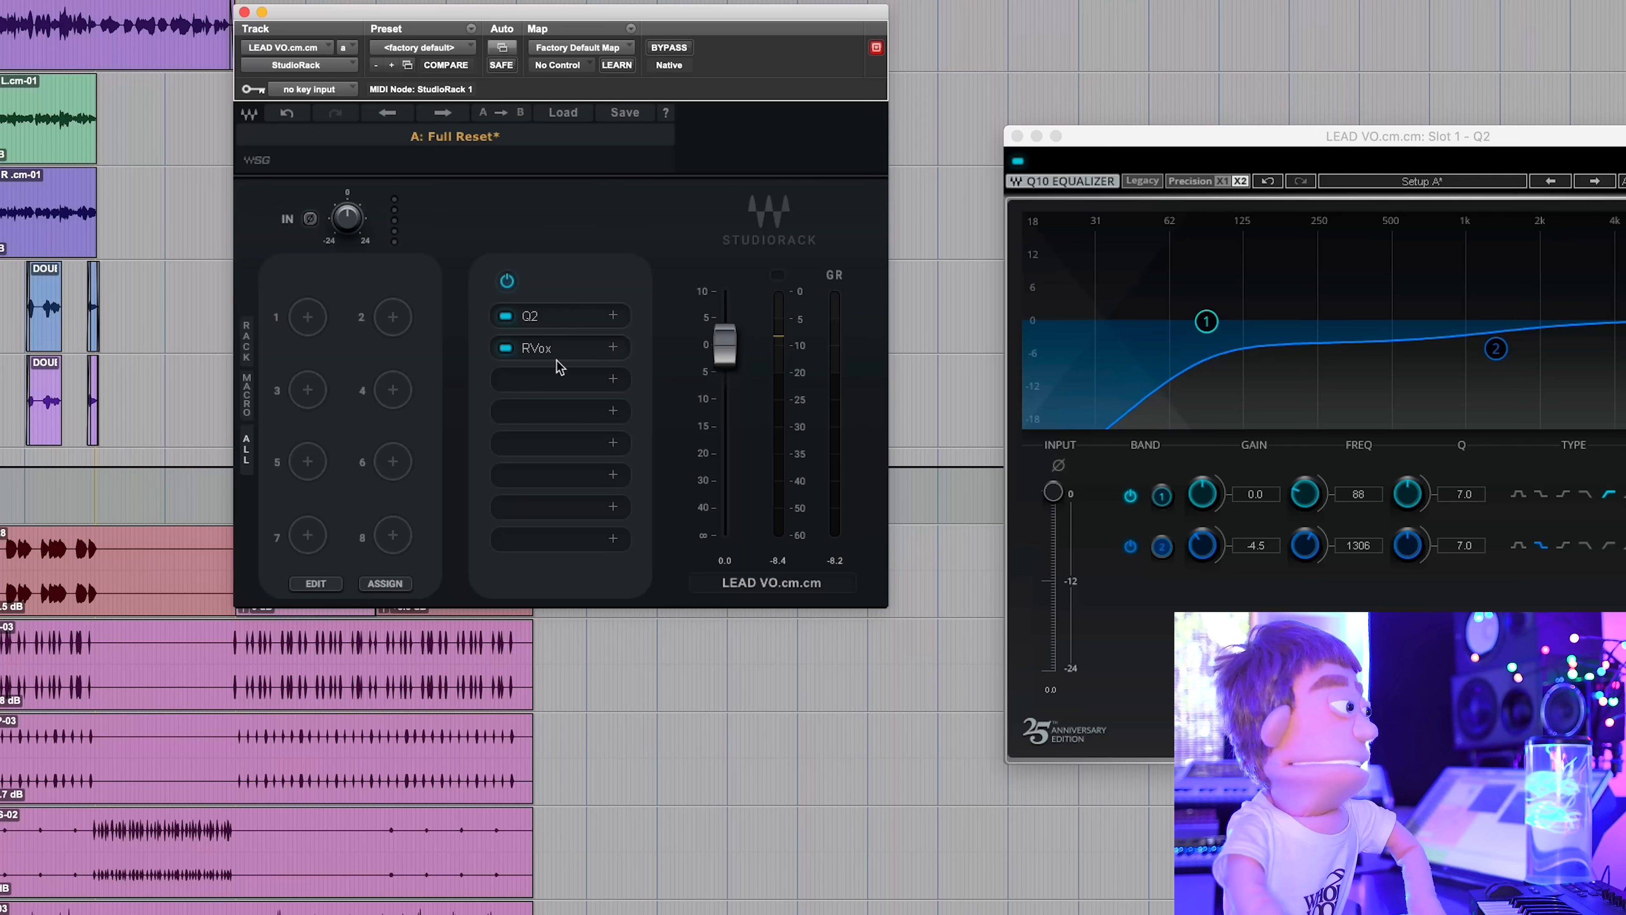
# Insert a Parallel Split in the slot after RVox
pyautogui.click(613, 380)
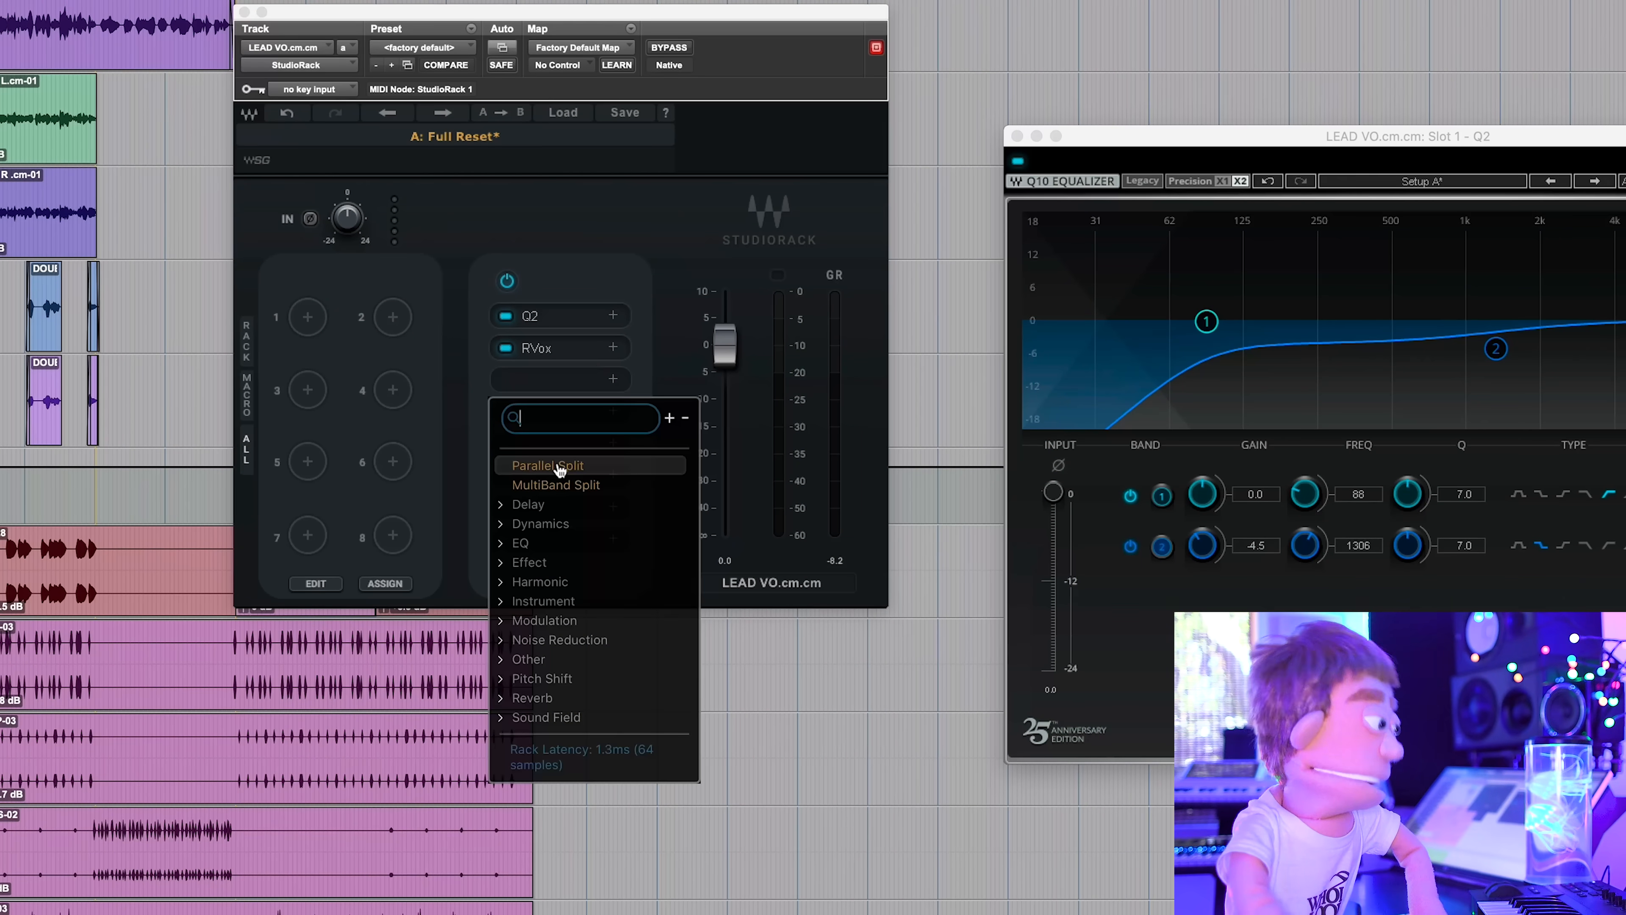
pyautogui.click(548, 466)
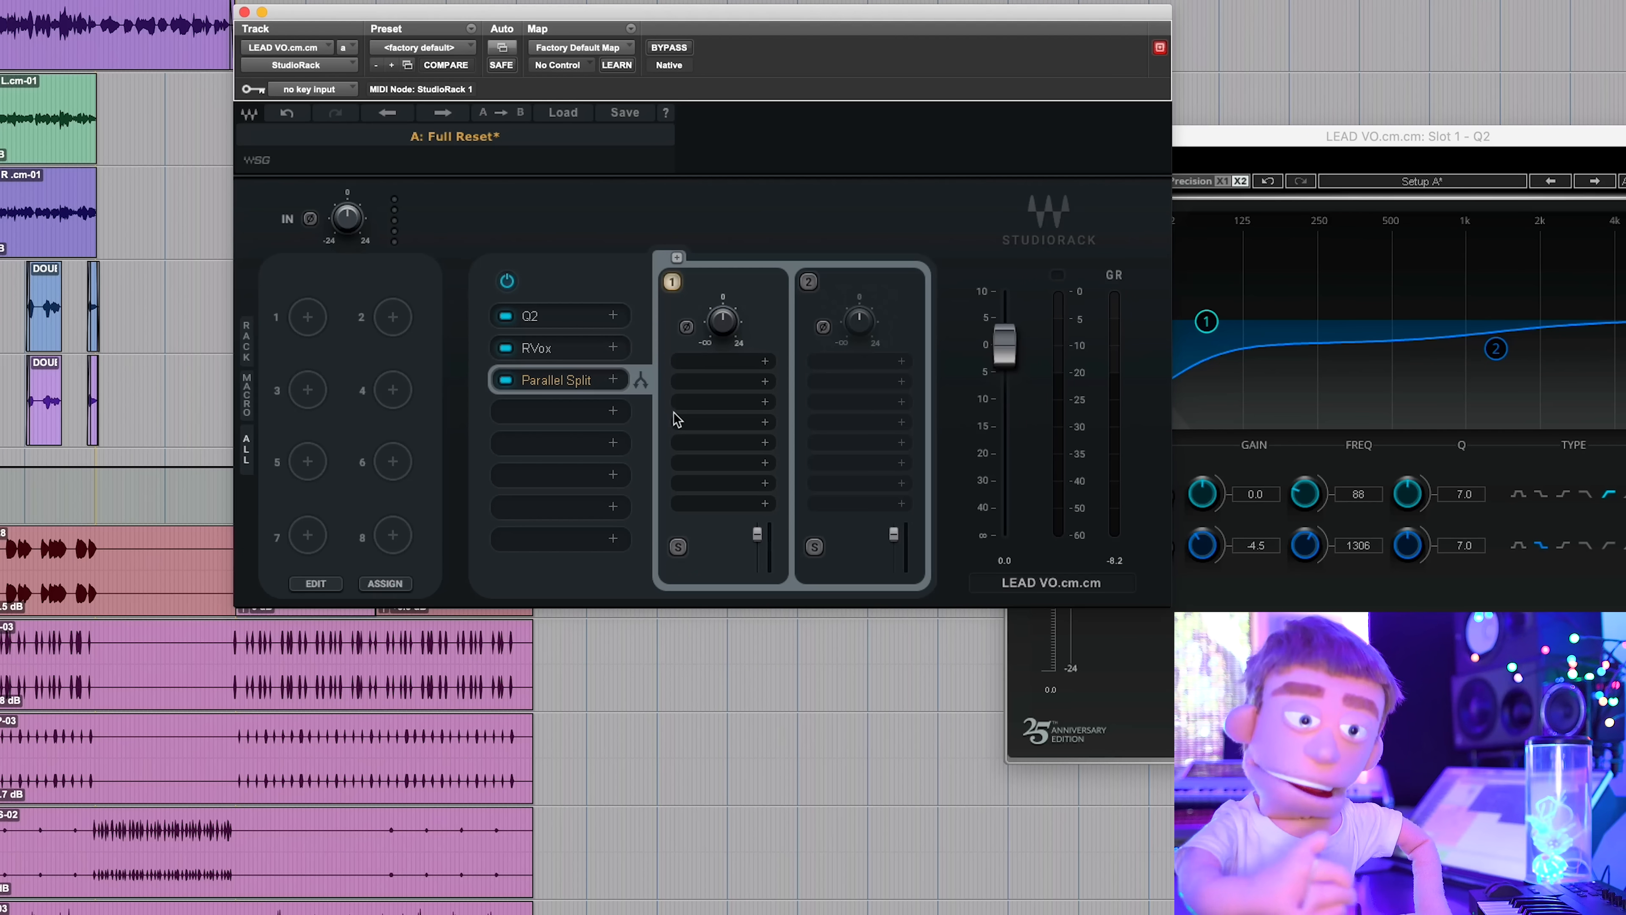
pyautogui.moveTo(777, 381)
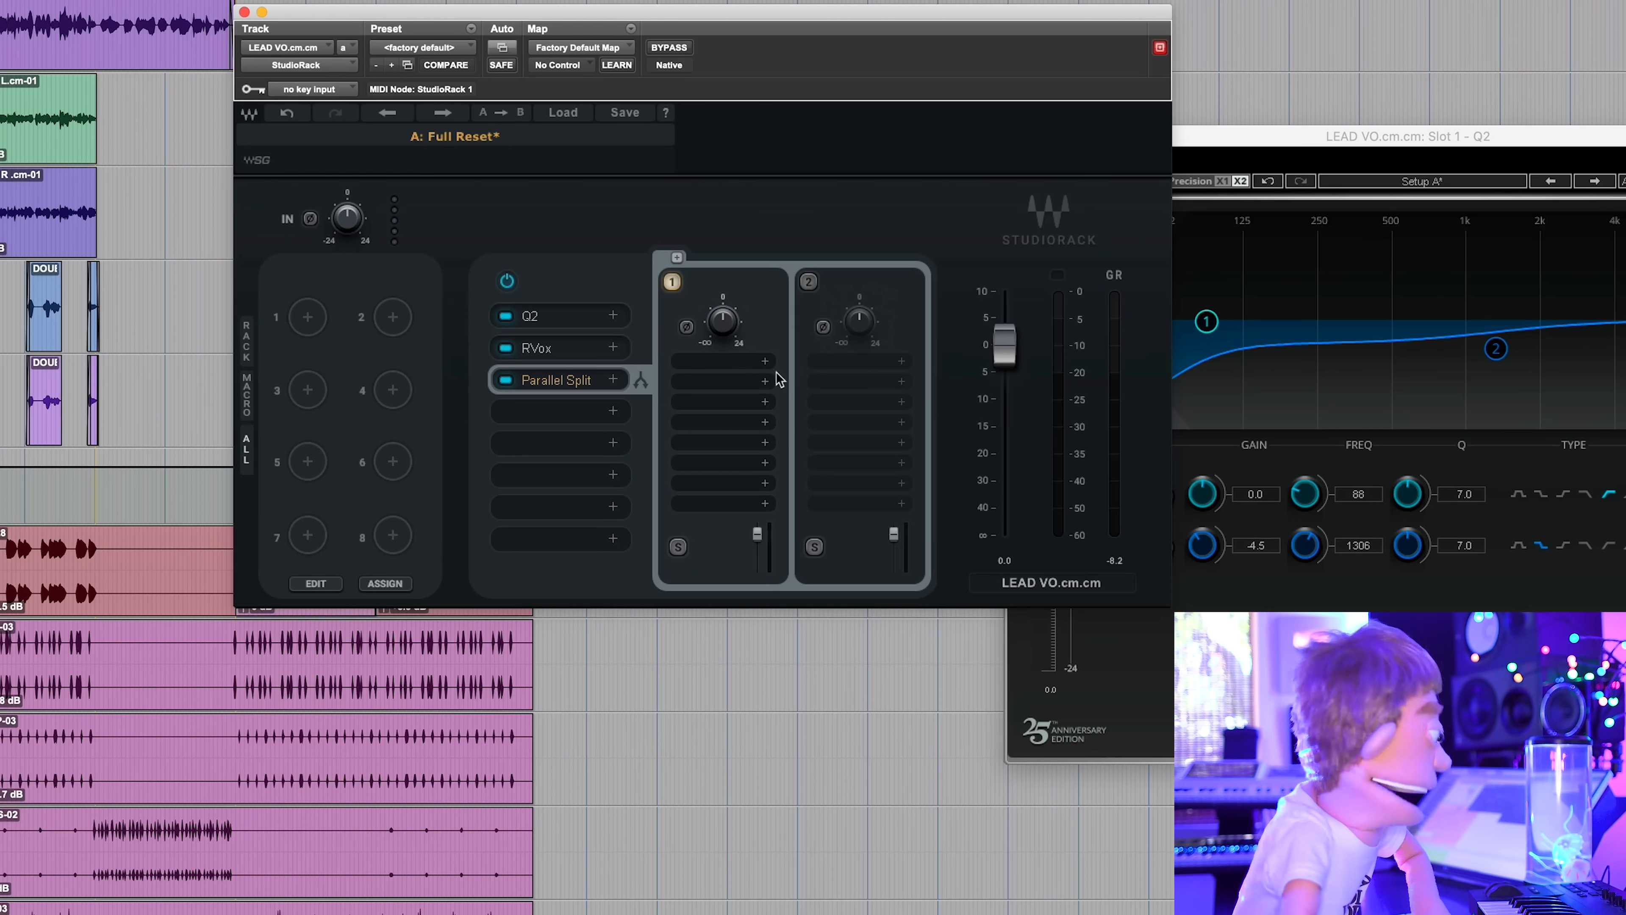
pyautogui.click(810, 282)
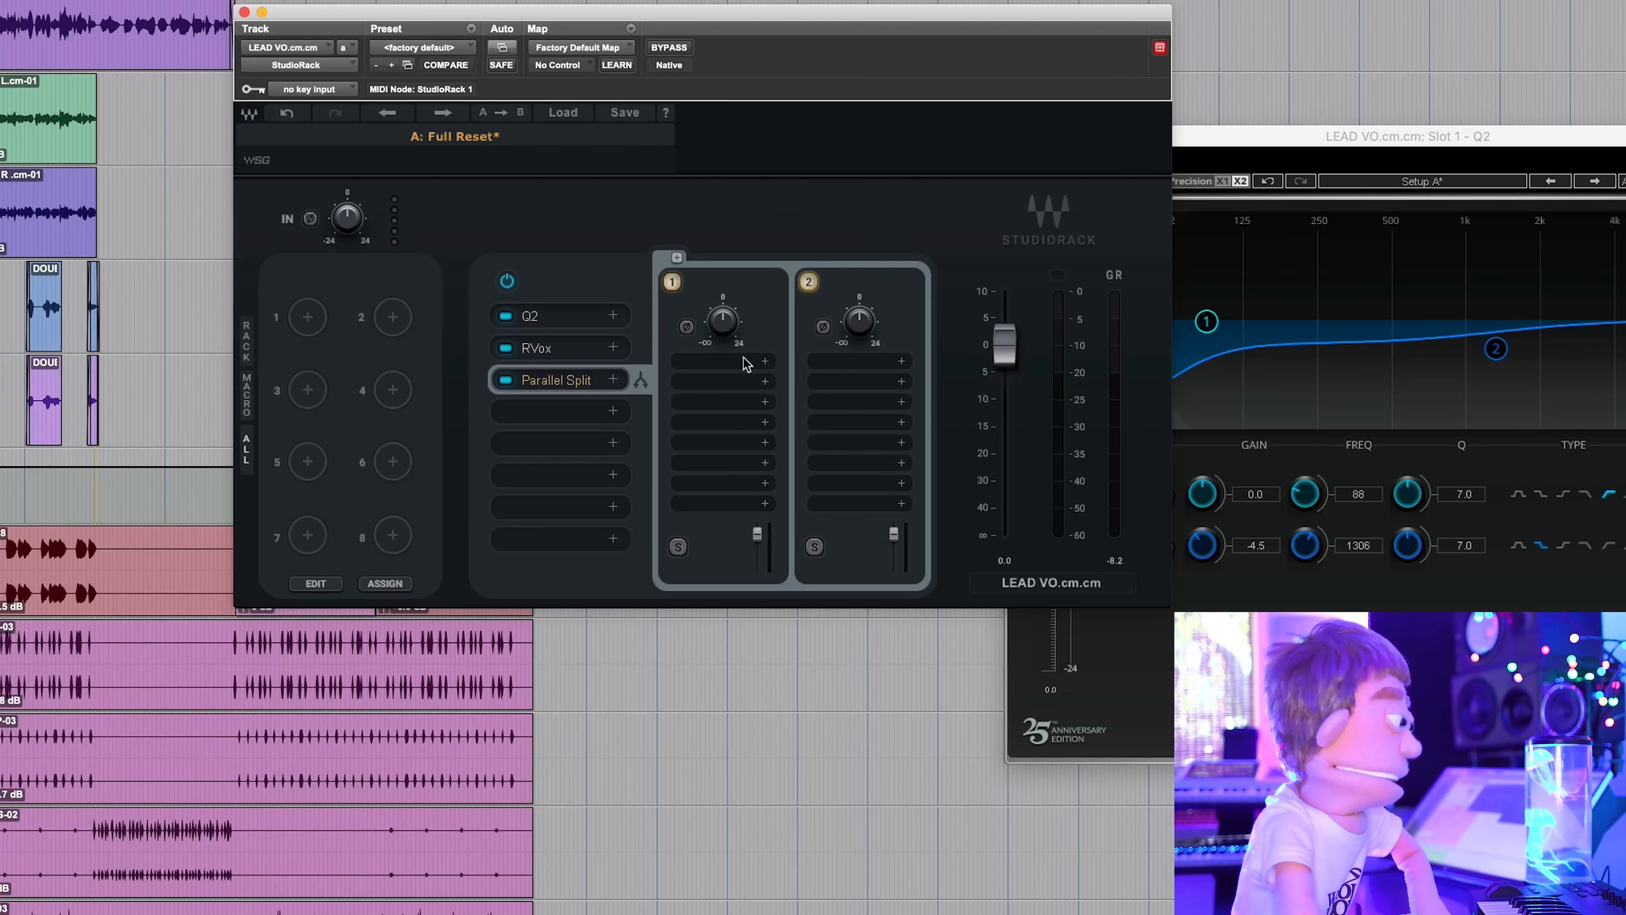
pyautogui.moveTo(751, 371)
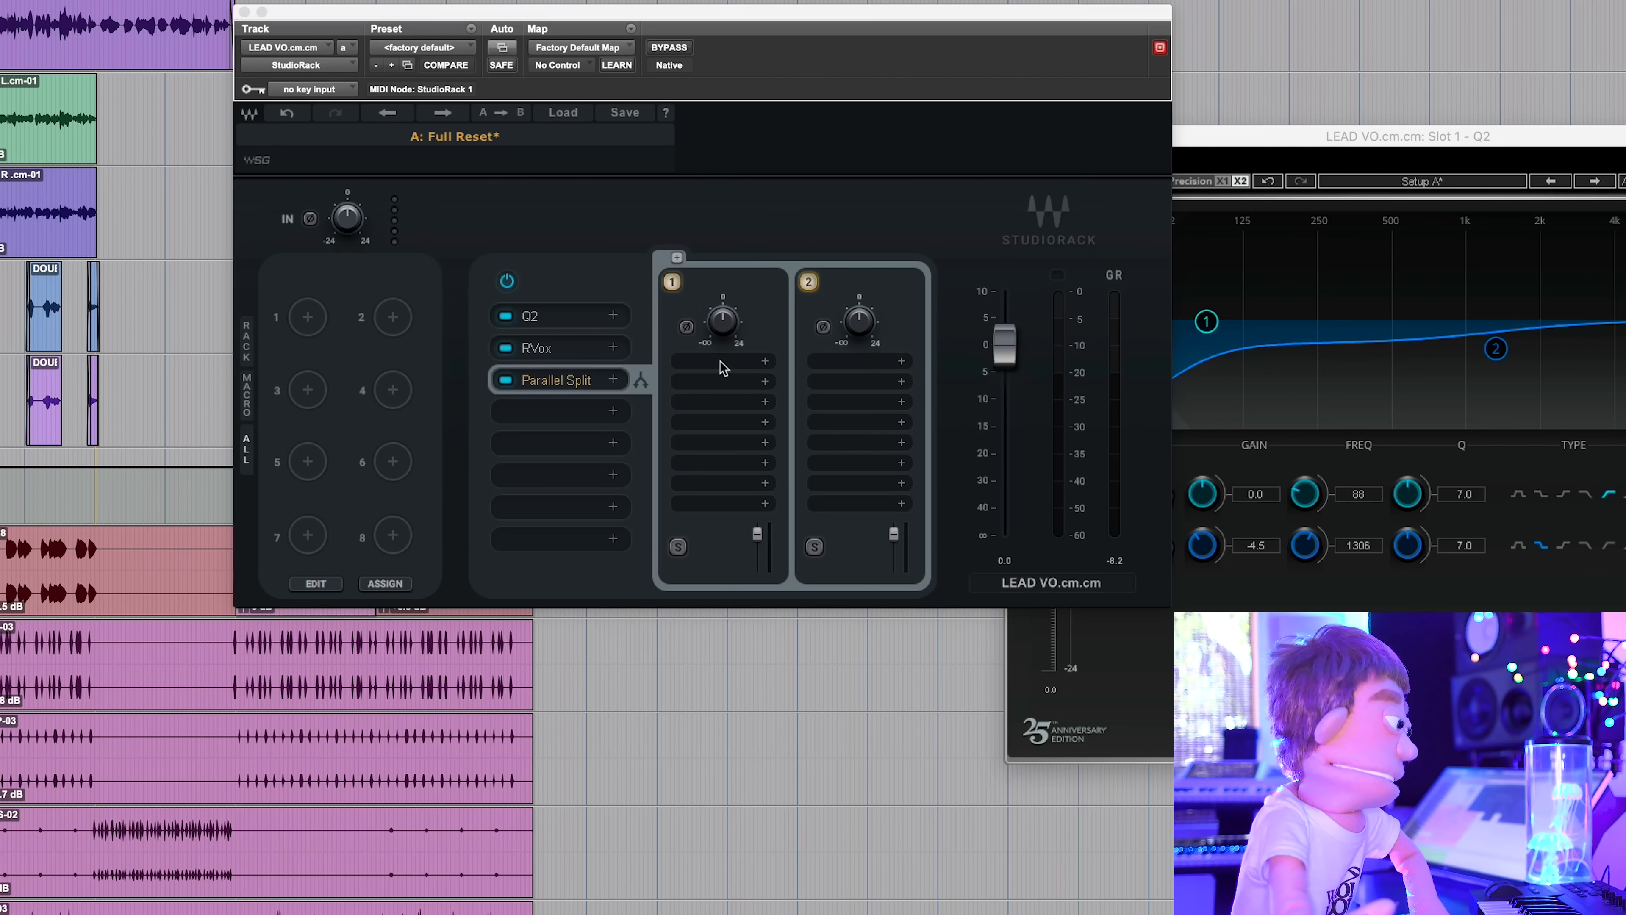
# Load CLA-76 onto the first parallel branch and adjust that branch's output level
pyautogui.write('cla')
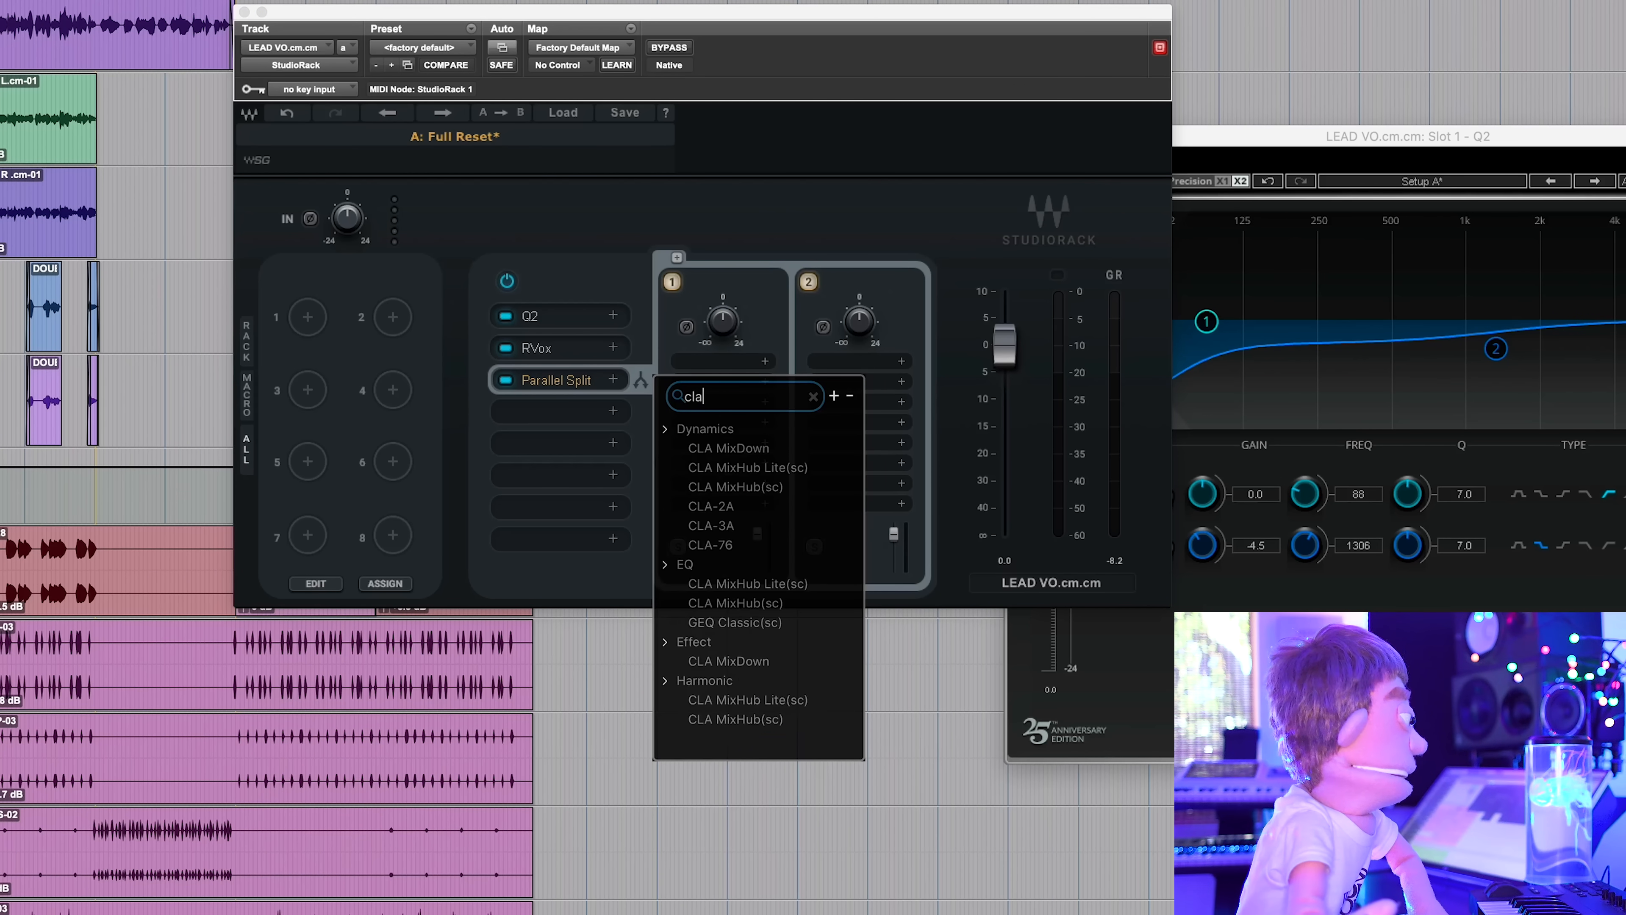
pyautogui.click(710, 545)
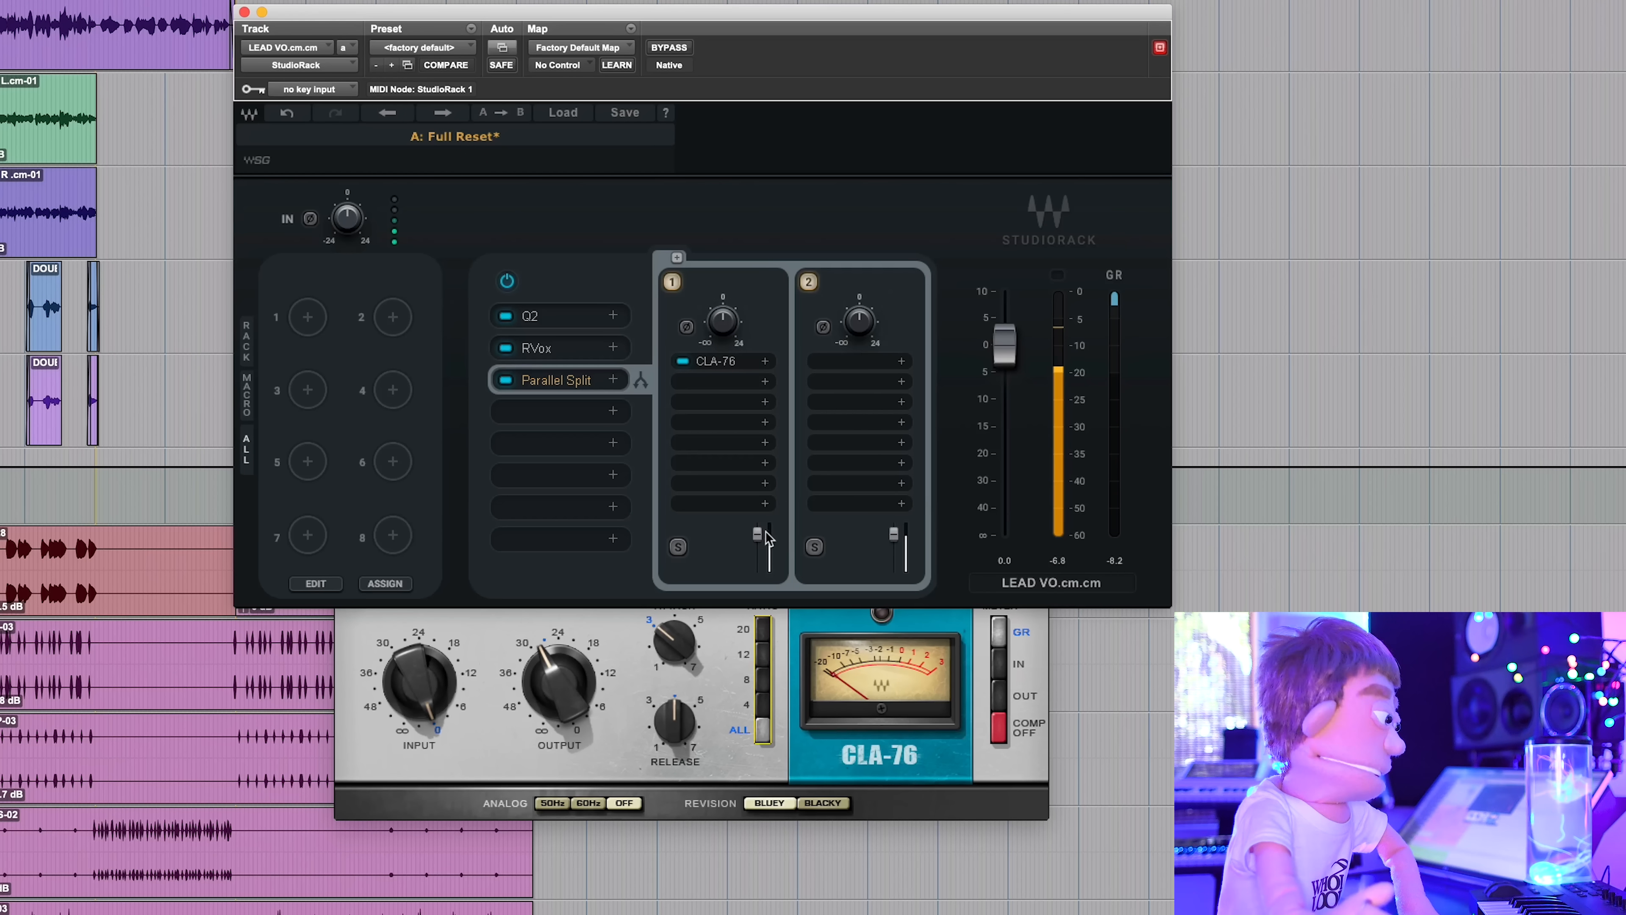
pyautogui.moveTo(756, 532); pyautogui.dragTo(757, 570)
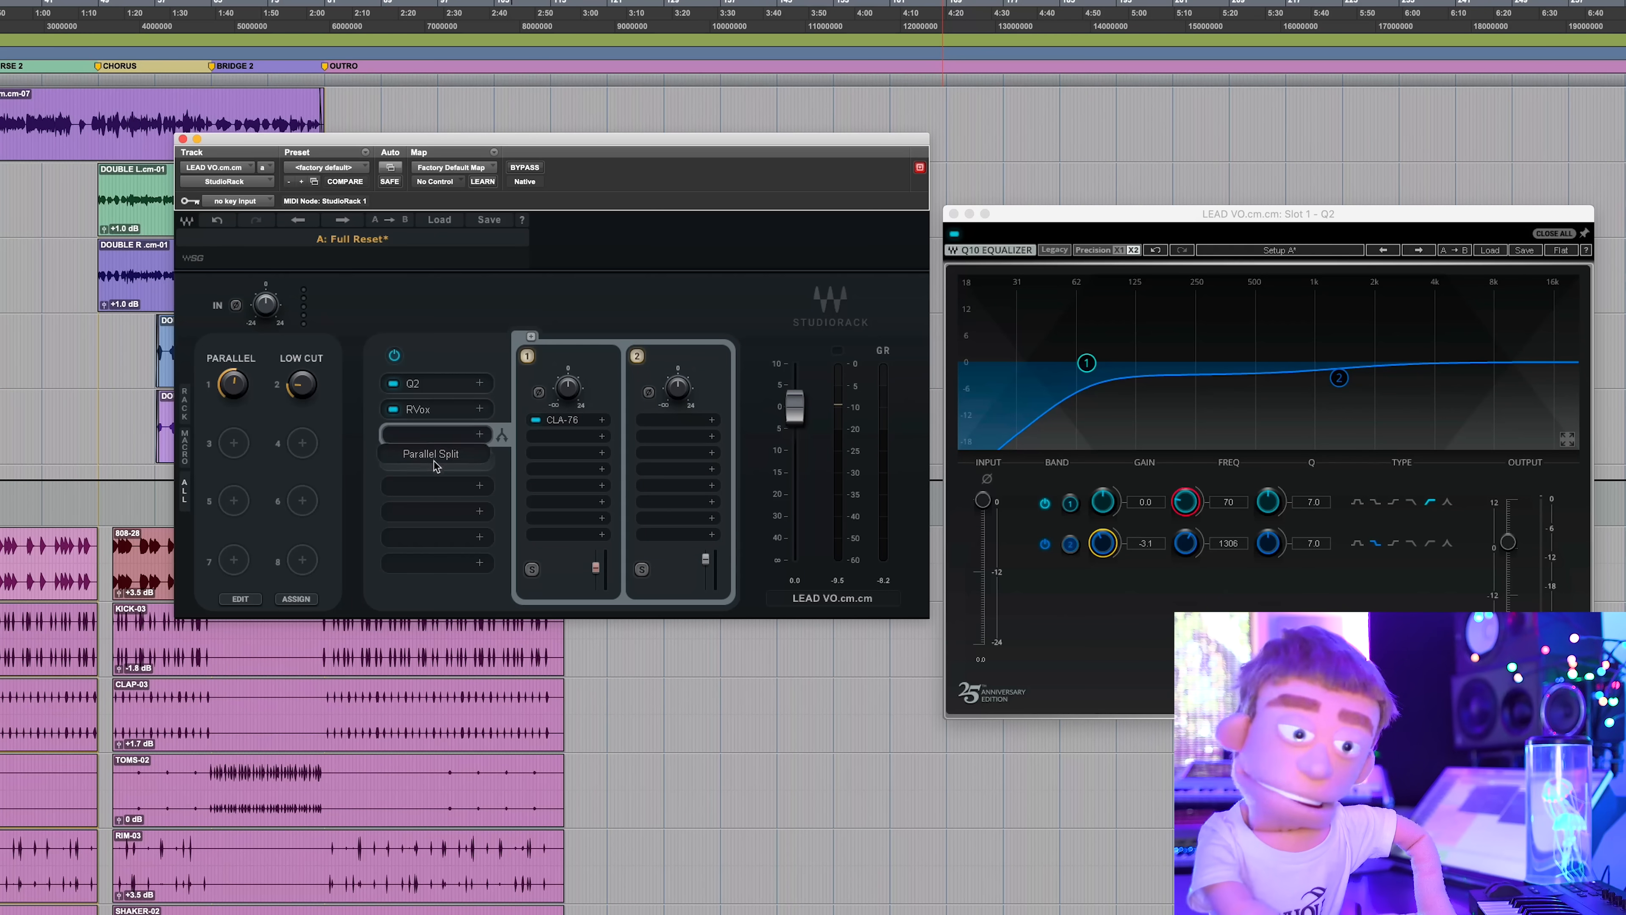
# Insert a MultiBand Split before the Parallel Split, raise its crossover and add a third band
pyautogui.click(436, 435)
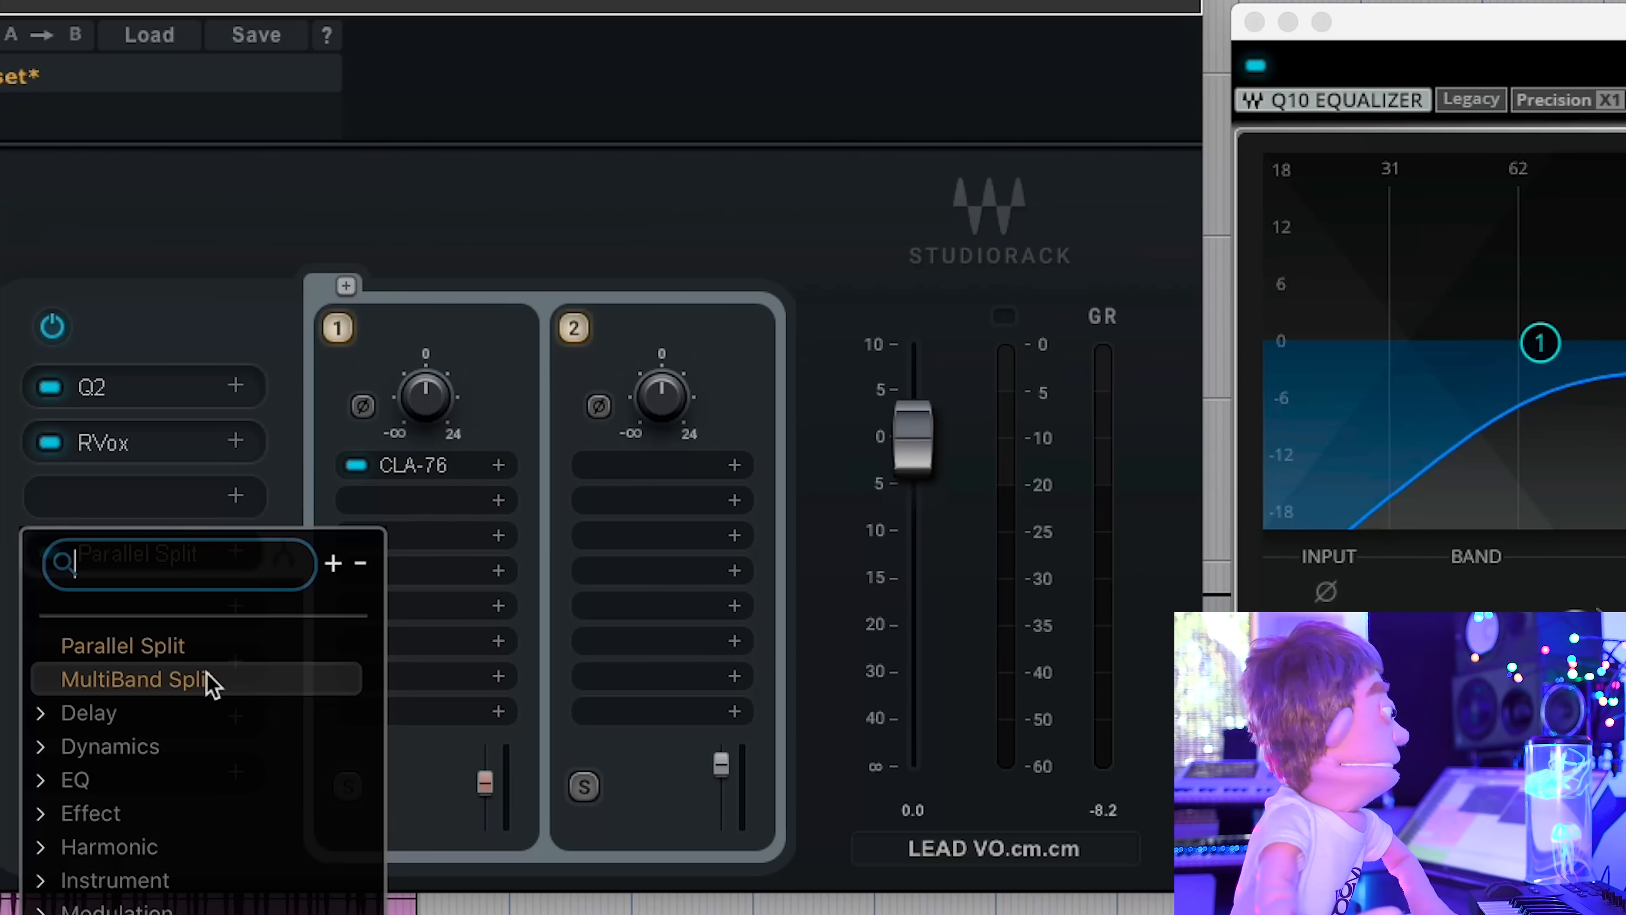
pyautogui.click(132, 680)
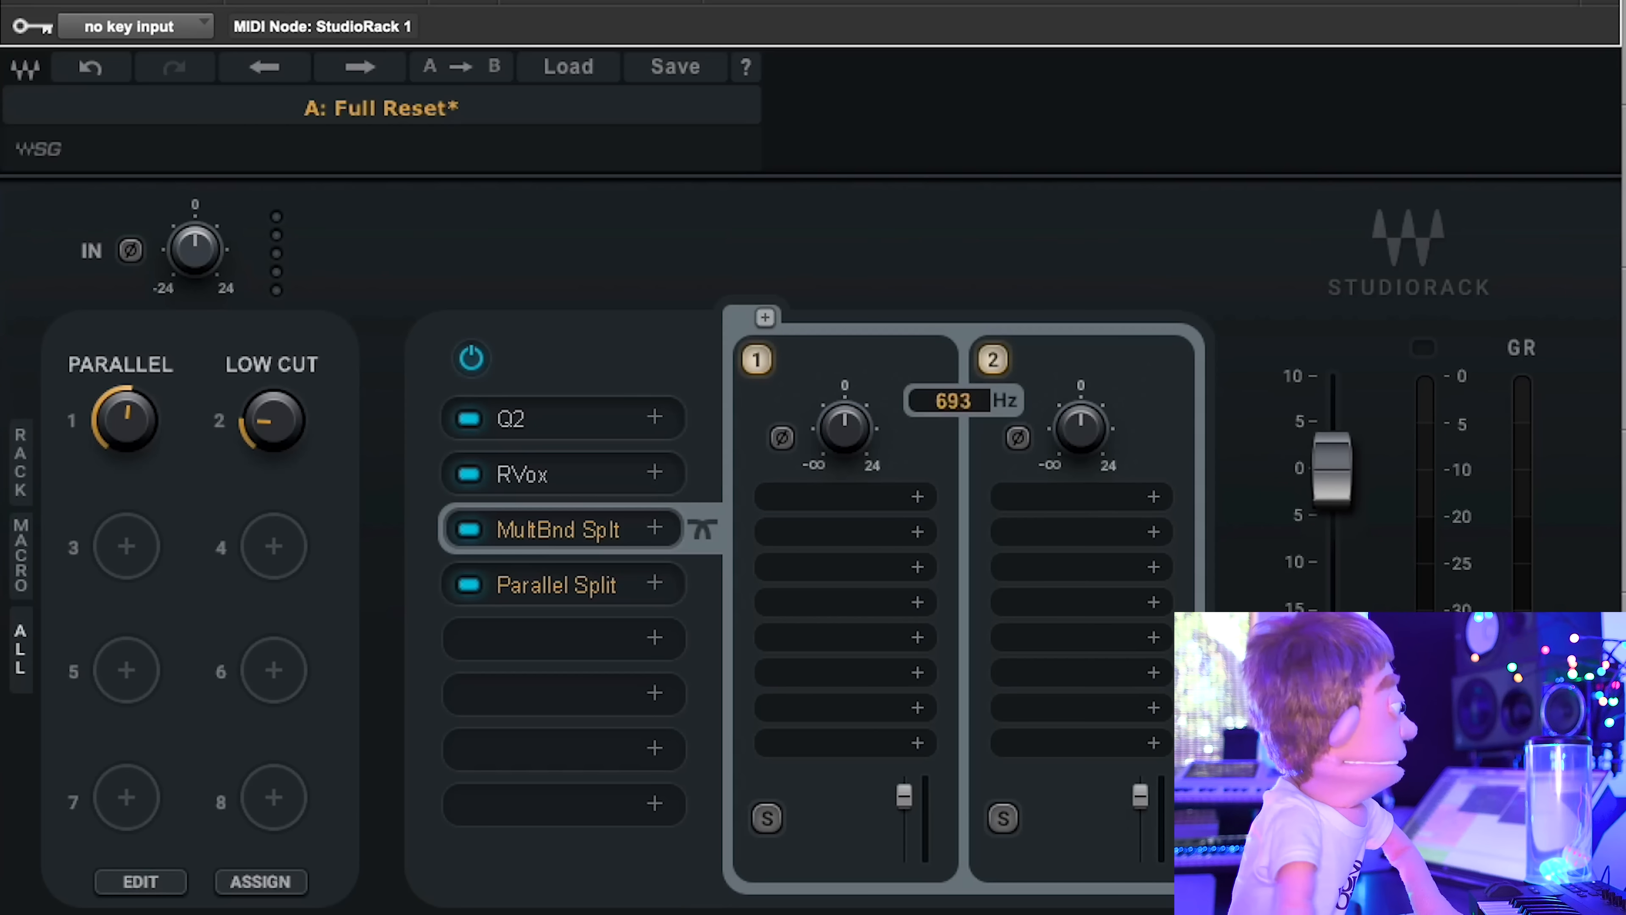
pyautogui.moveTo(844, 425); pyautogui.dragTo(844, 410)
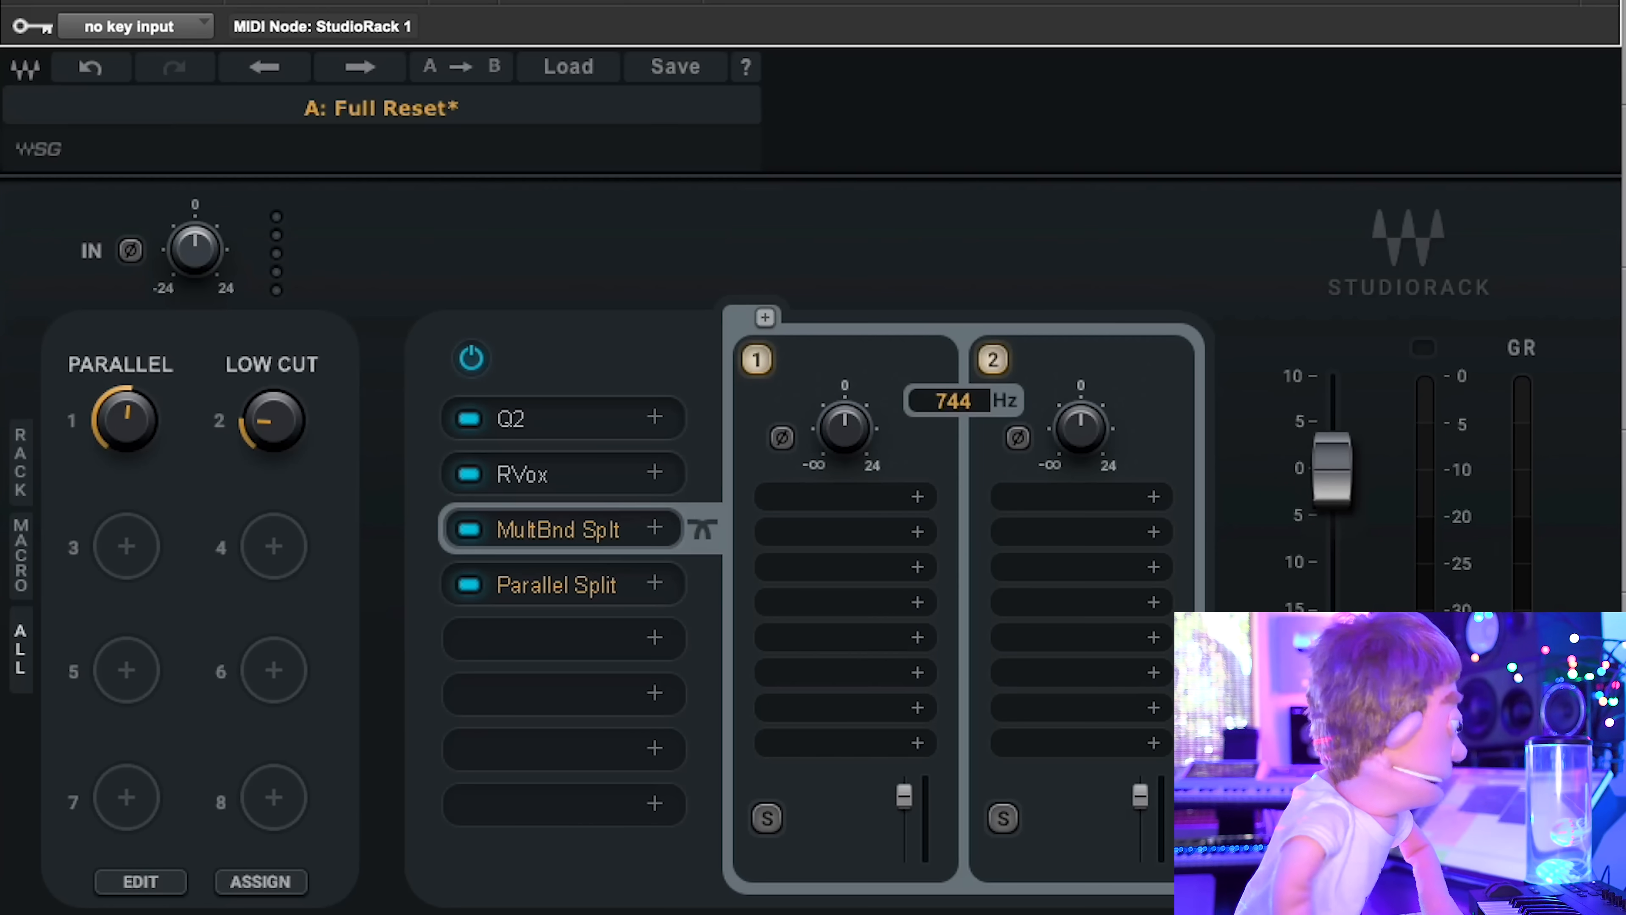
pyautogui.click(764, 318)
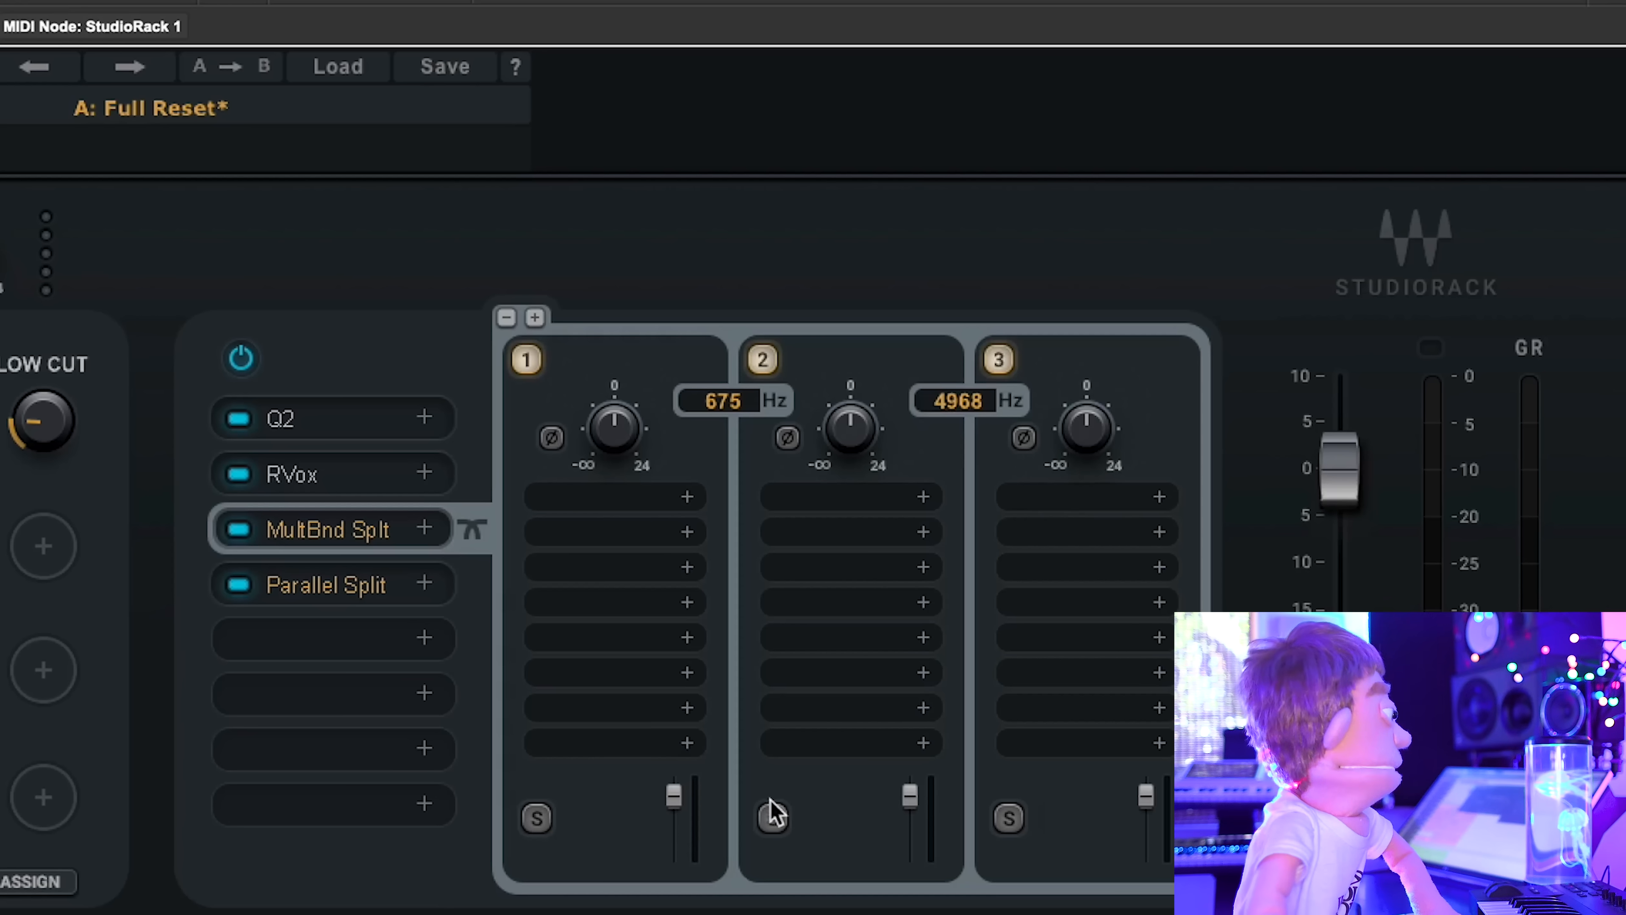
pyautogui.moveTo(903, 604)
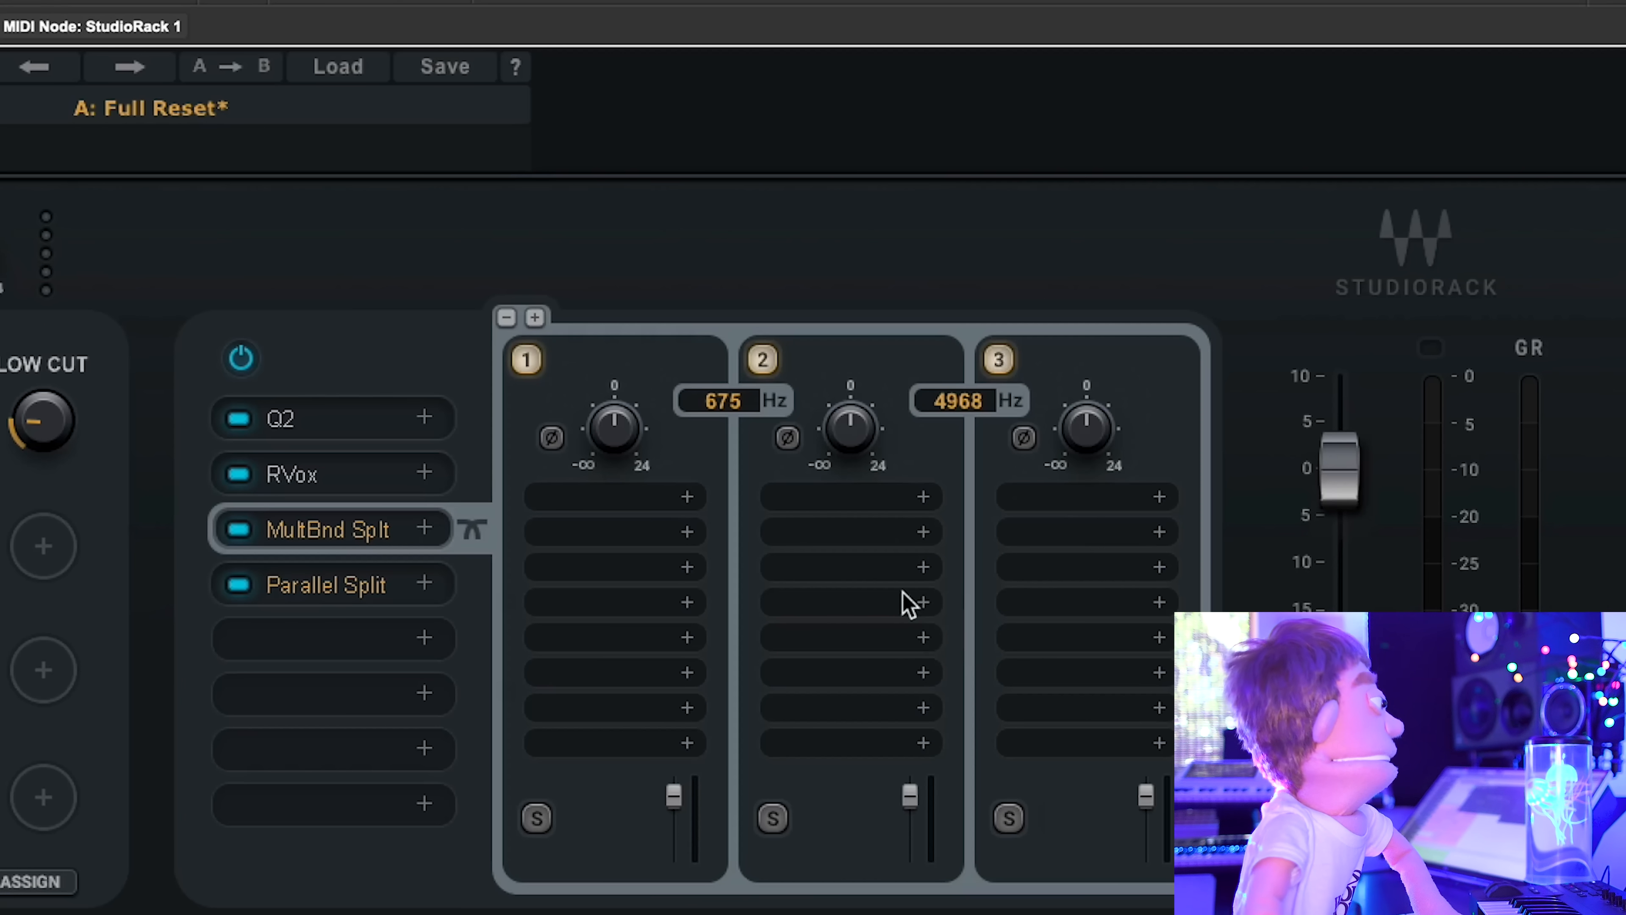
pyautogui.moveTo(851, 519)
pyautogui.write('MV2')
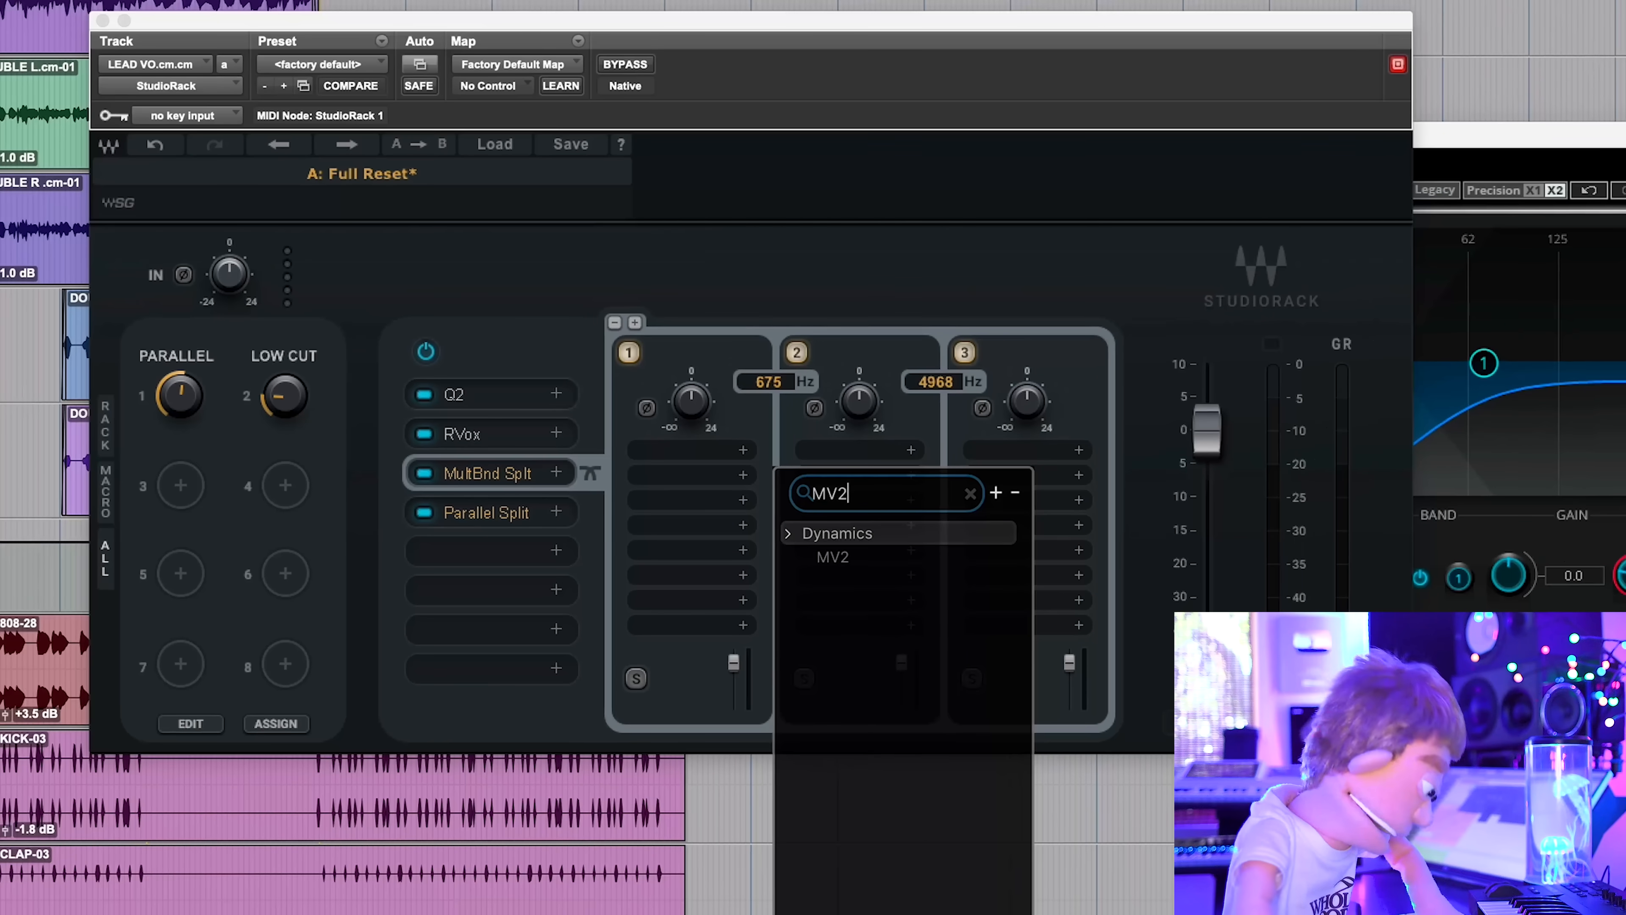
# Load MV2 on the middle band, move its window aside and toggle the MultiBand Split's power
pyautogui.click(833, 557)
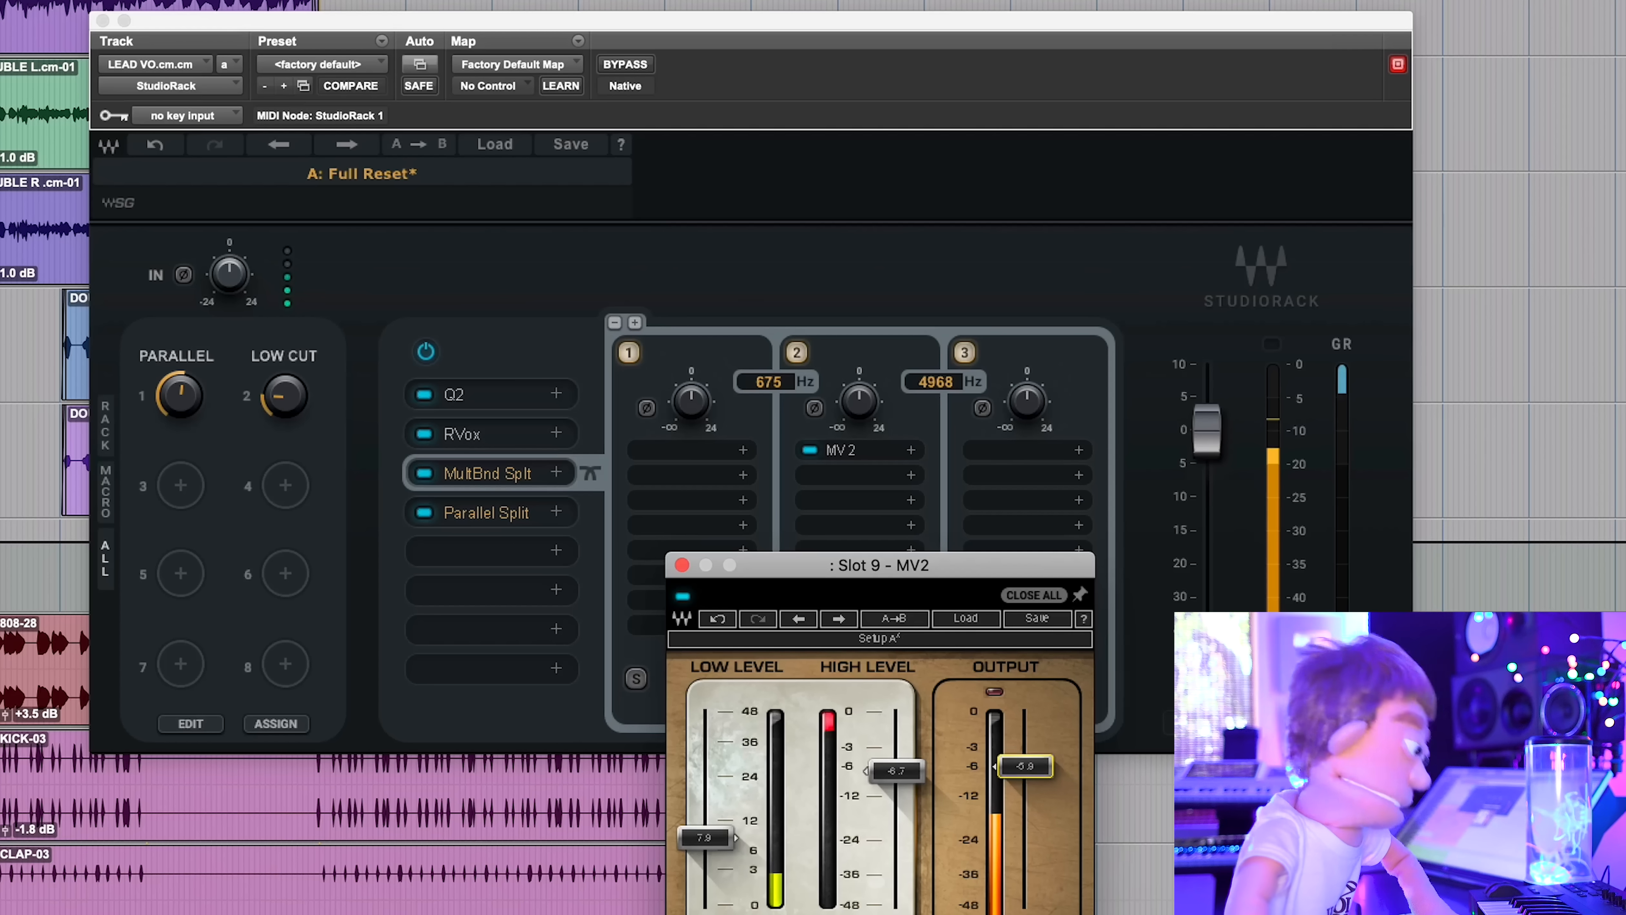
pyautogui.moveTo(1026, 767); pyautogui.dragTo(1026, 770)
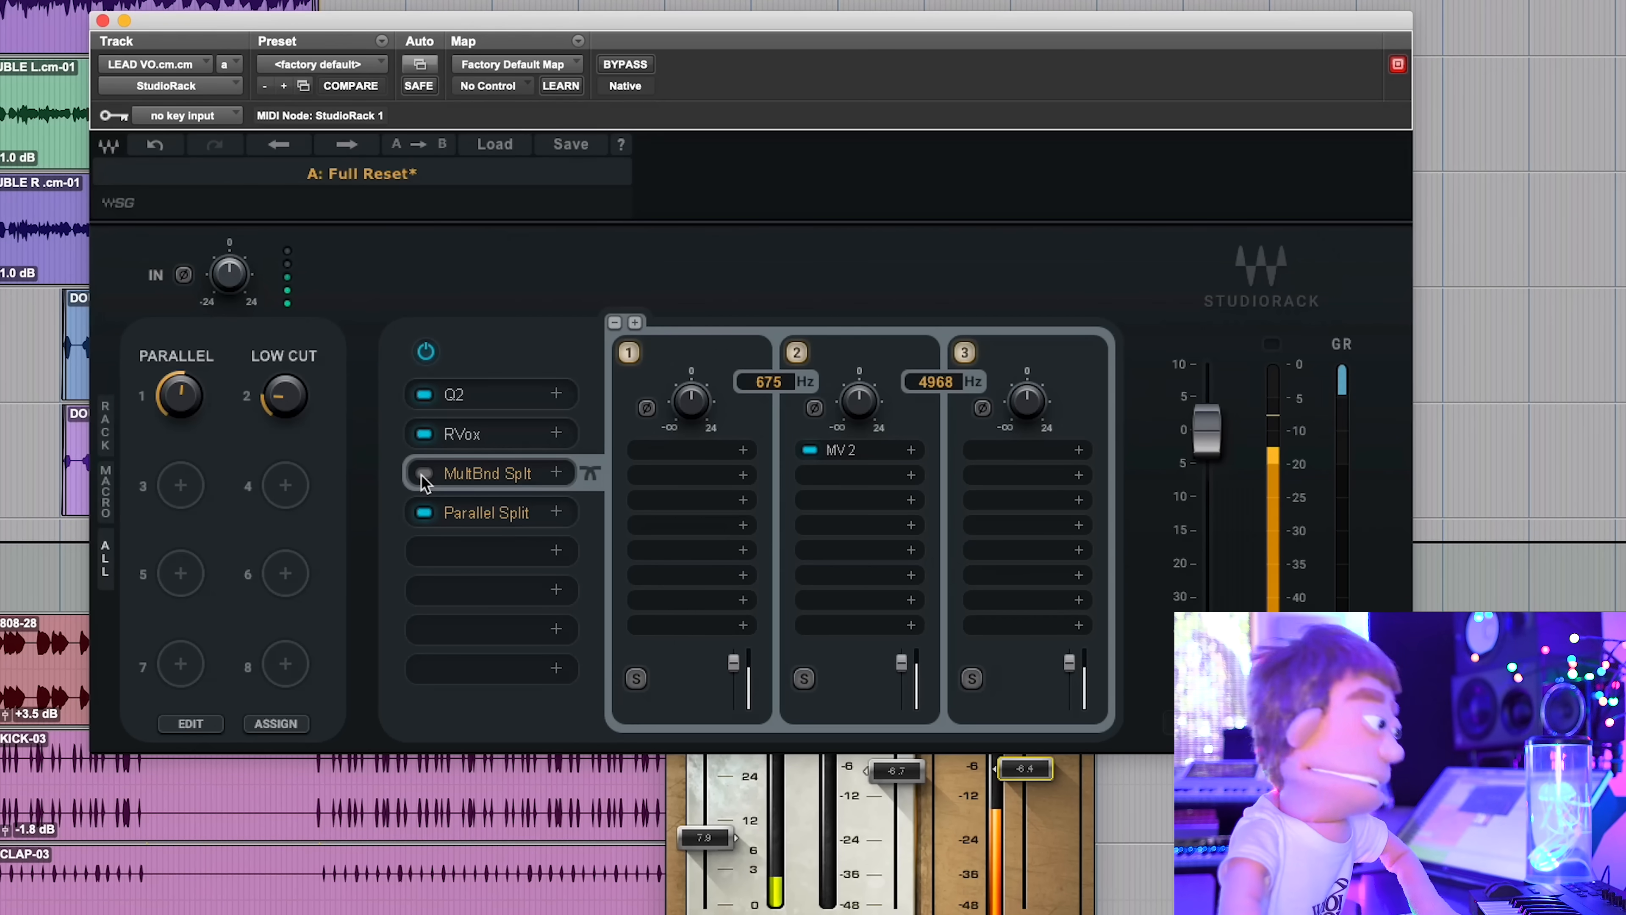
pyautogui.click(424, 474)
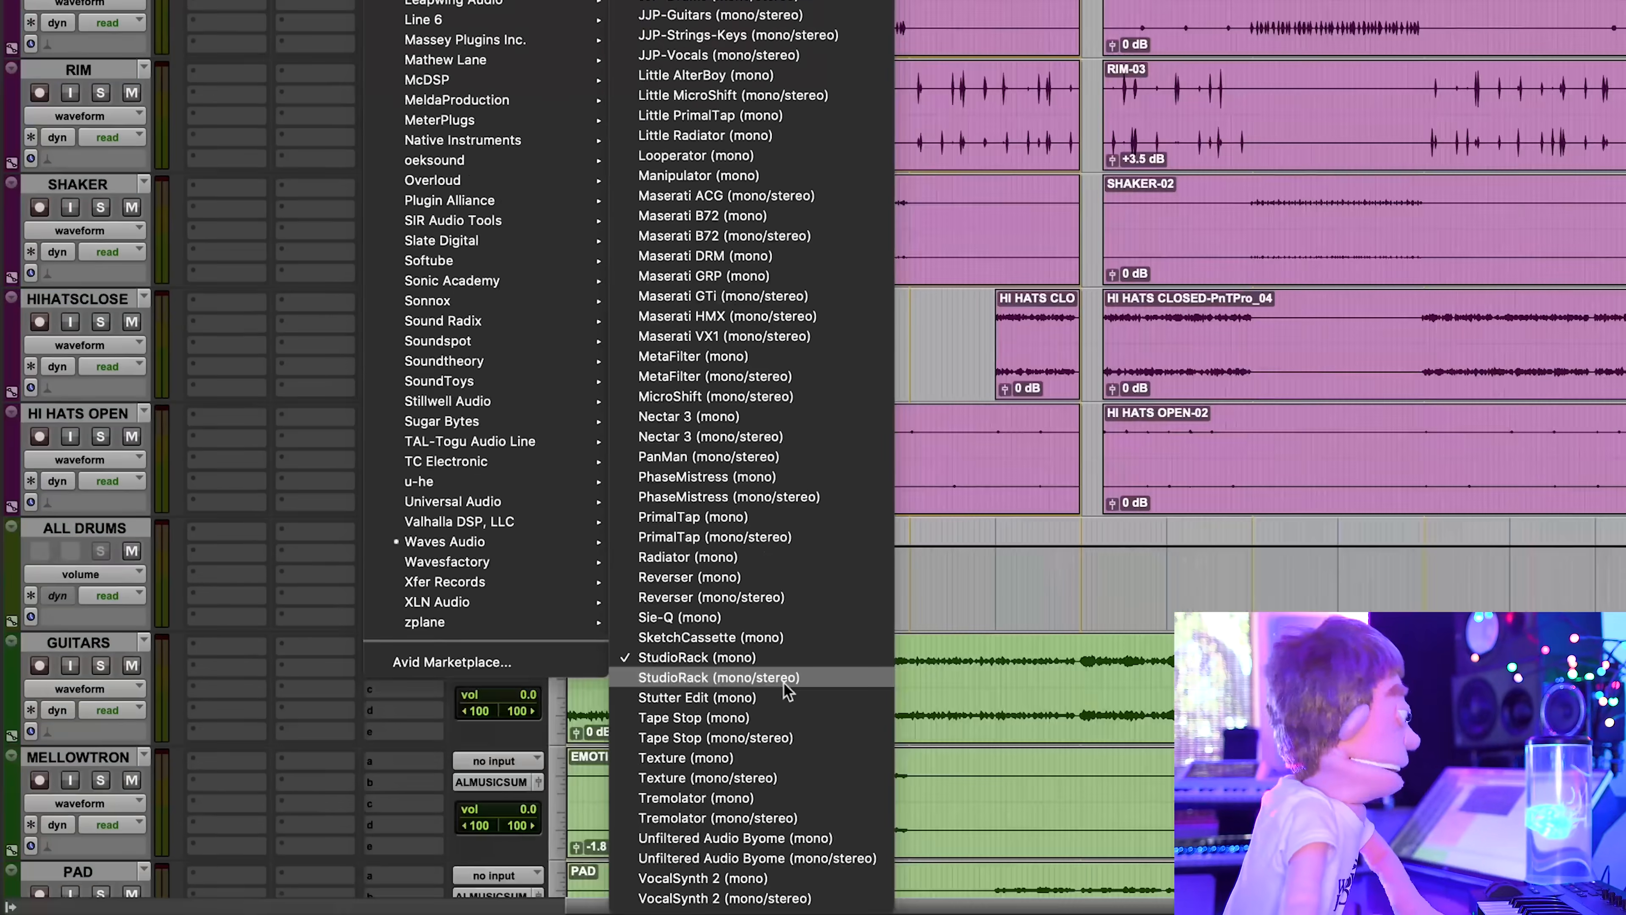
# Insert StudioRack (mono/stereo) on the lead vocal track from the Waves plug-in menu
pyautogui.click(718, 678)
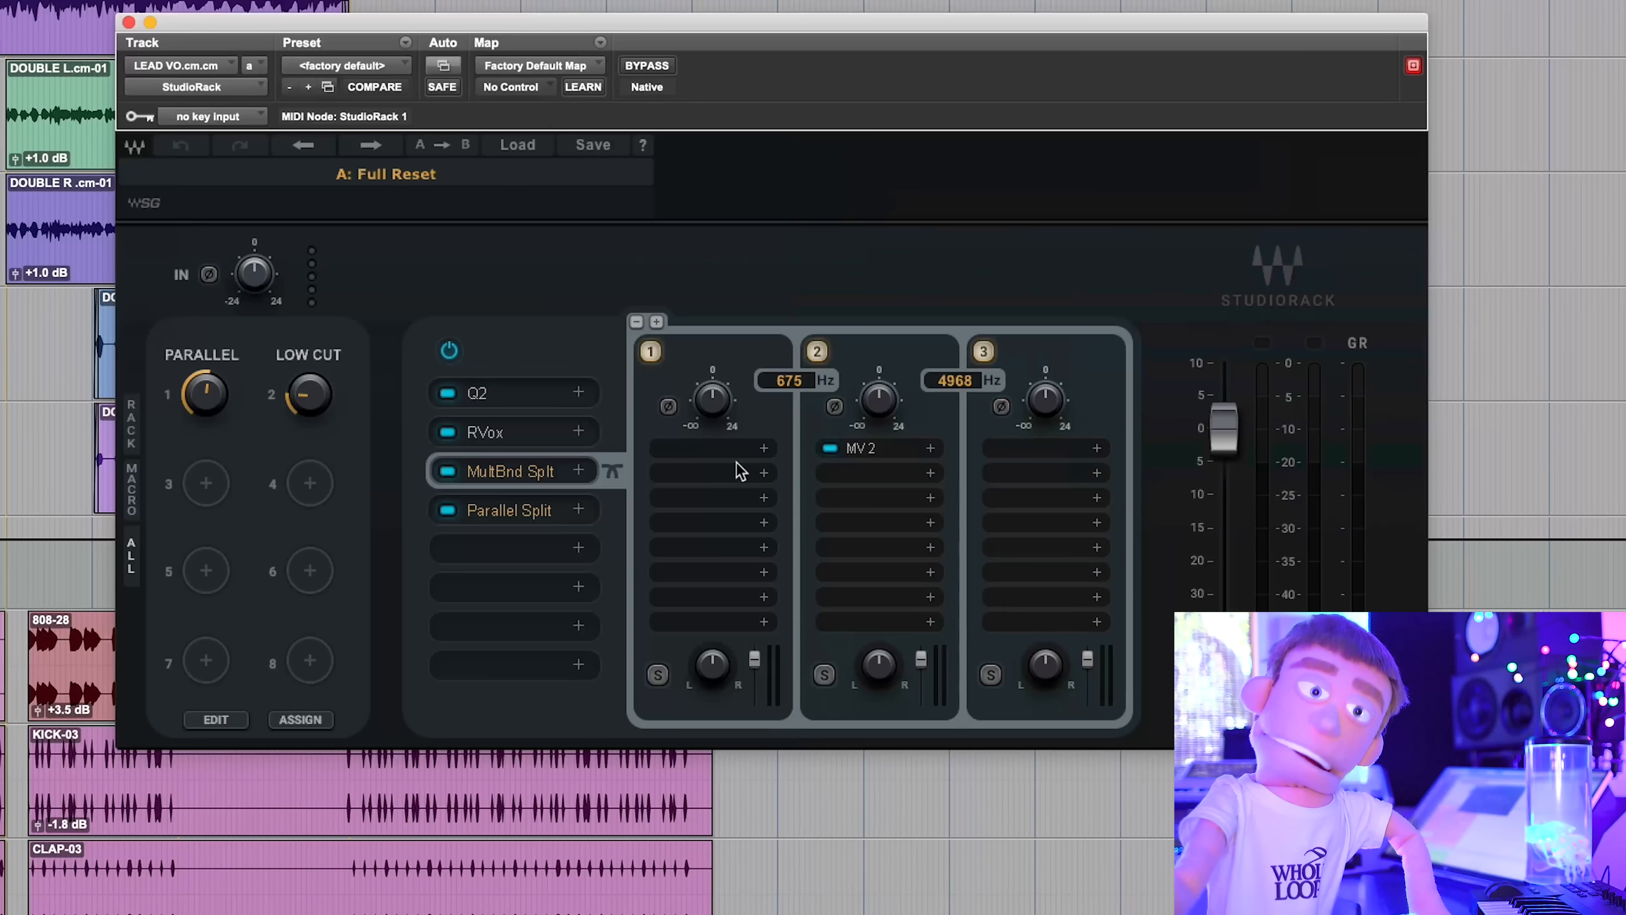
pyautogui.moveTo(829, 443)
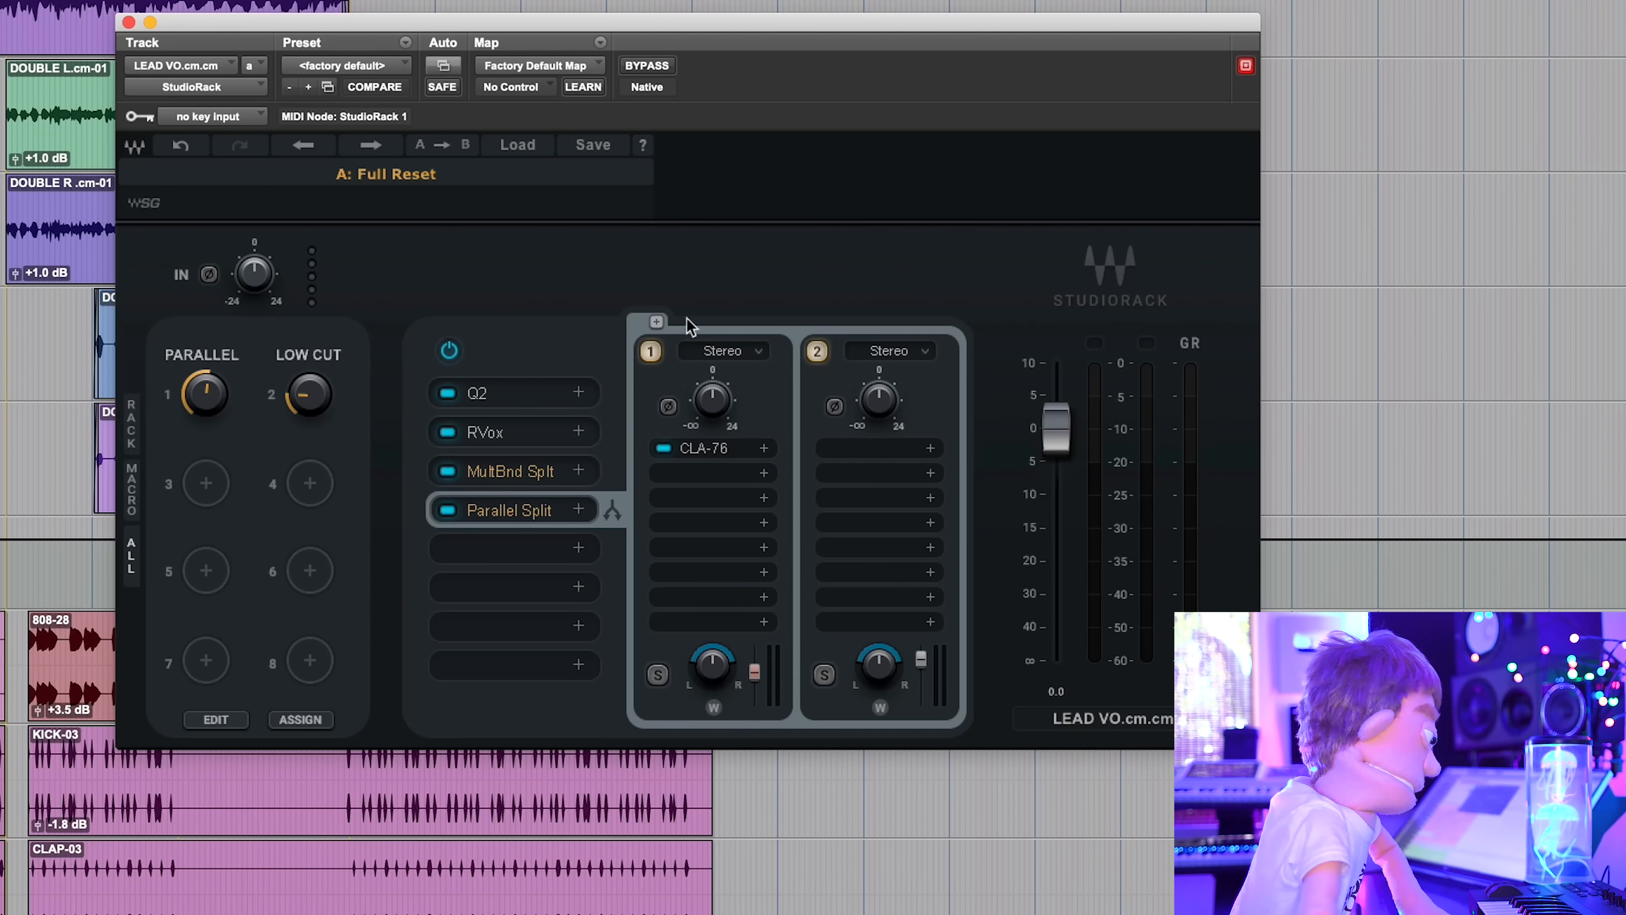
# Add a third parallel rack and load TrueVerb with the Millenniumverb preset on rack 2
pyautogui.click(656, 322)
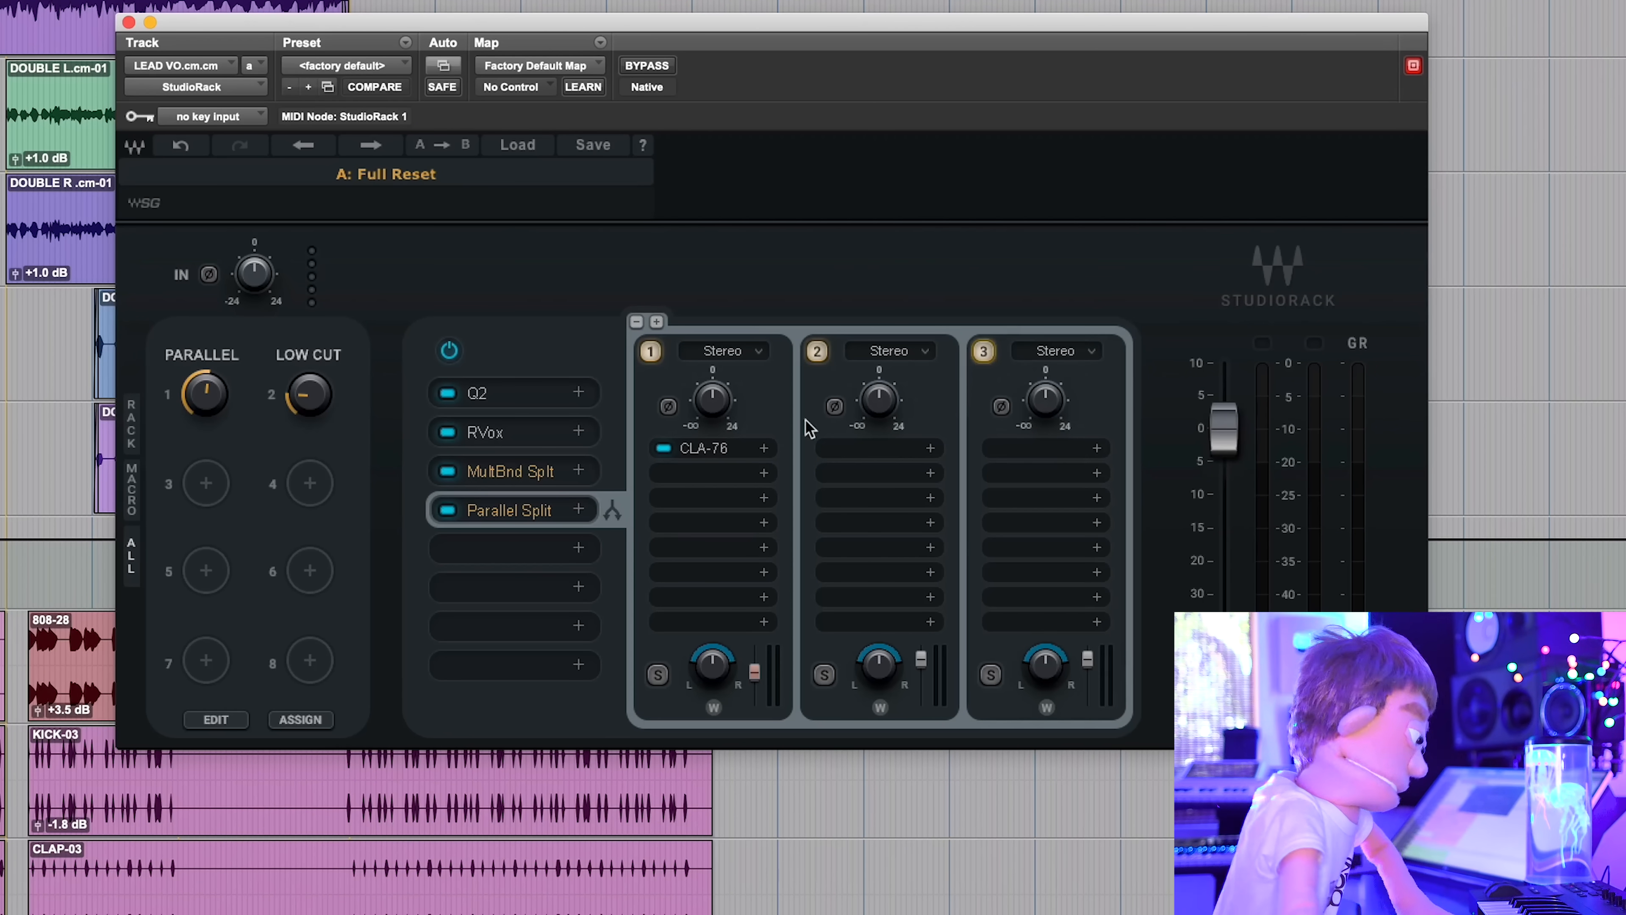
pyautogui.moveTo(866, 457)
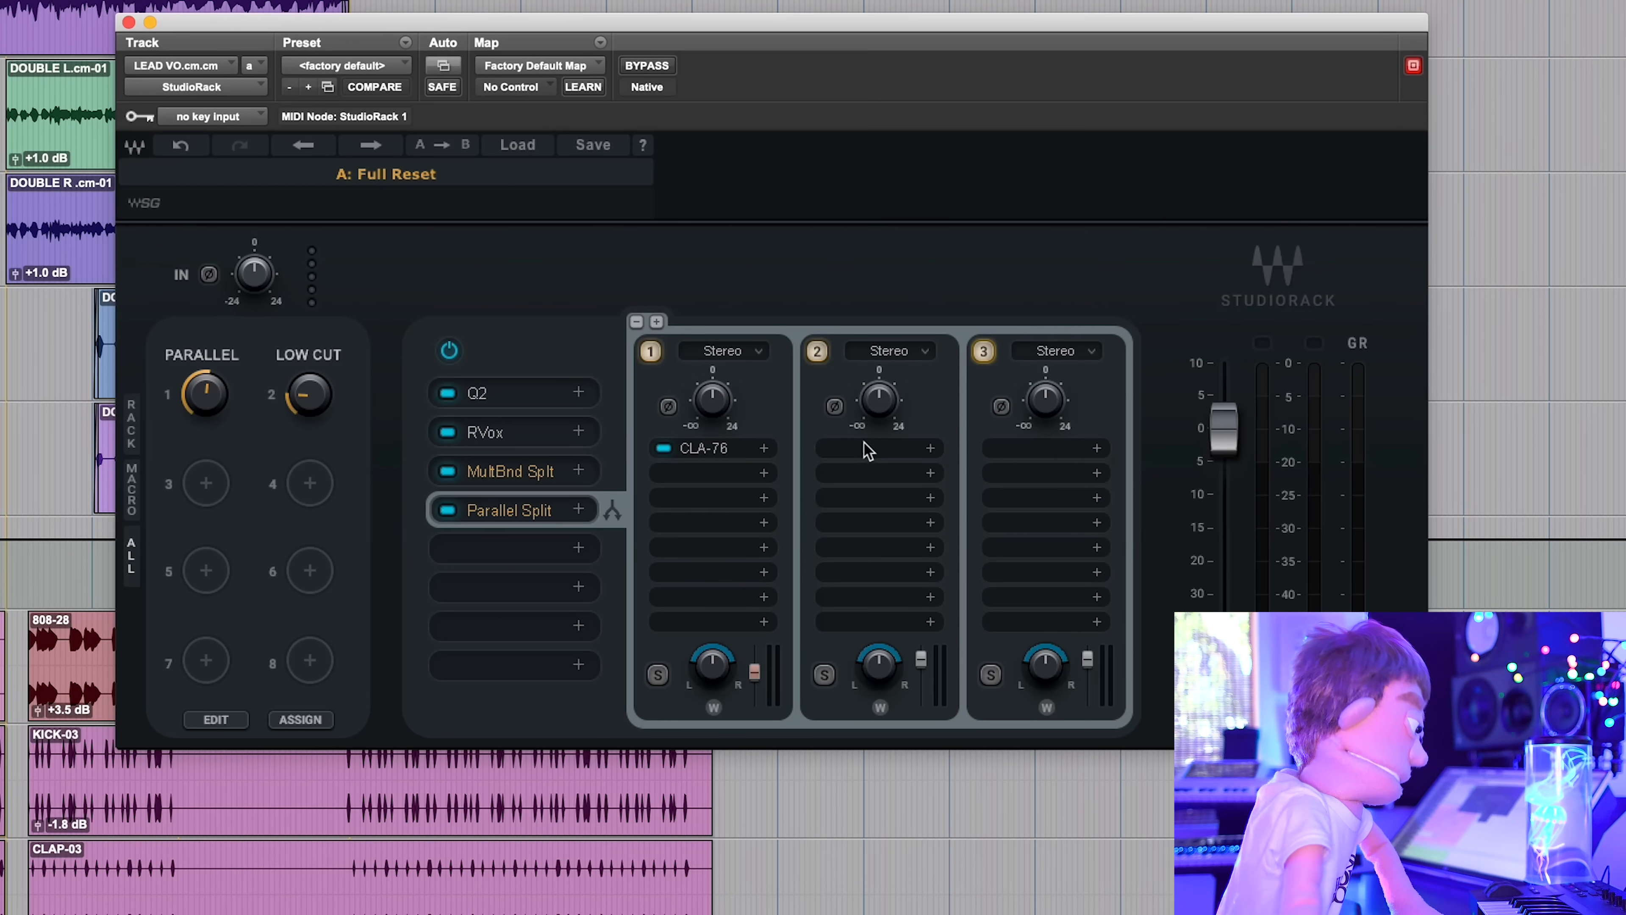
pyautogui.write('TRUE')
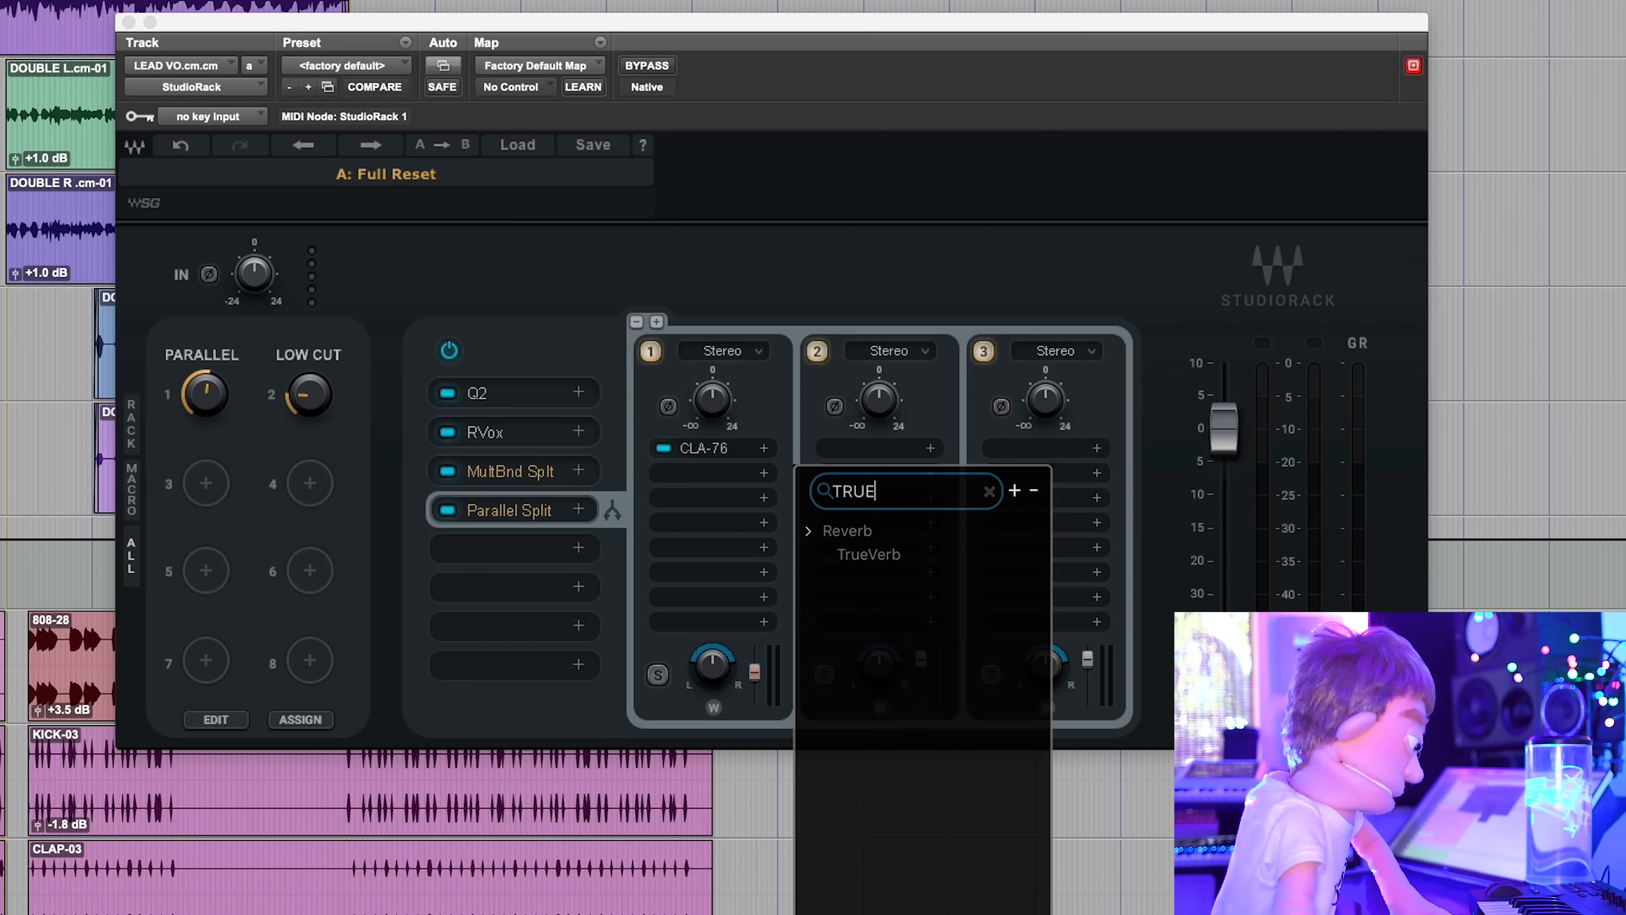
pyautogui.click(868, 554)
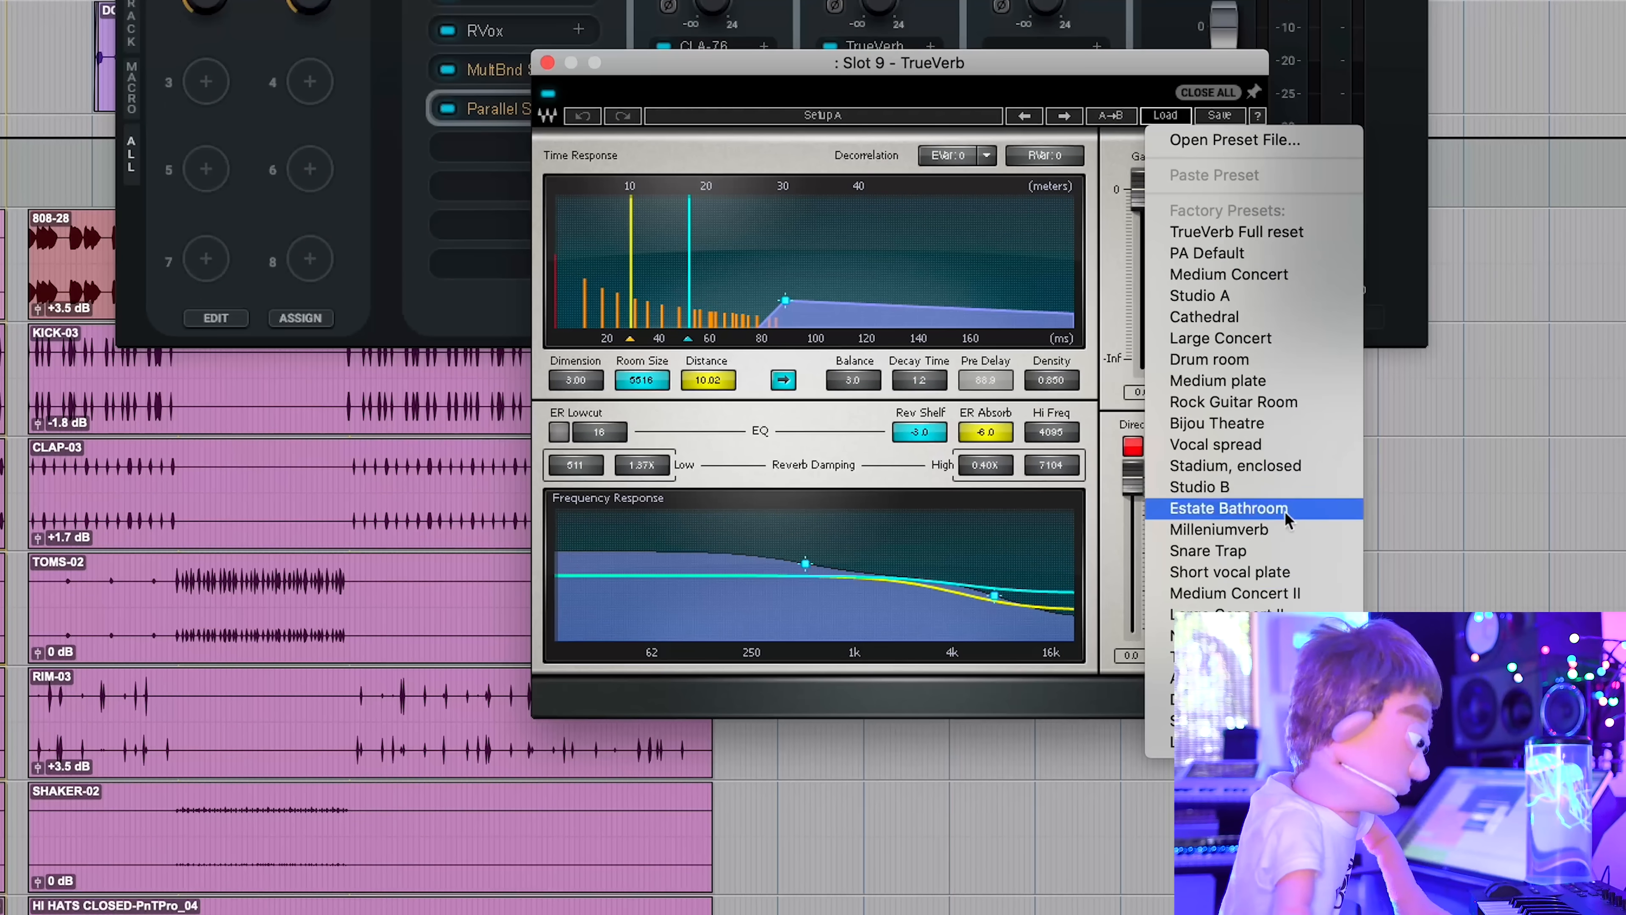
pyautogui.click(1219, 530)
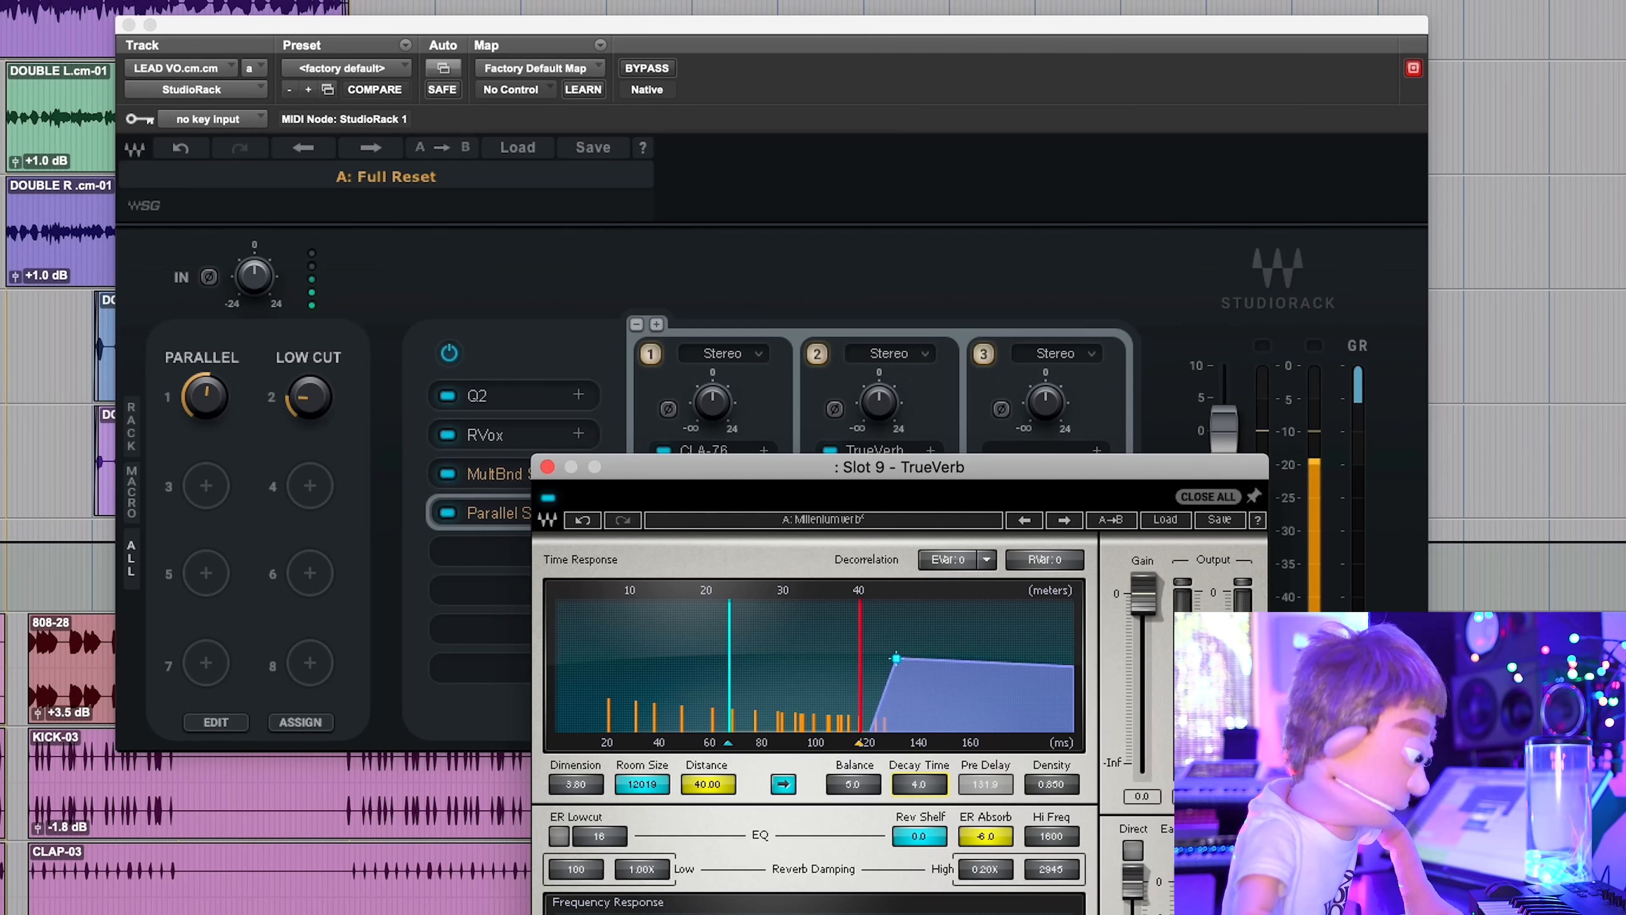
pyautogui.click(1208, 497)
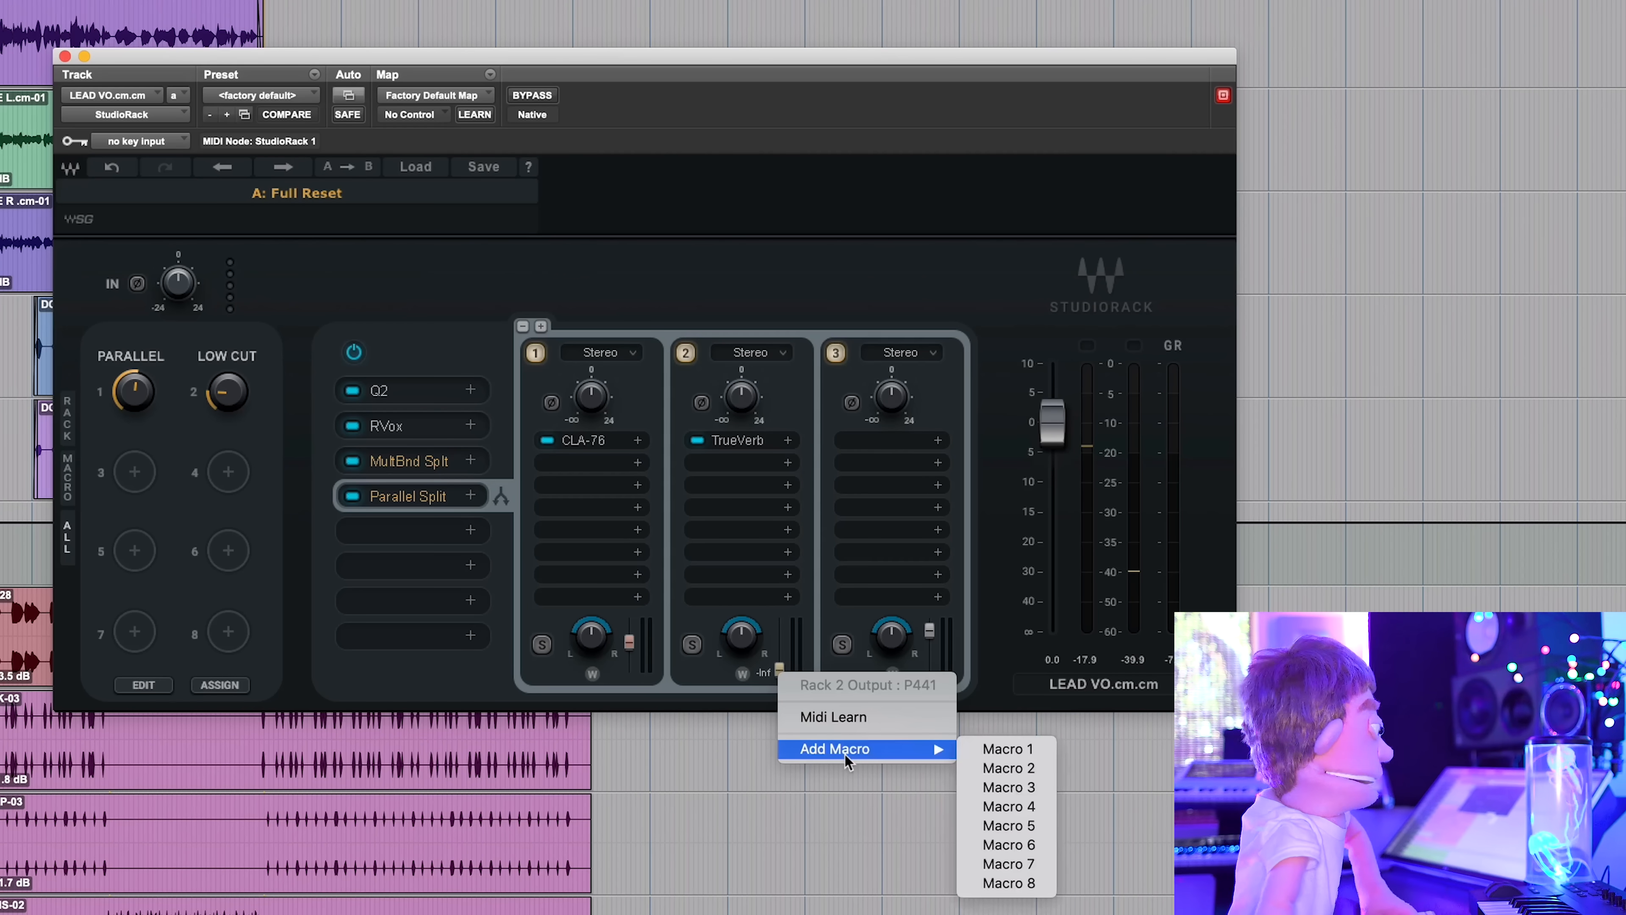
# Assign the reverb rack's output level to macro 3 and name it REVERB
pyautogui.click(1008, 749)
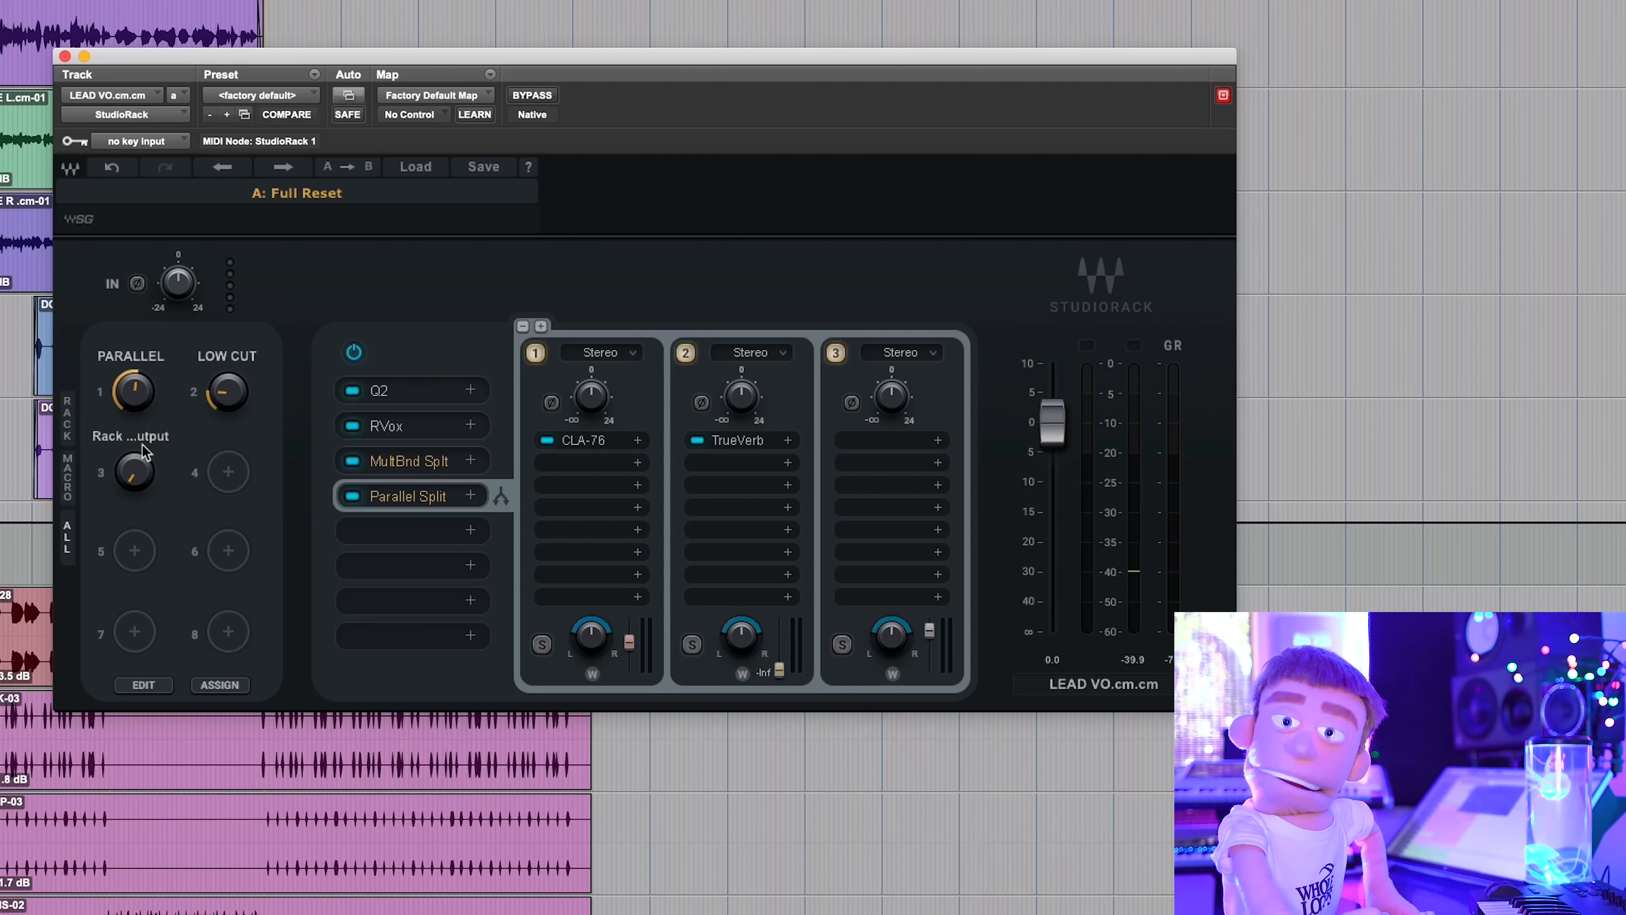
pyautogui.write('REVERB')
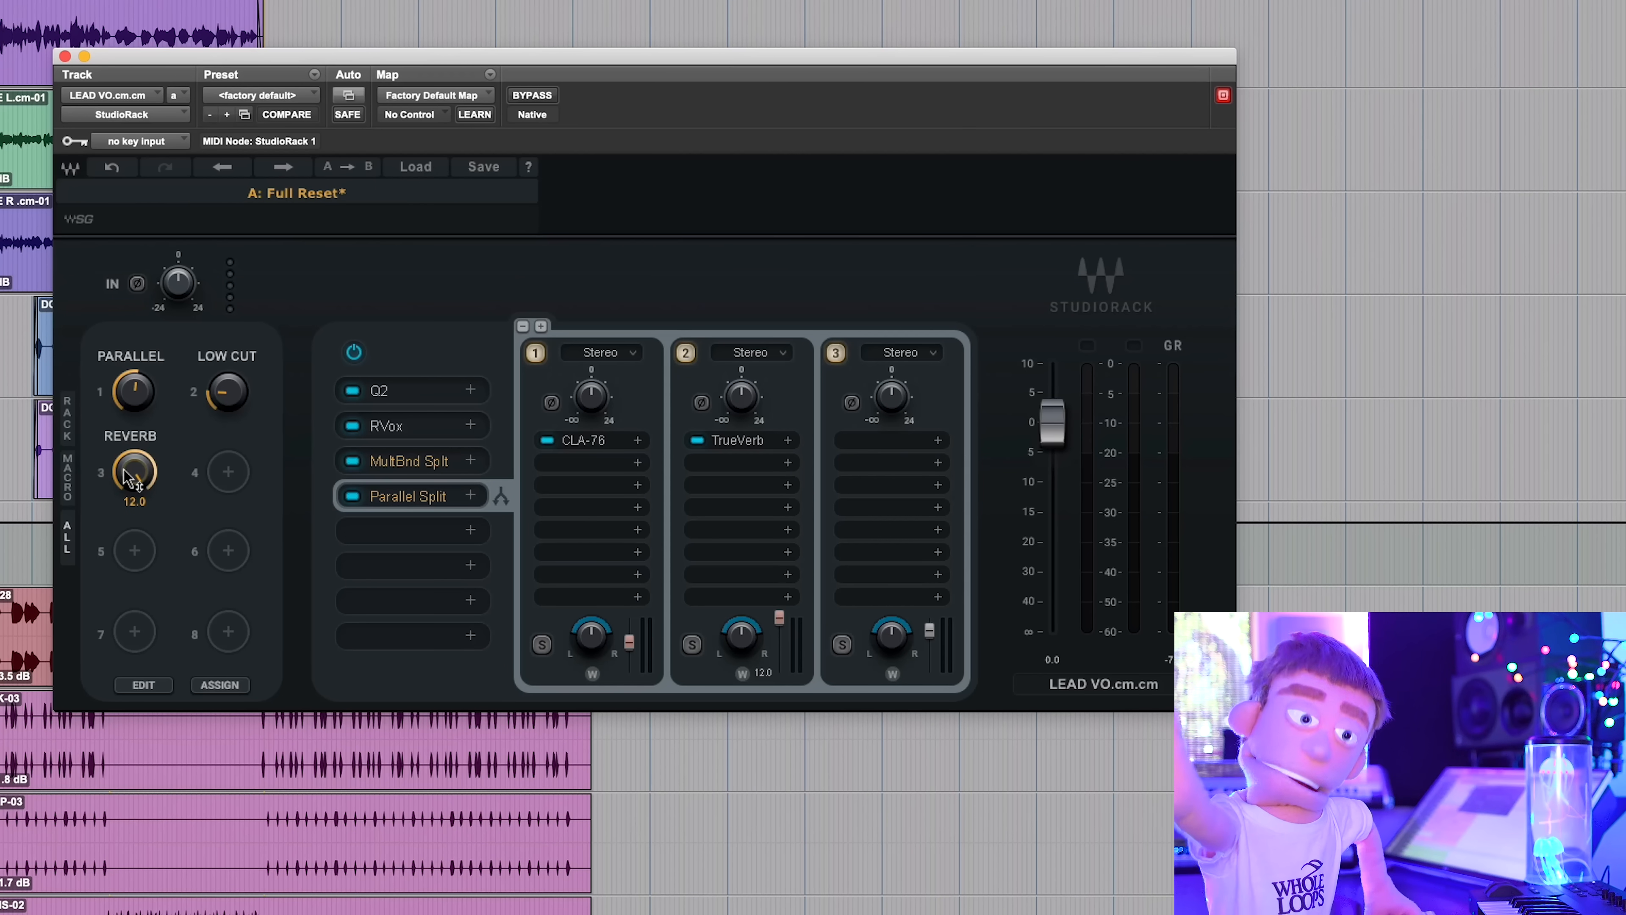
# Test the REVERB macro knob from -7.3 up to 11.1 and settle it around 5.7
pyautogui.moveTo(133, 475); pyautogui.dragTo(133, 482)
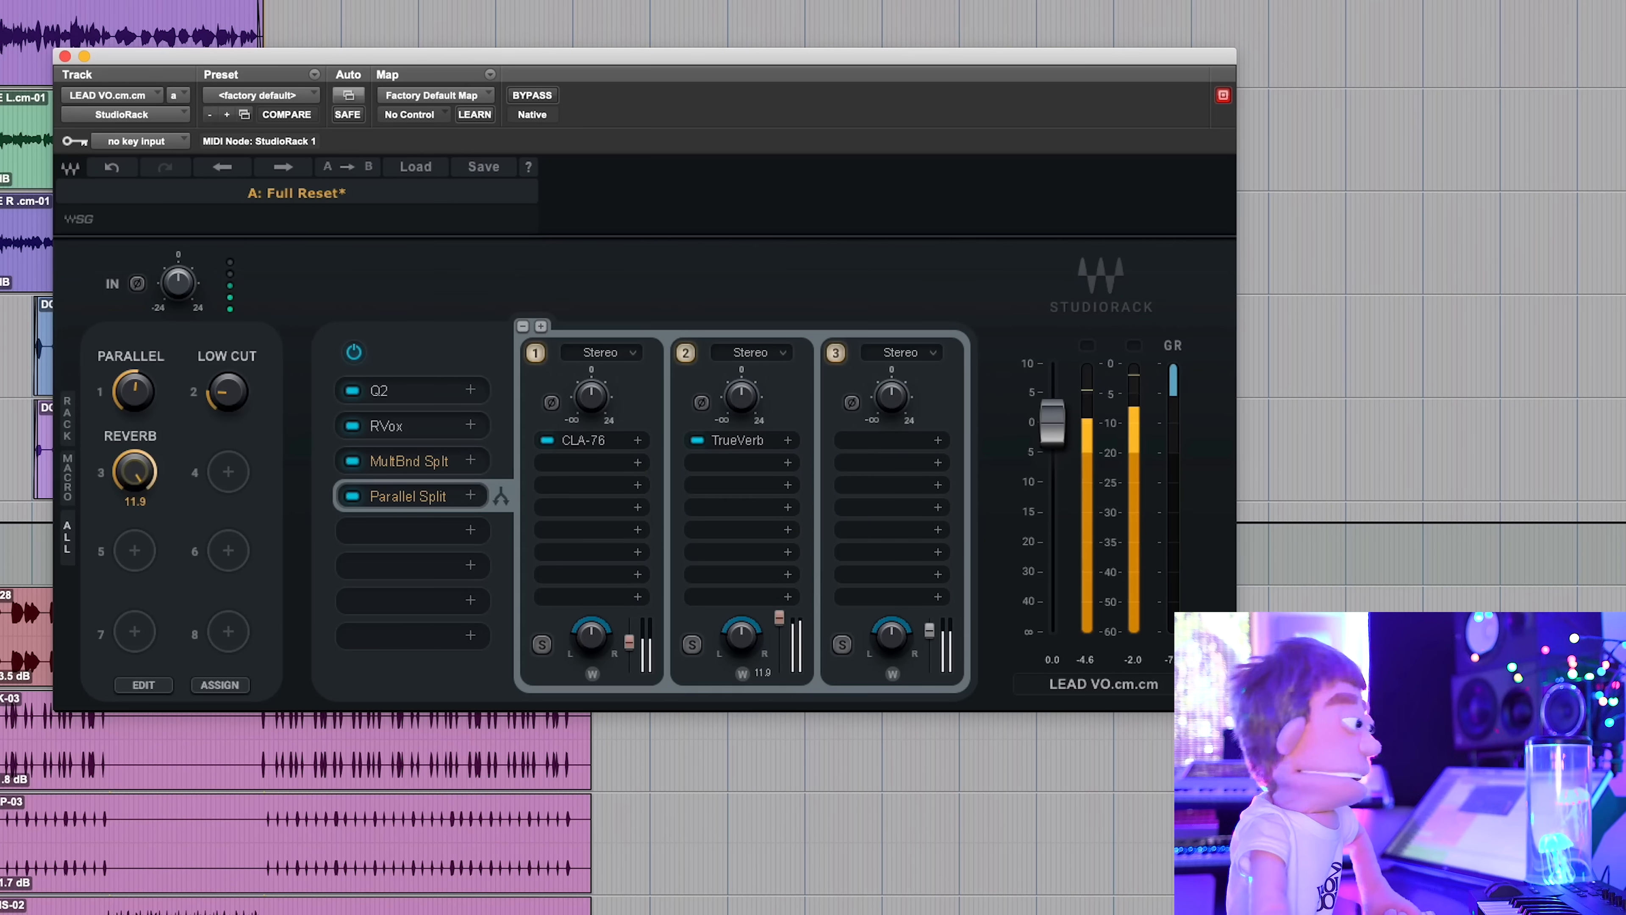
pyautogui.moveTo(133, 472); pyautogui.dragTo(144, 488)
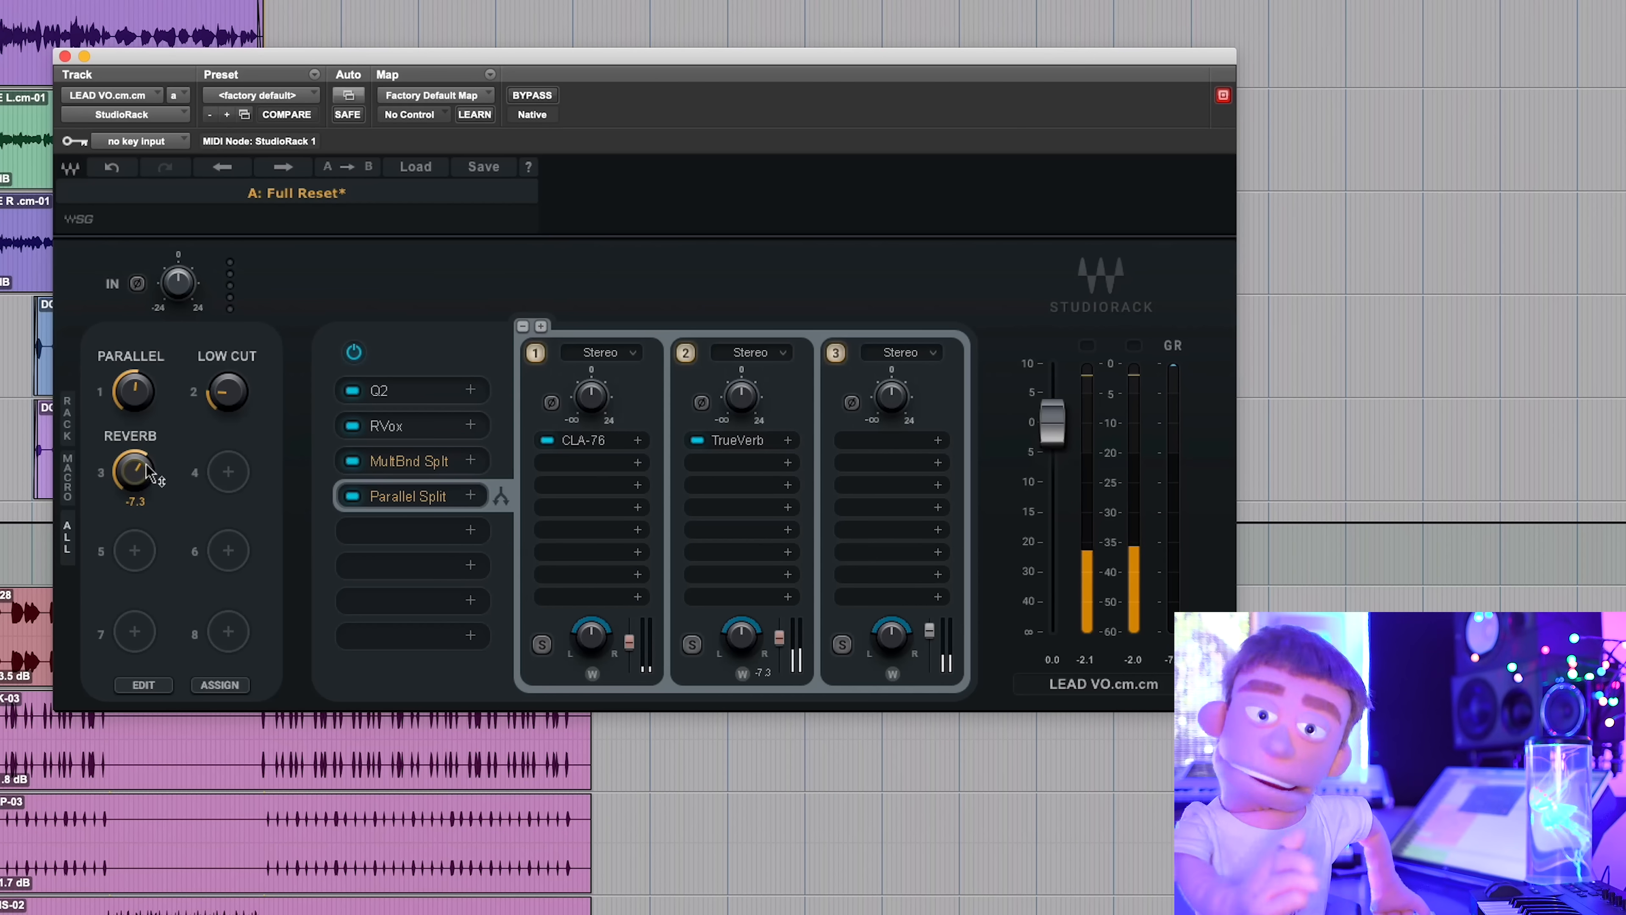
pyautogui.moveTo(133, 472); pyautogui.dragTo(133, 435)
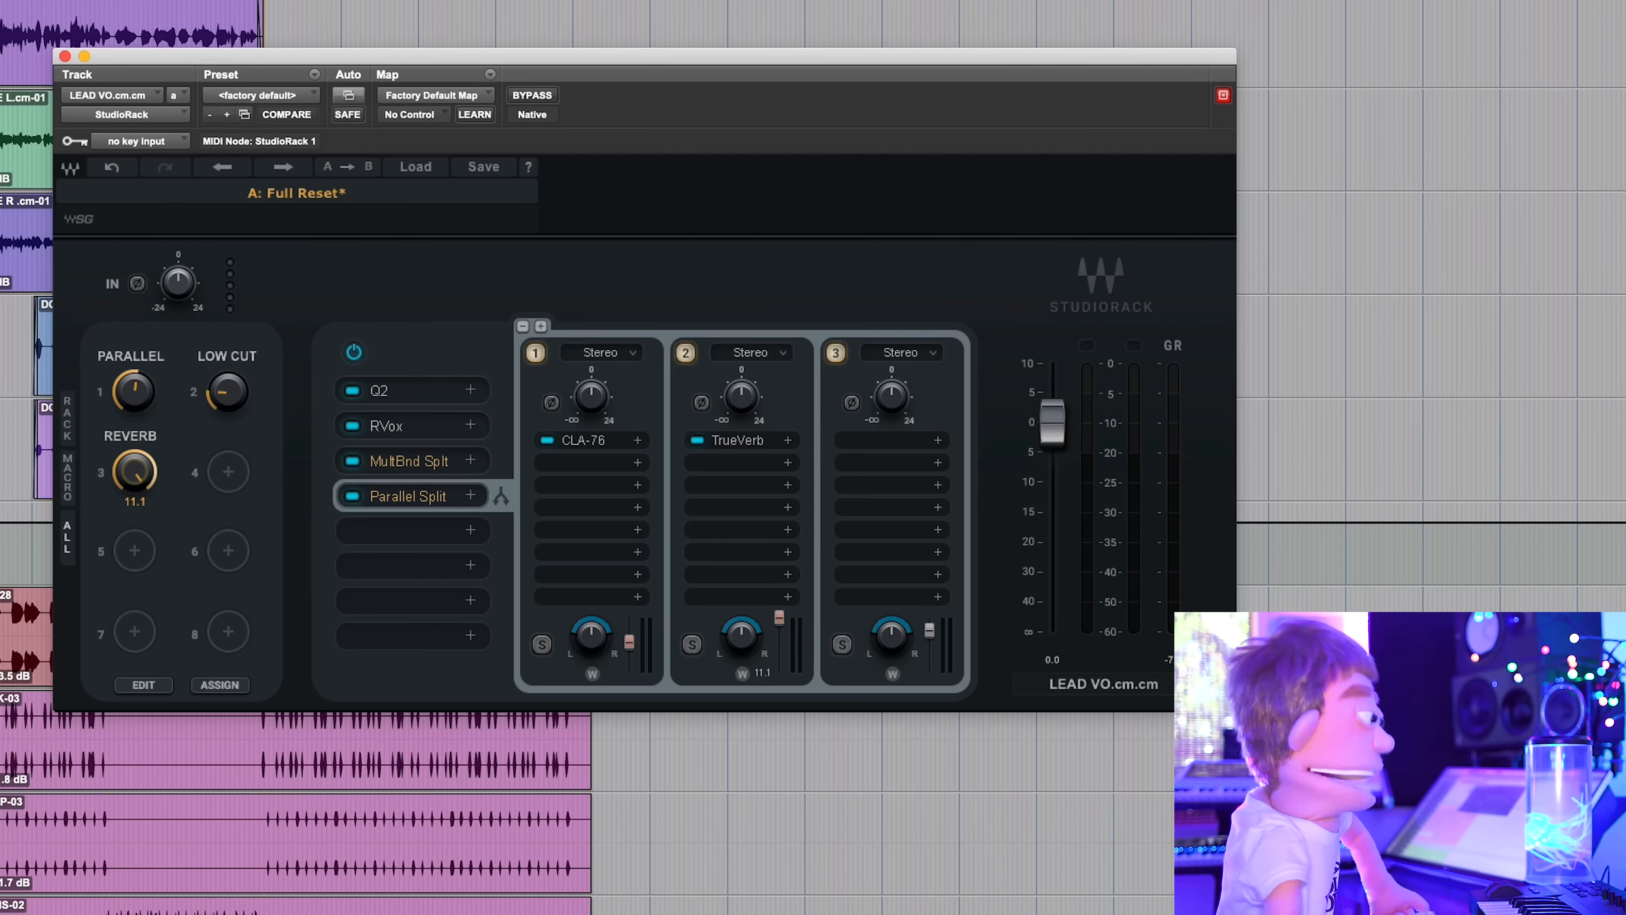
pyautogui.moveTo(134, 472); pyautogui.dragTo(134, 494)
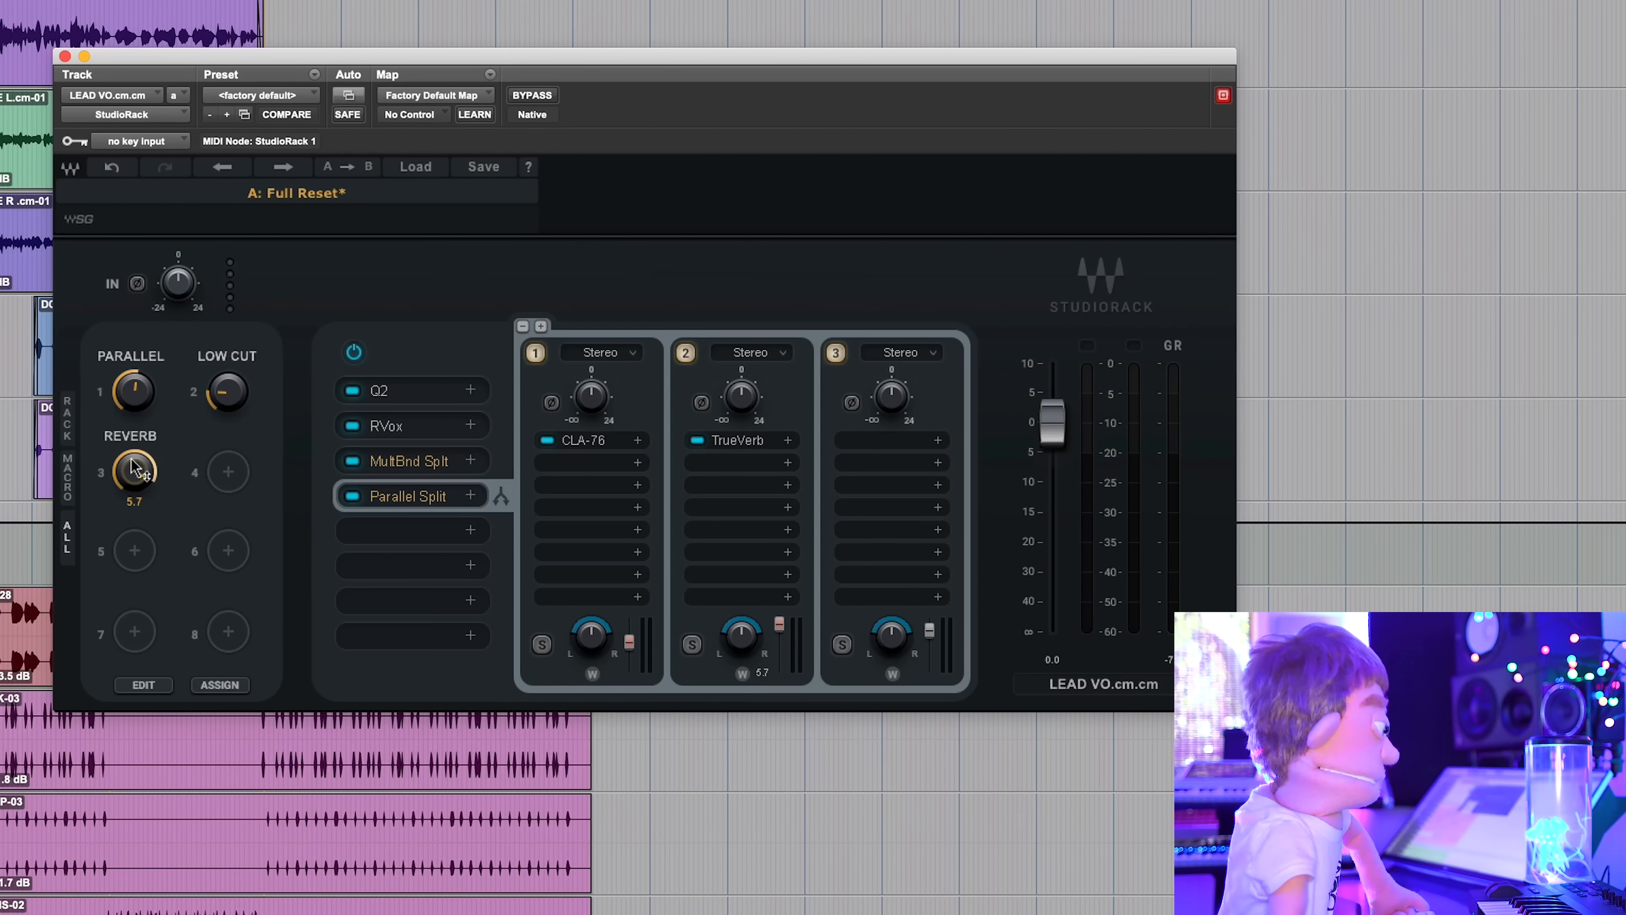
pyautogui.rightClick(132, 473)
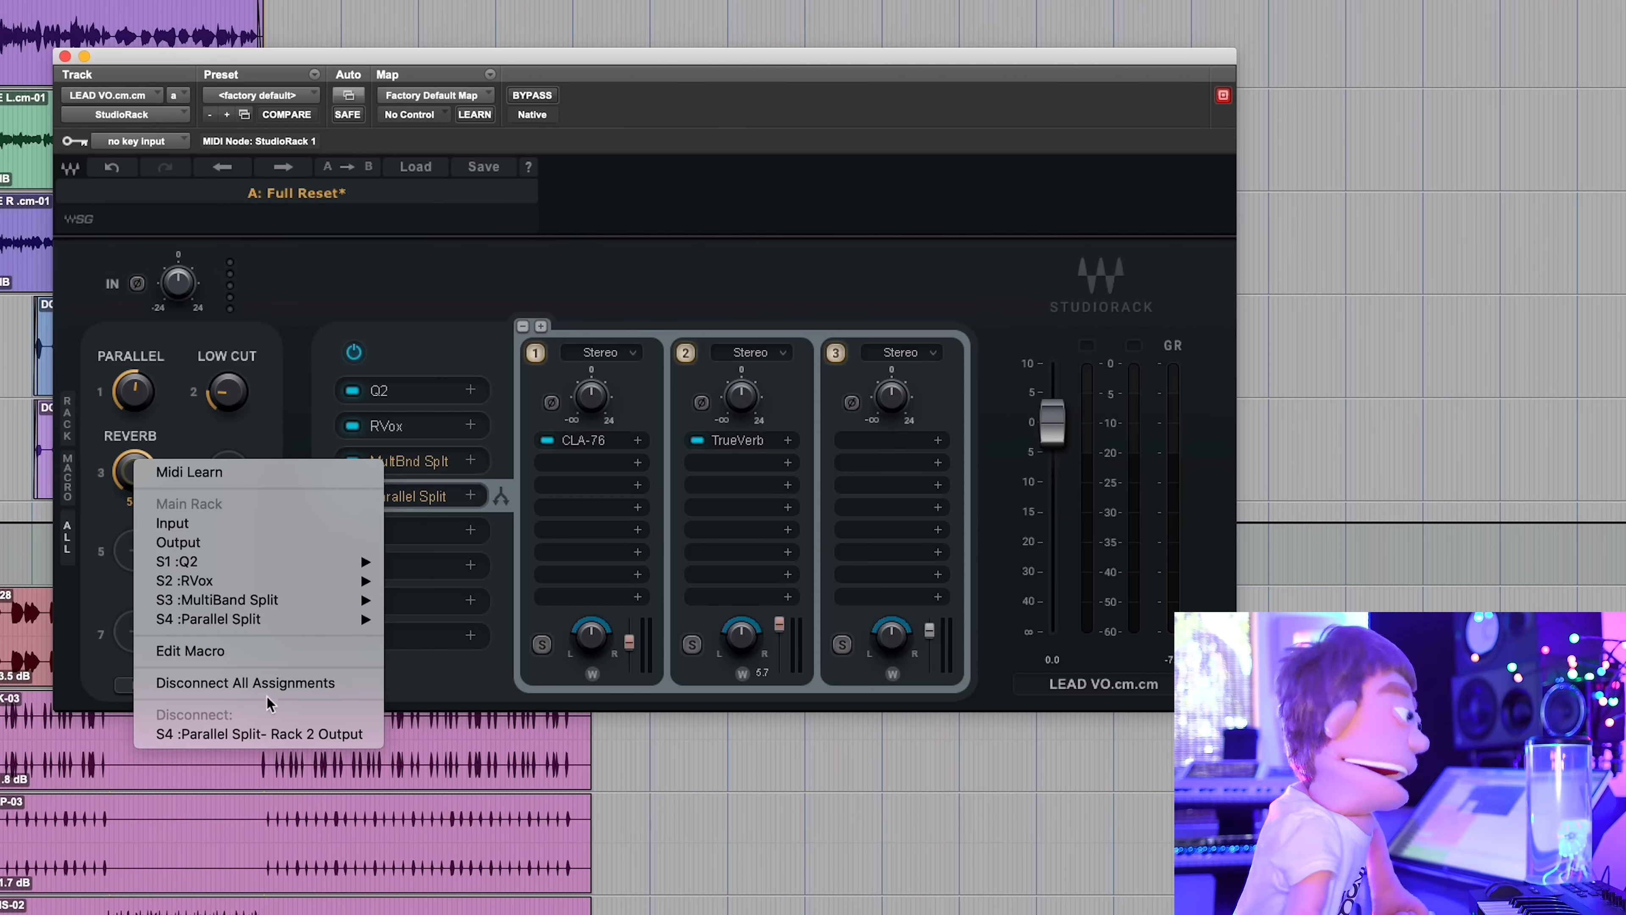
# Review the REVERB macro's assignment range in Edit Macro, then set the knob to about 3.9
pyautogui.click(189, 651)
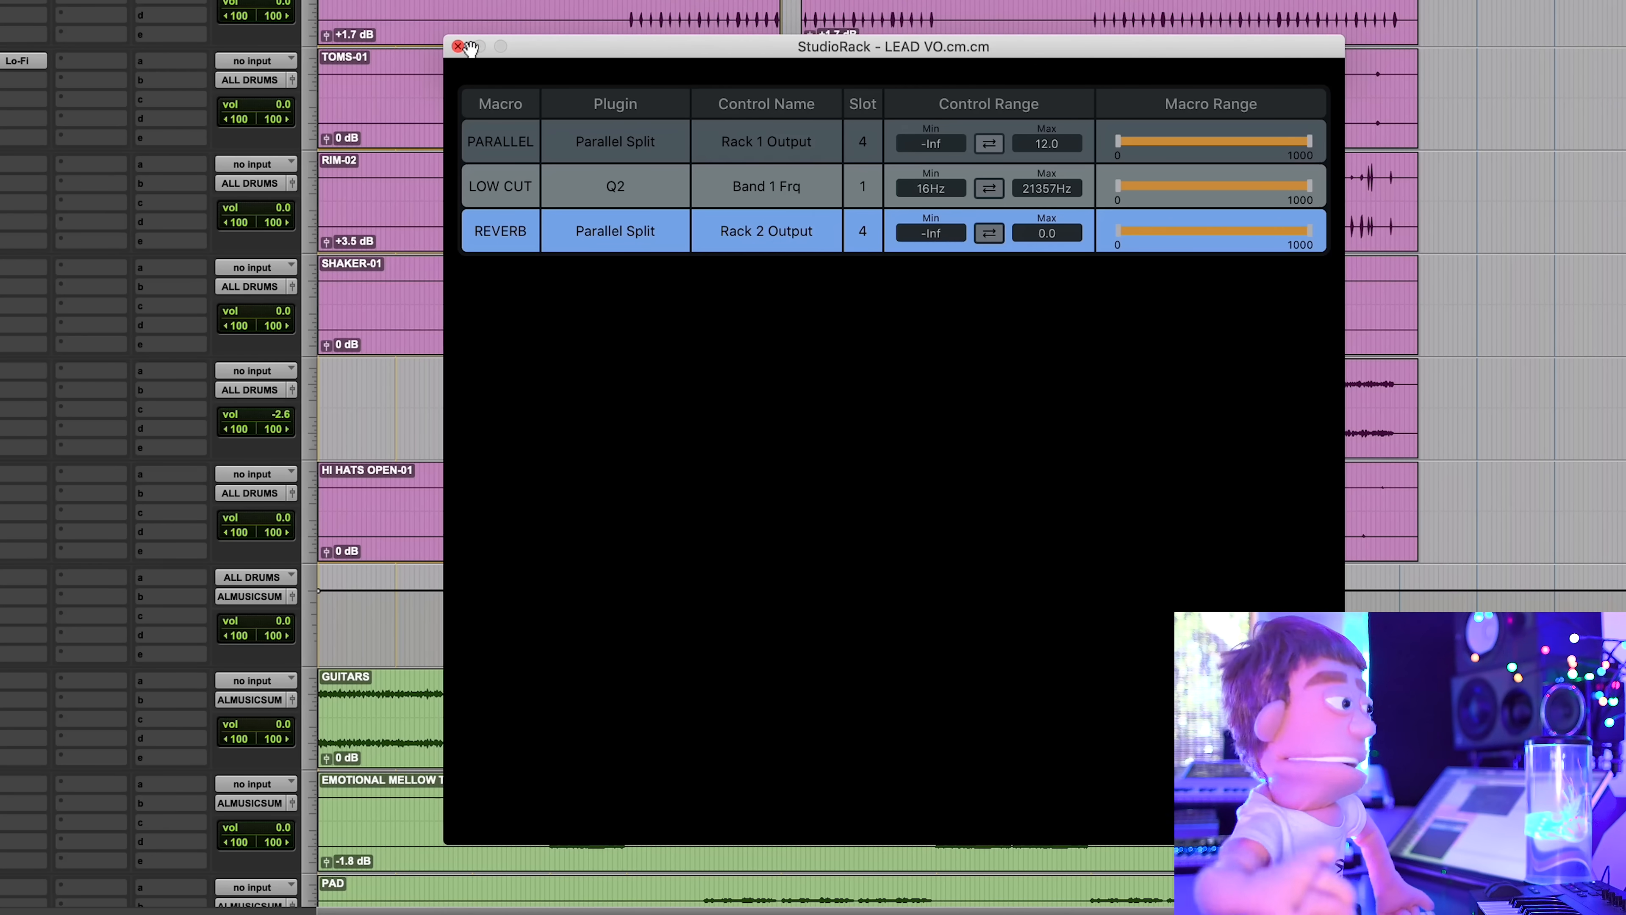
pyautogui.click(459, 45)
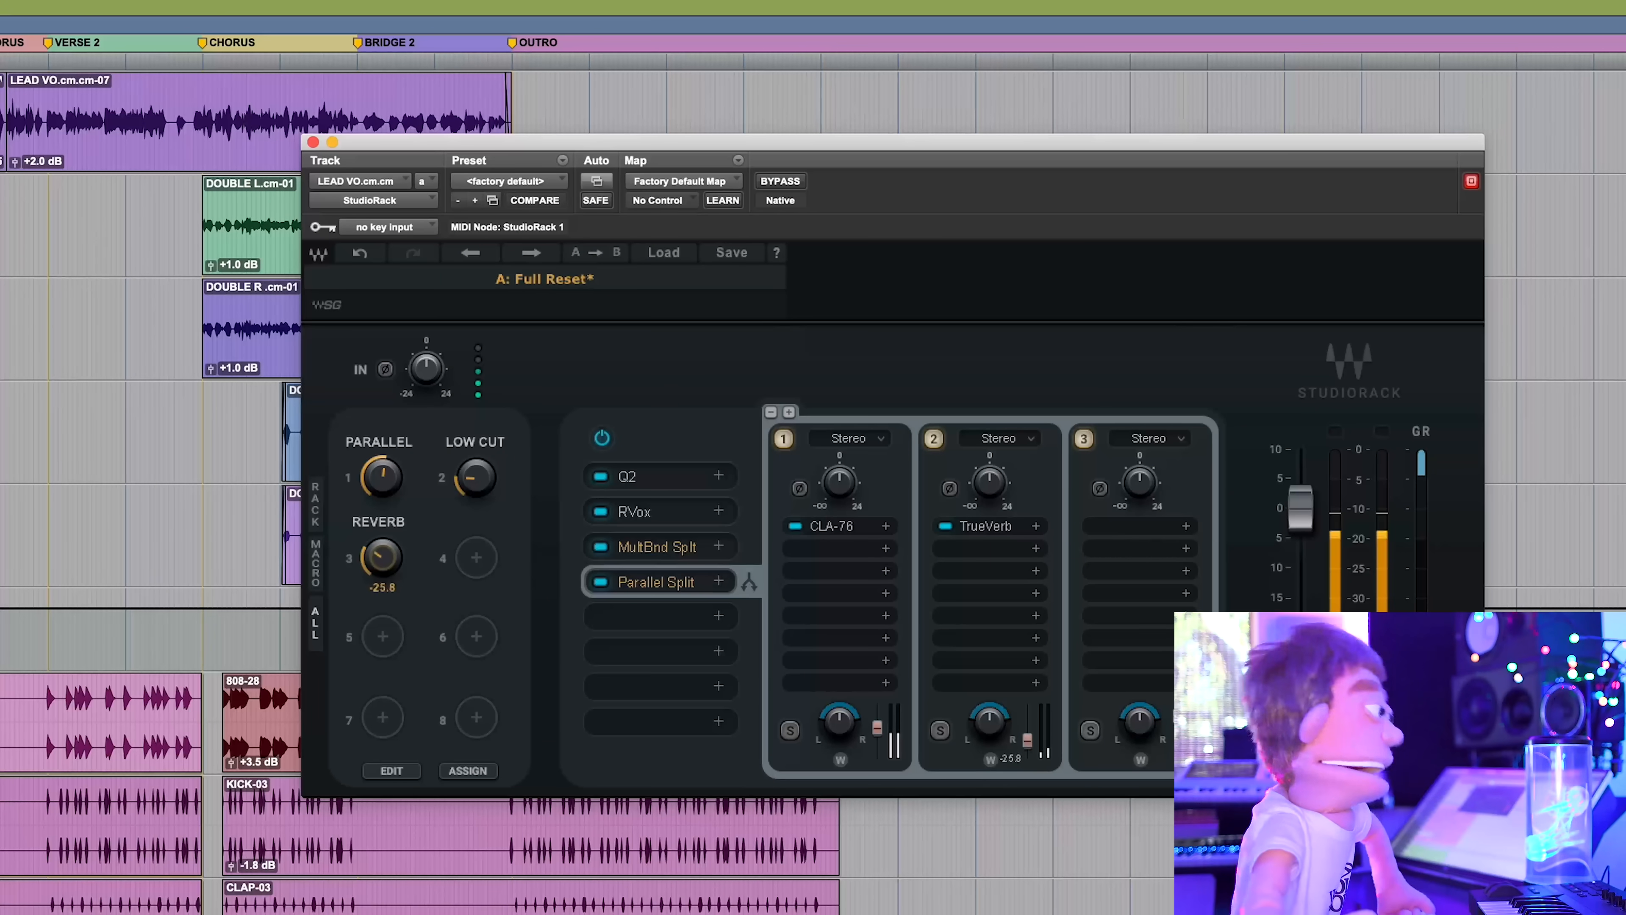
pyautogui.moveTo(380, 558); pyautogui.dragTo(394, 535)
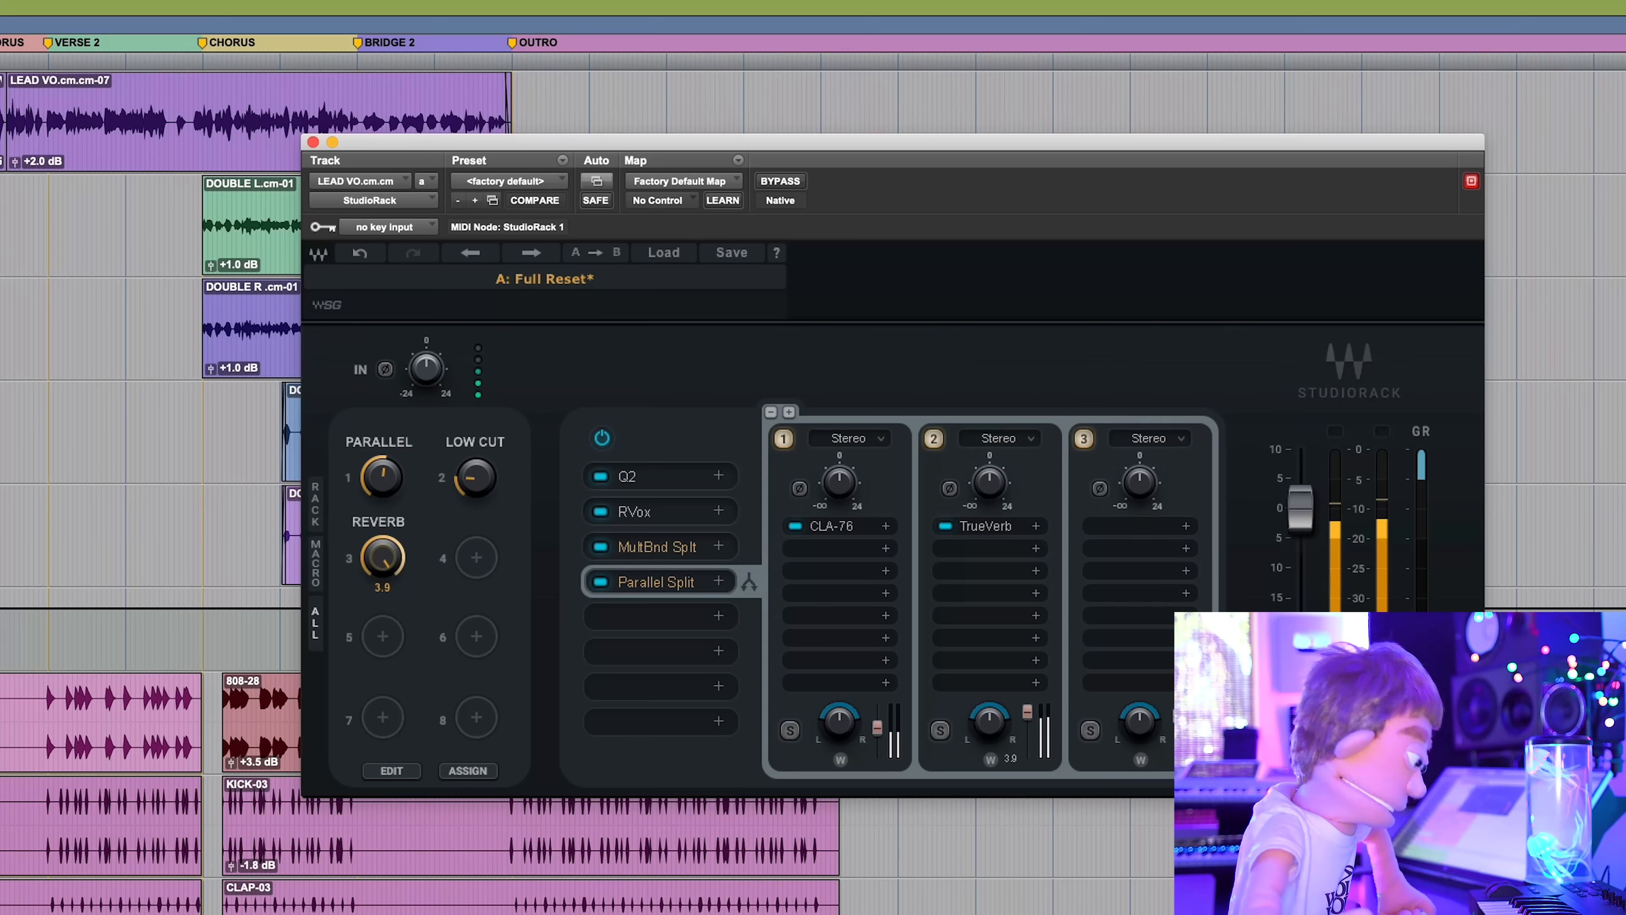
pyautogui.moveTo(379, 558); pyautogui.dragTo(380, 582)
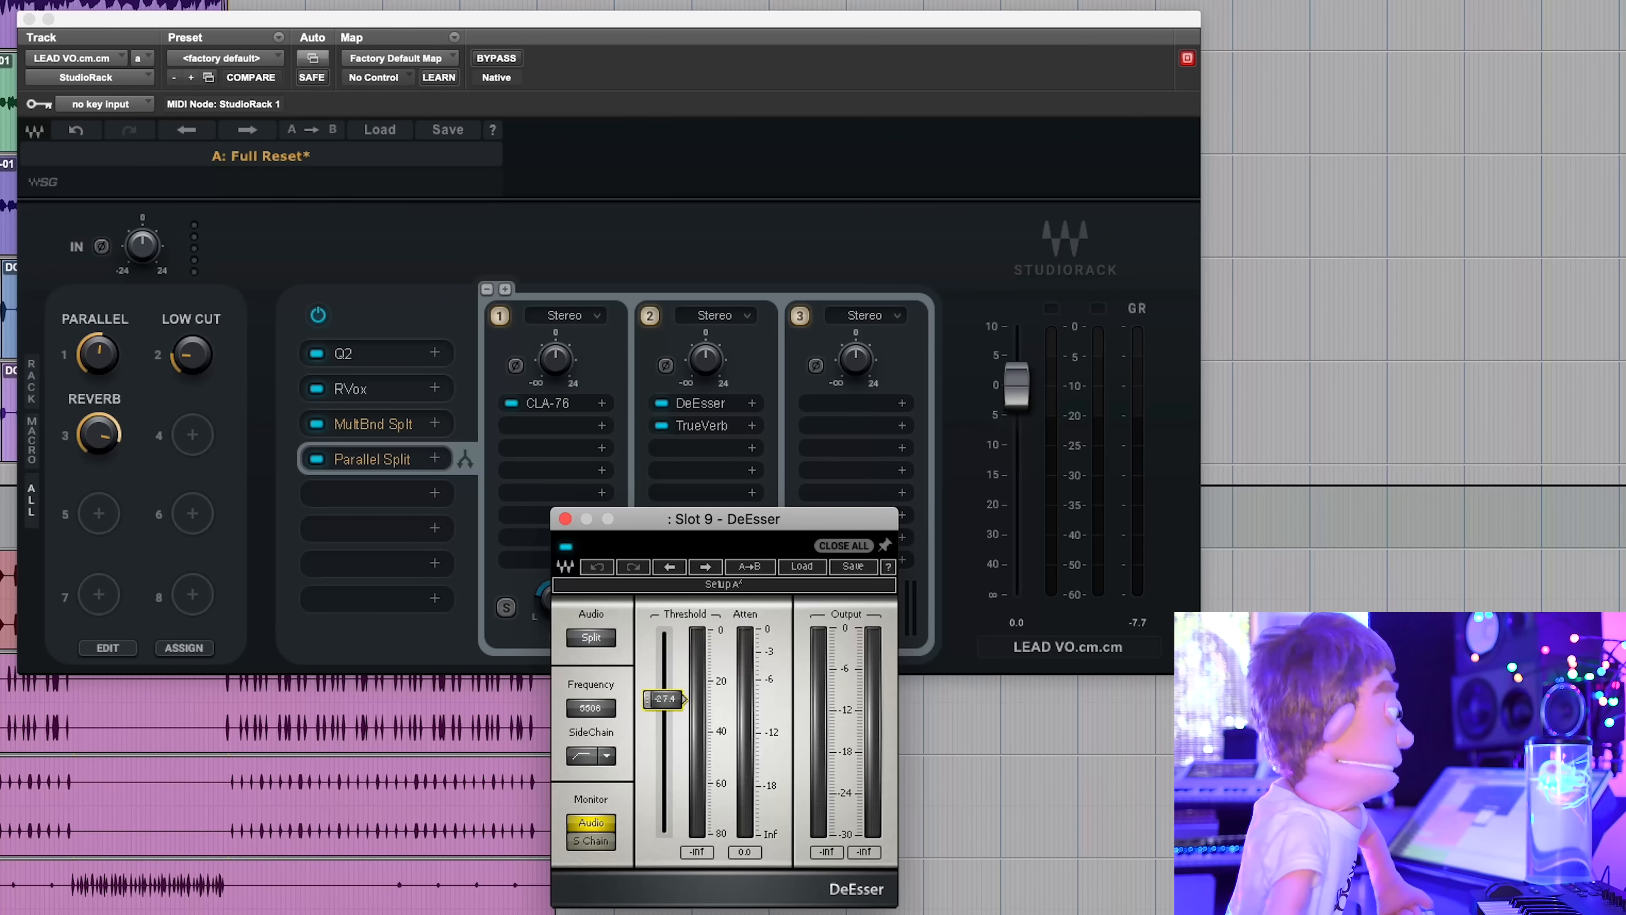
# Adjust the DeEsser threshold ahead of TrueVerb and flip rack 2's polarity
pyautogui.moveTo(663, 700); pyautogui.dragTo(664, 707)
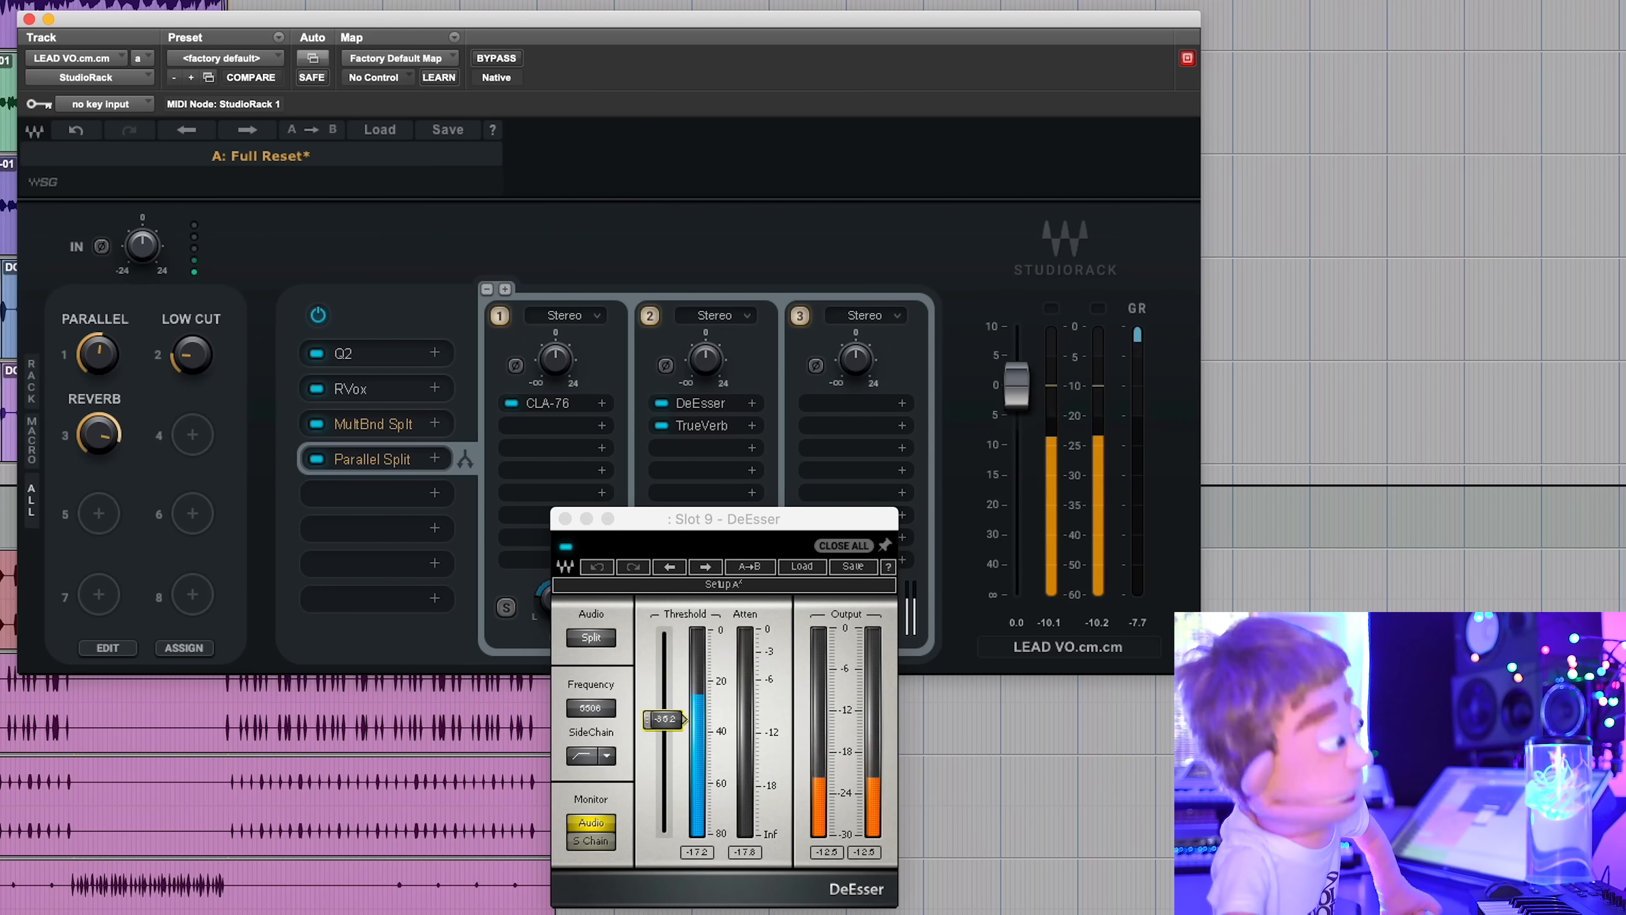
pyautogui.moveTo(662, 719); pyautogui.dragTo(663, 713)
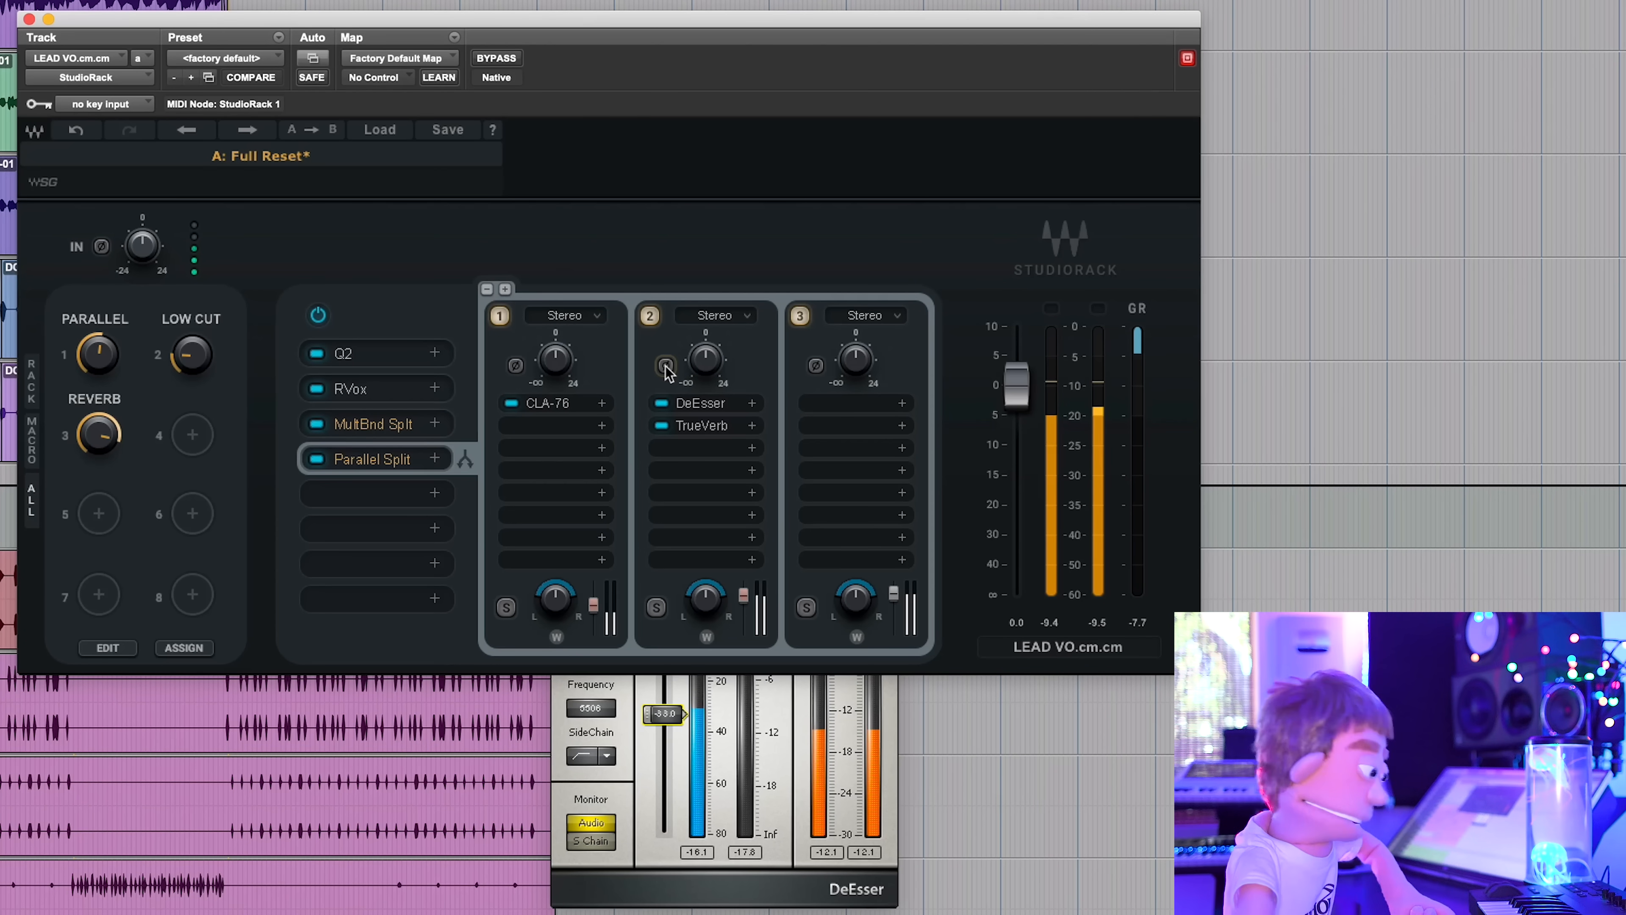
pyautogui.click(716, 316)
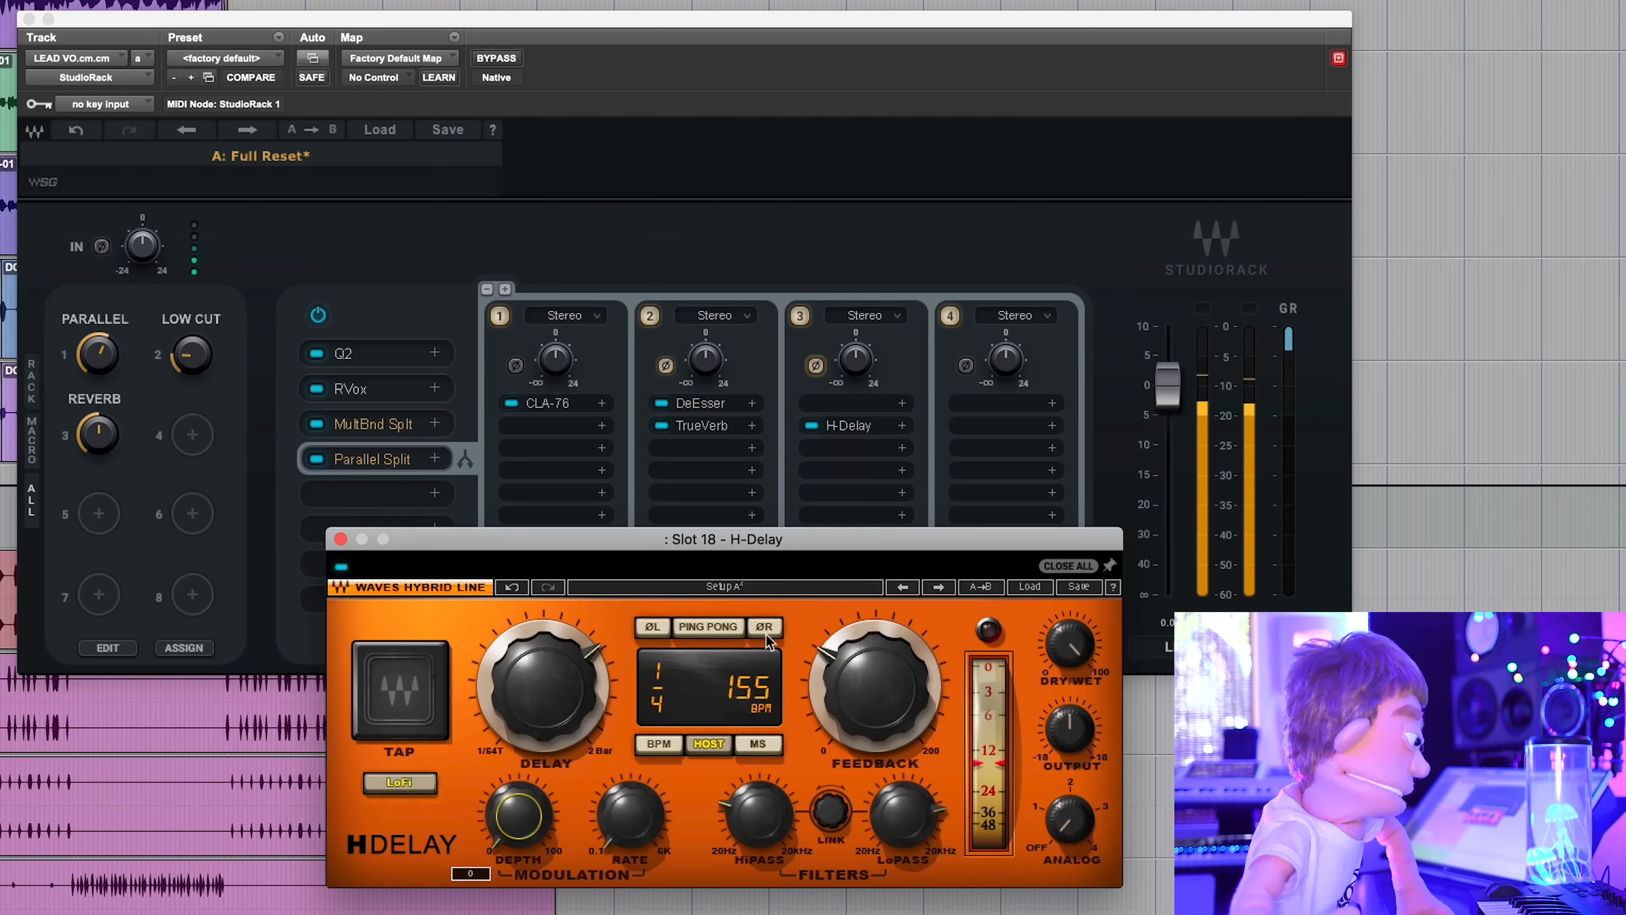
pyautogui.moveTo(860, 710)
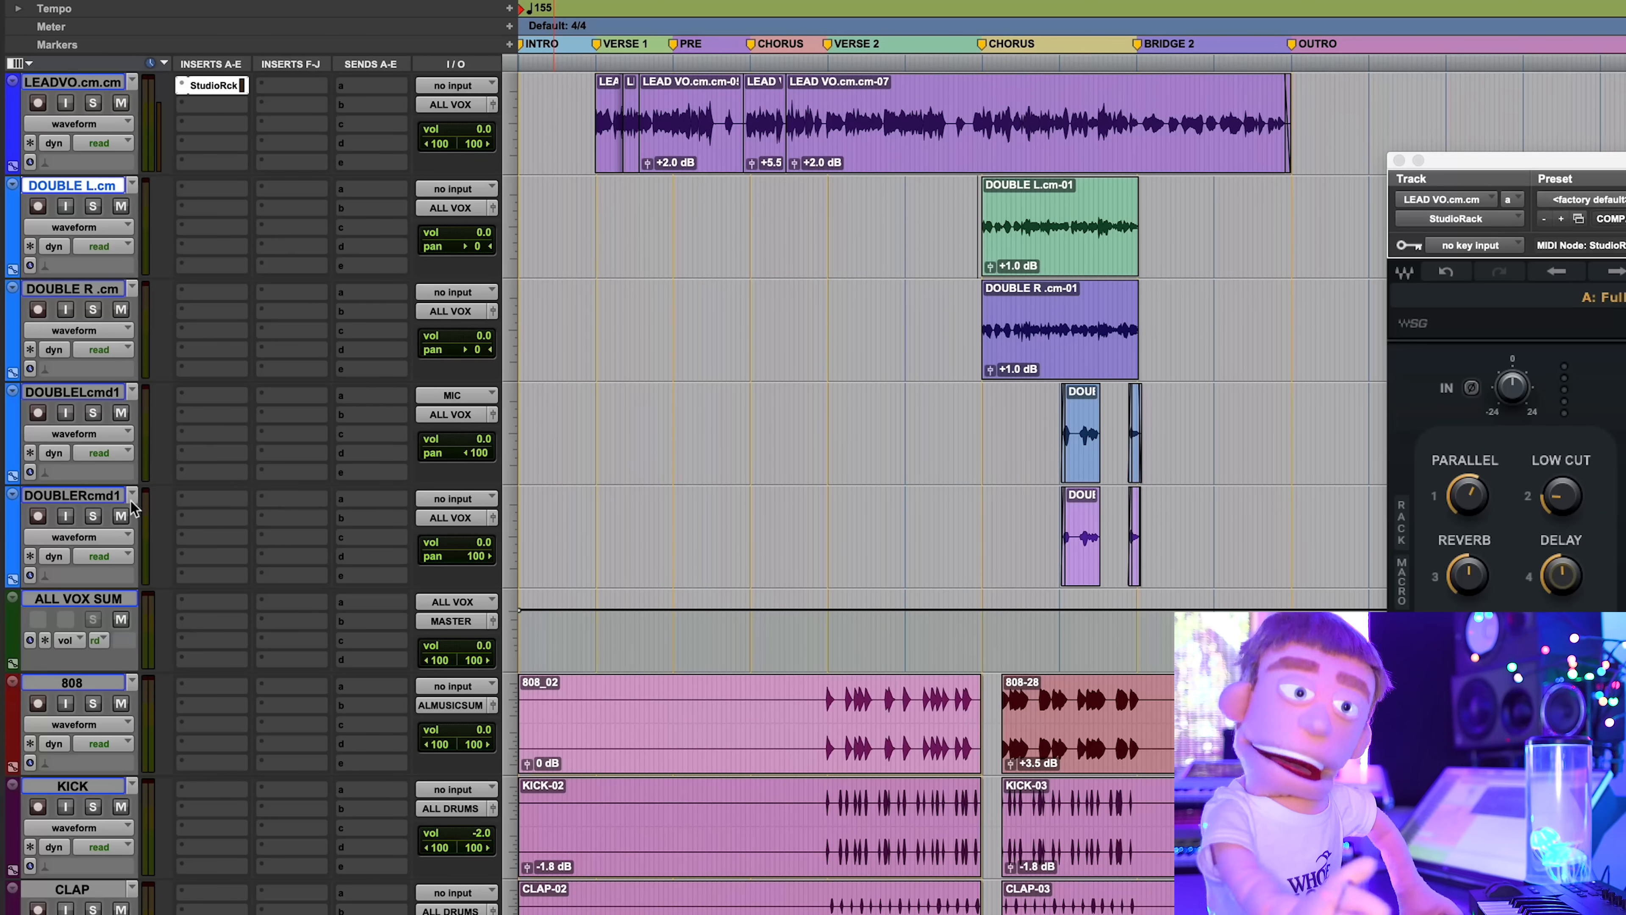
# Move the four doubling vocal tracks into a new routing folder named BGVS
pyautogui.rightClick(68, 496)
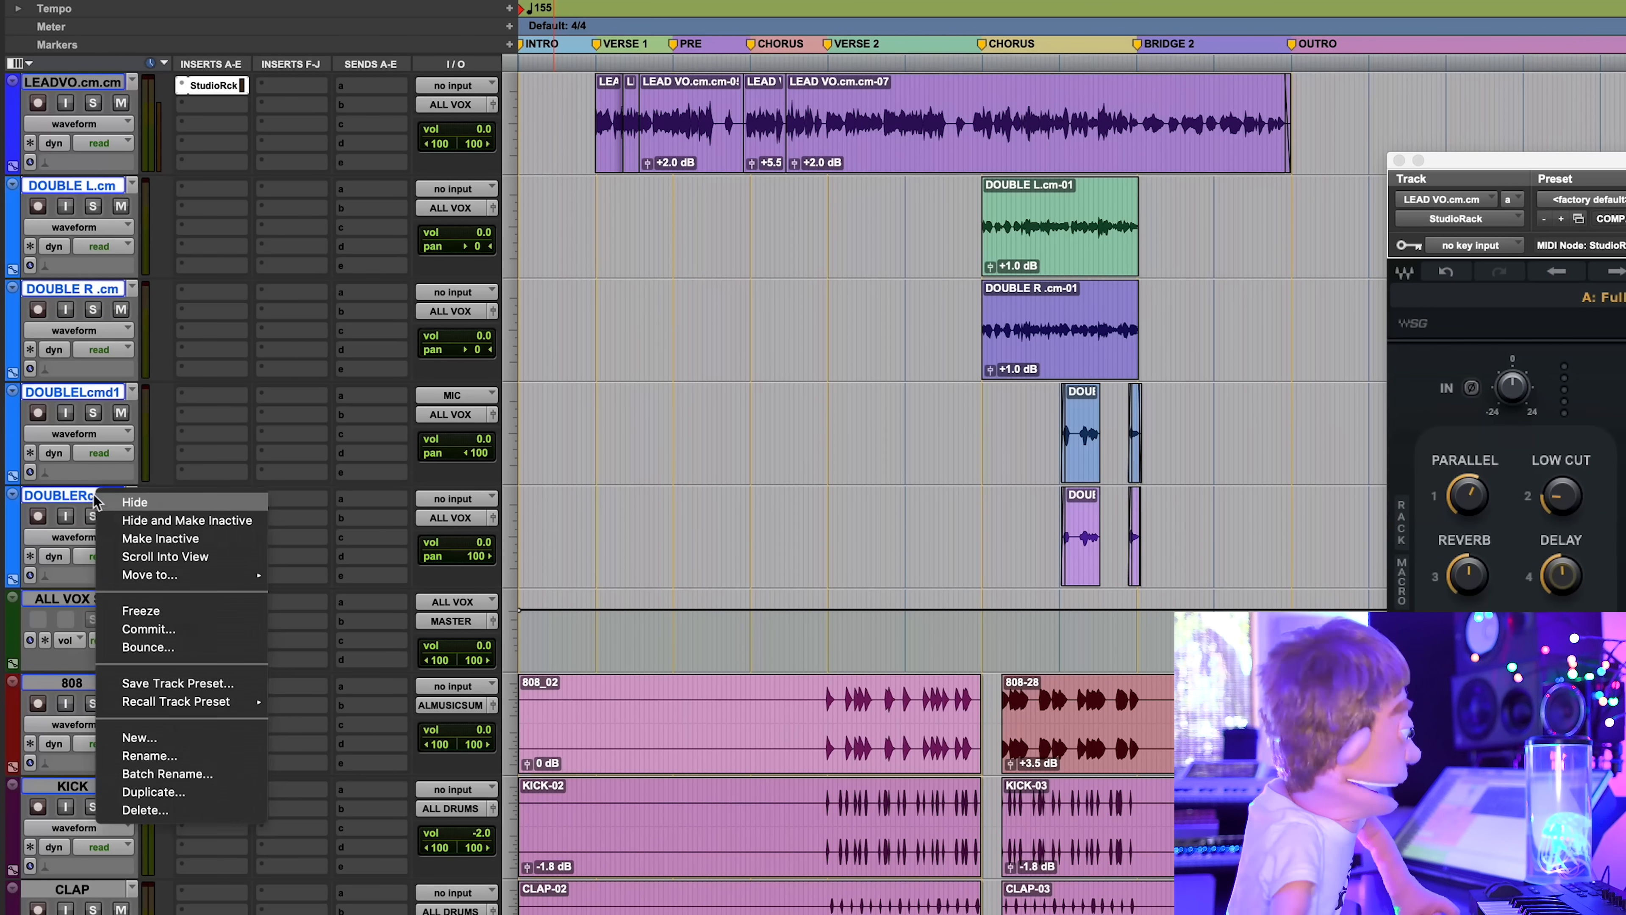
pyautogui.moveTo(220, 768)
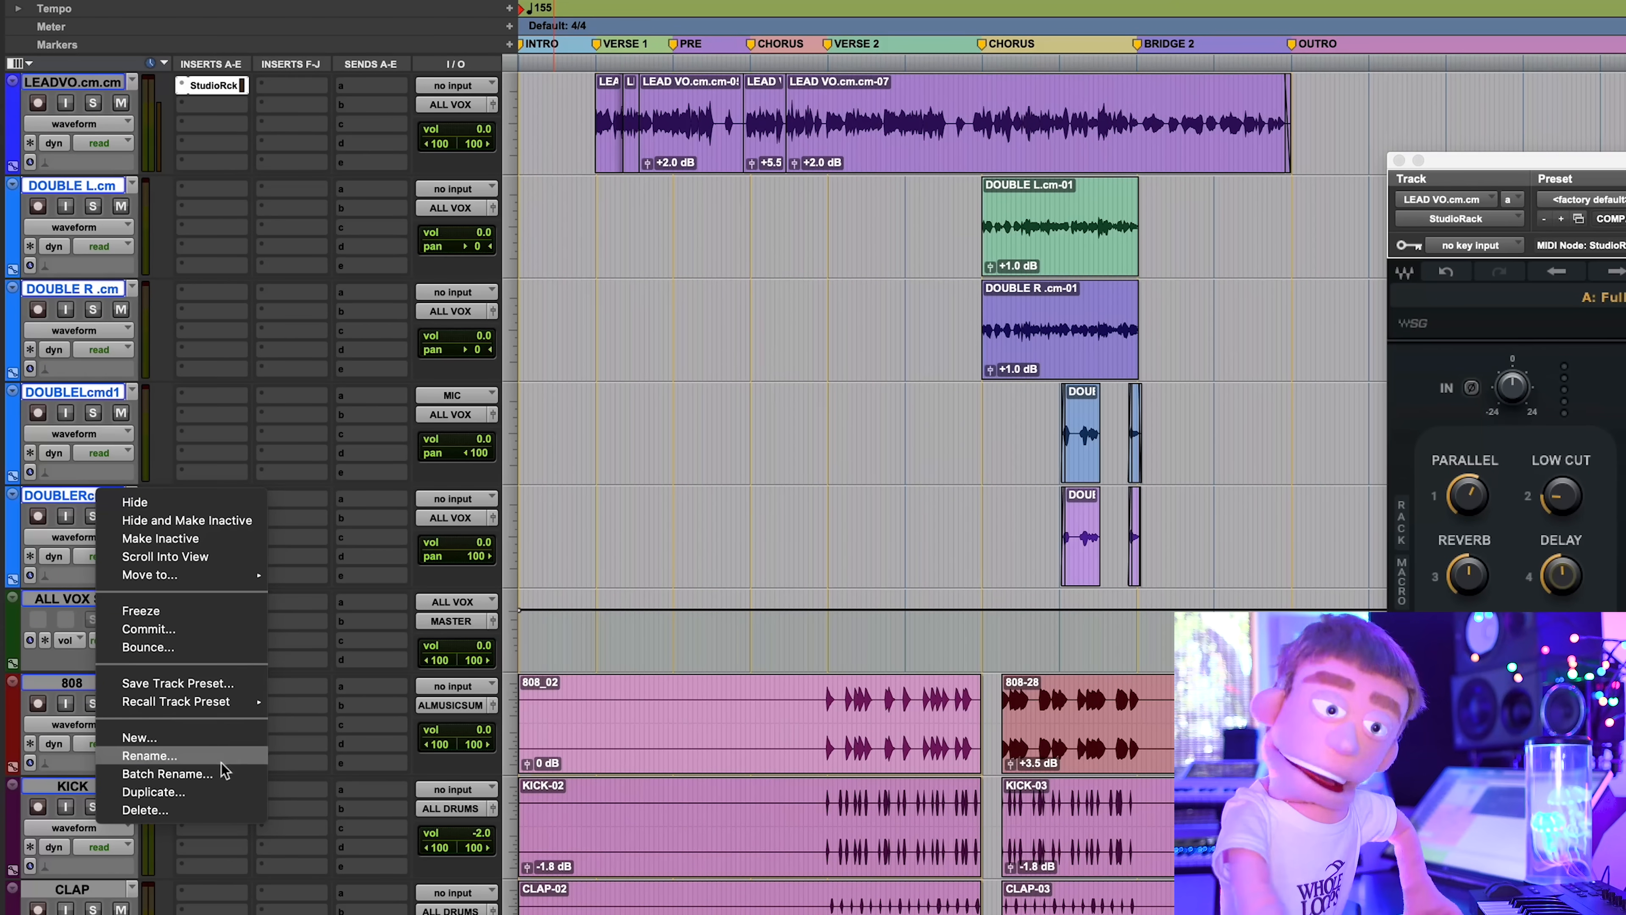
pyautogui.click(150, 575)
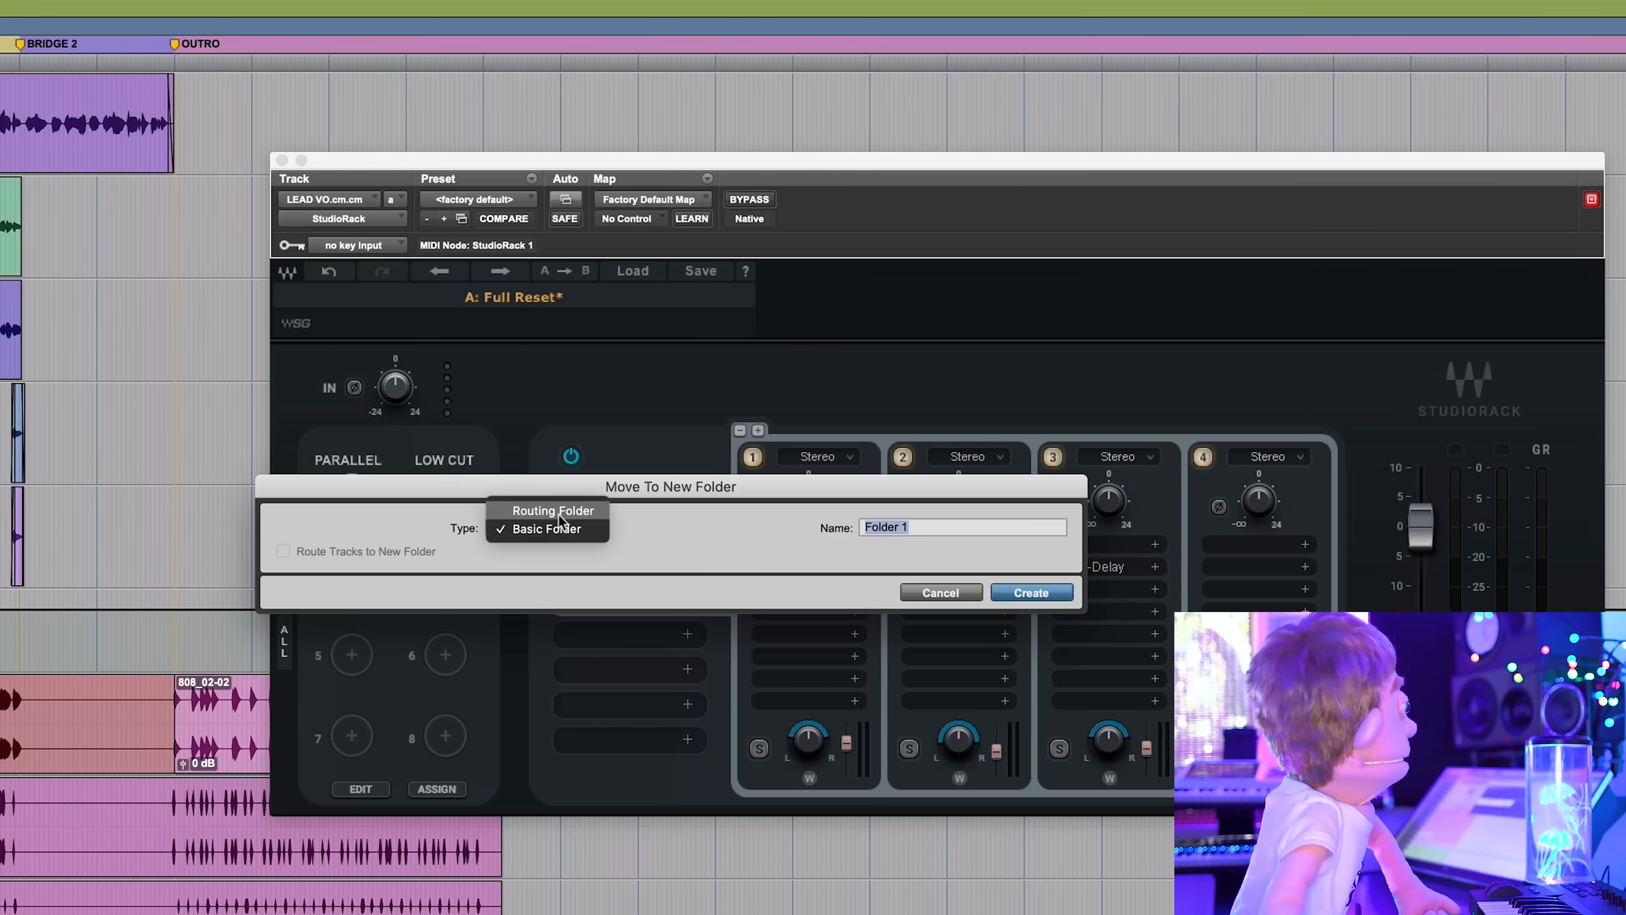
pyautogui.click(552, 511)
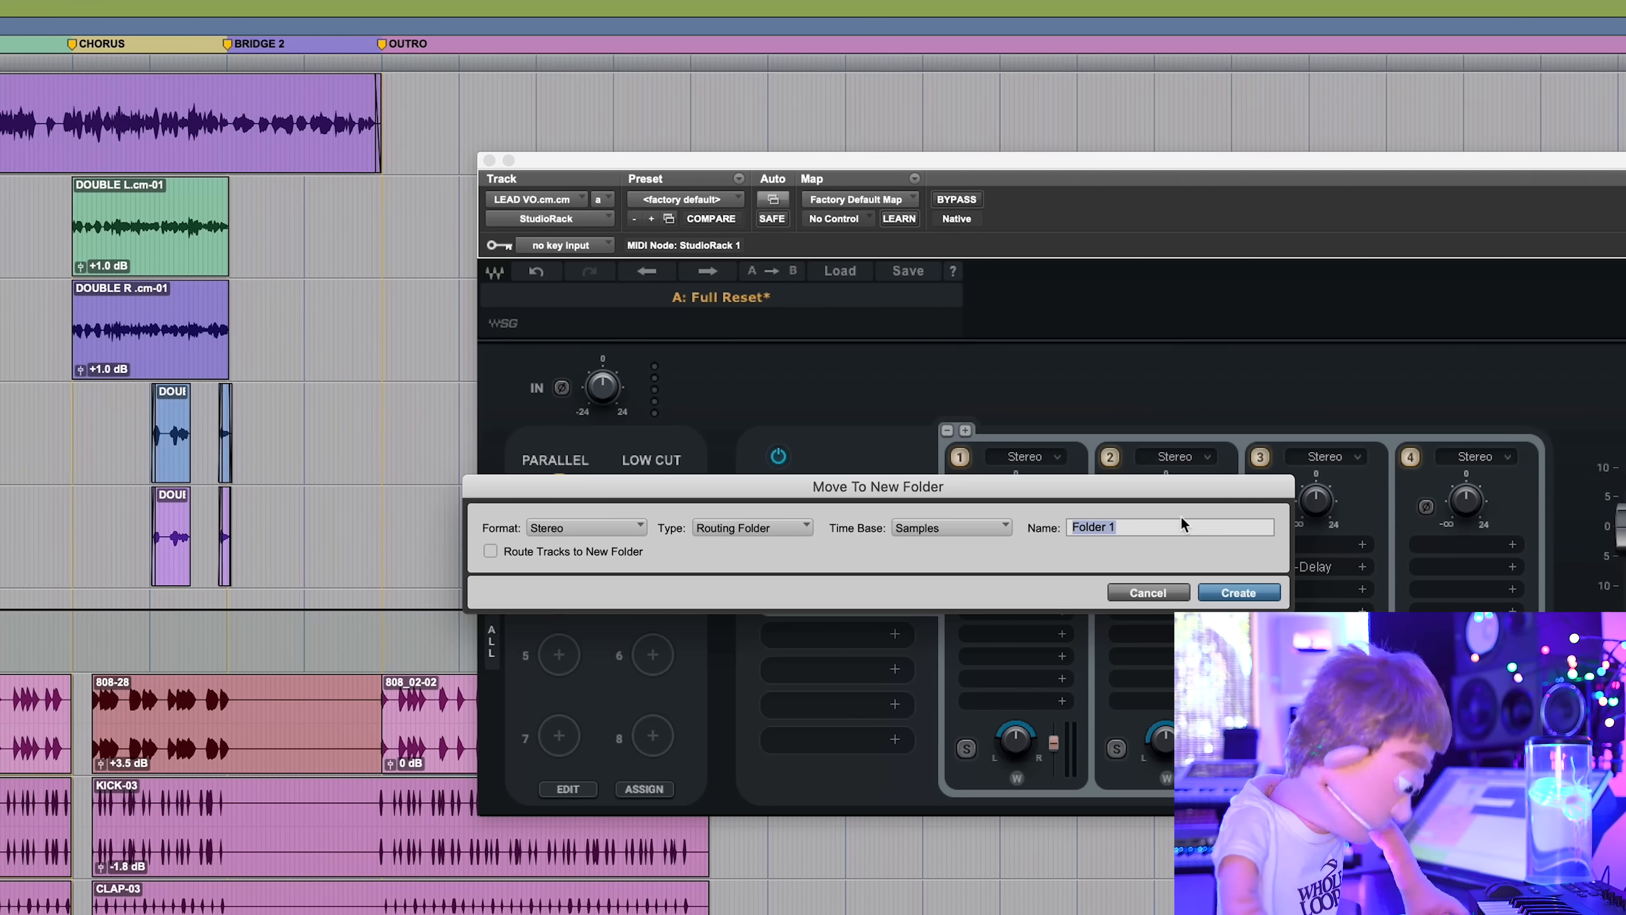
pyautogui.write('BG')
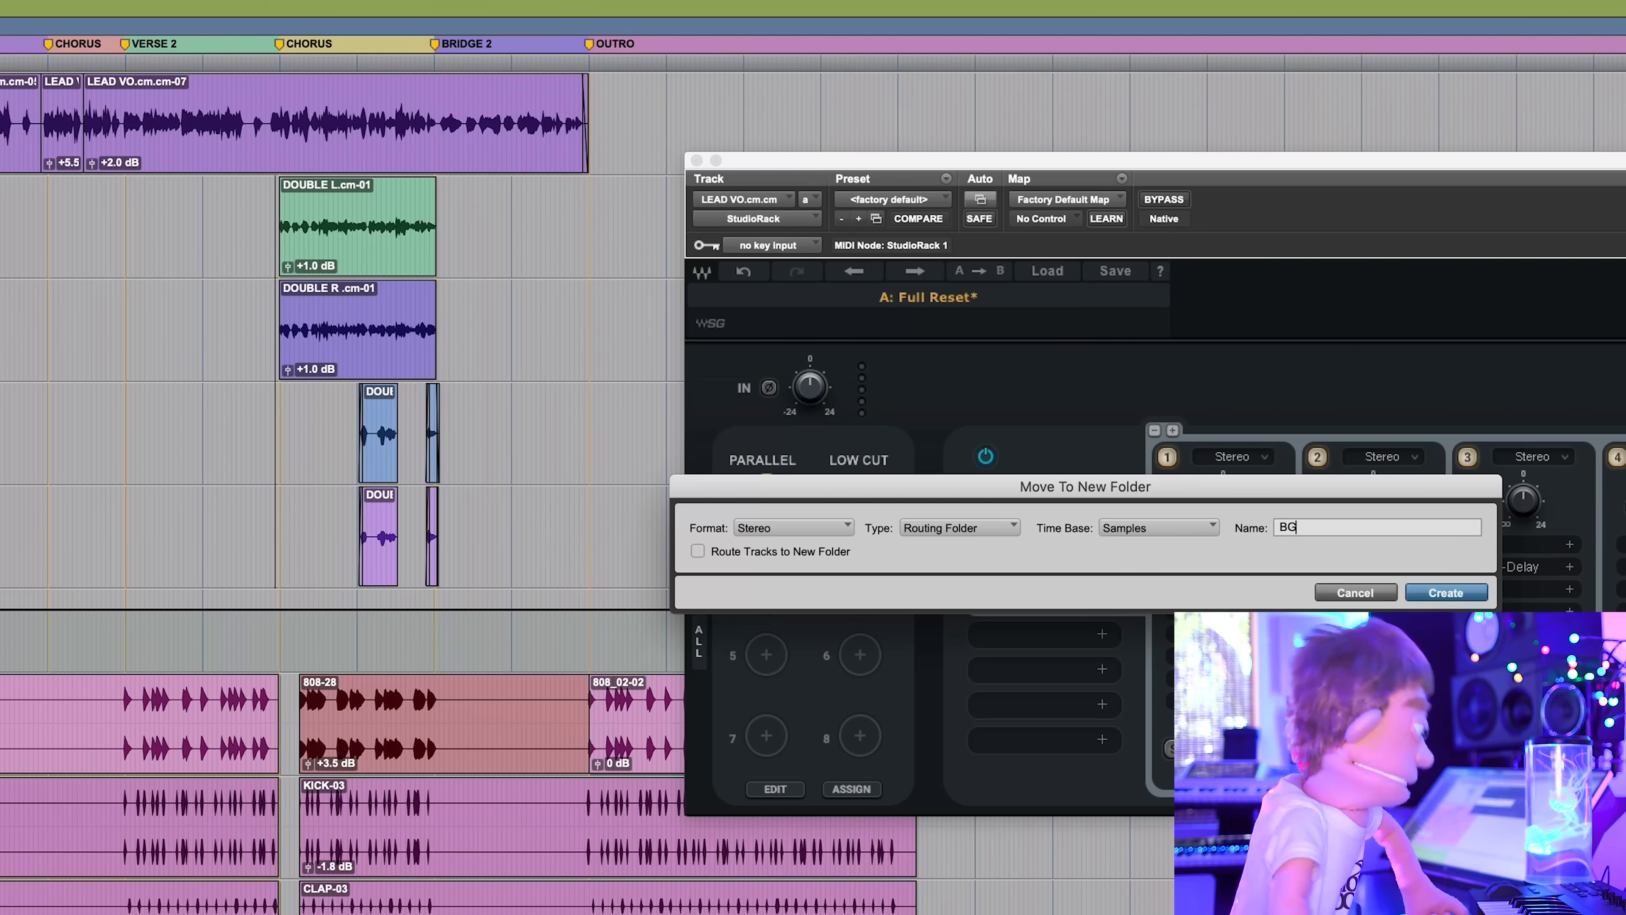
pyautogui.write('VS')
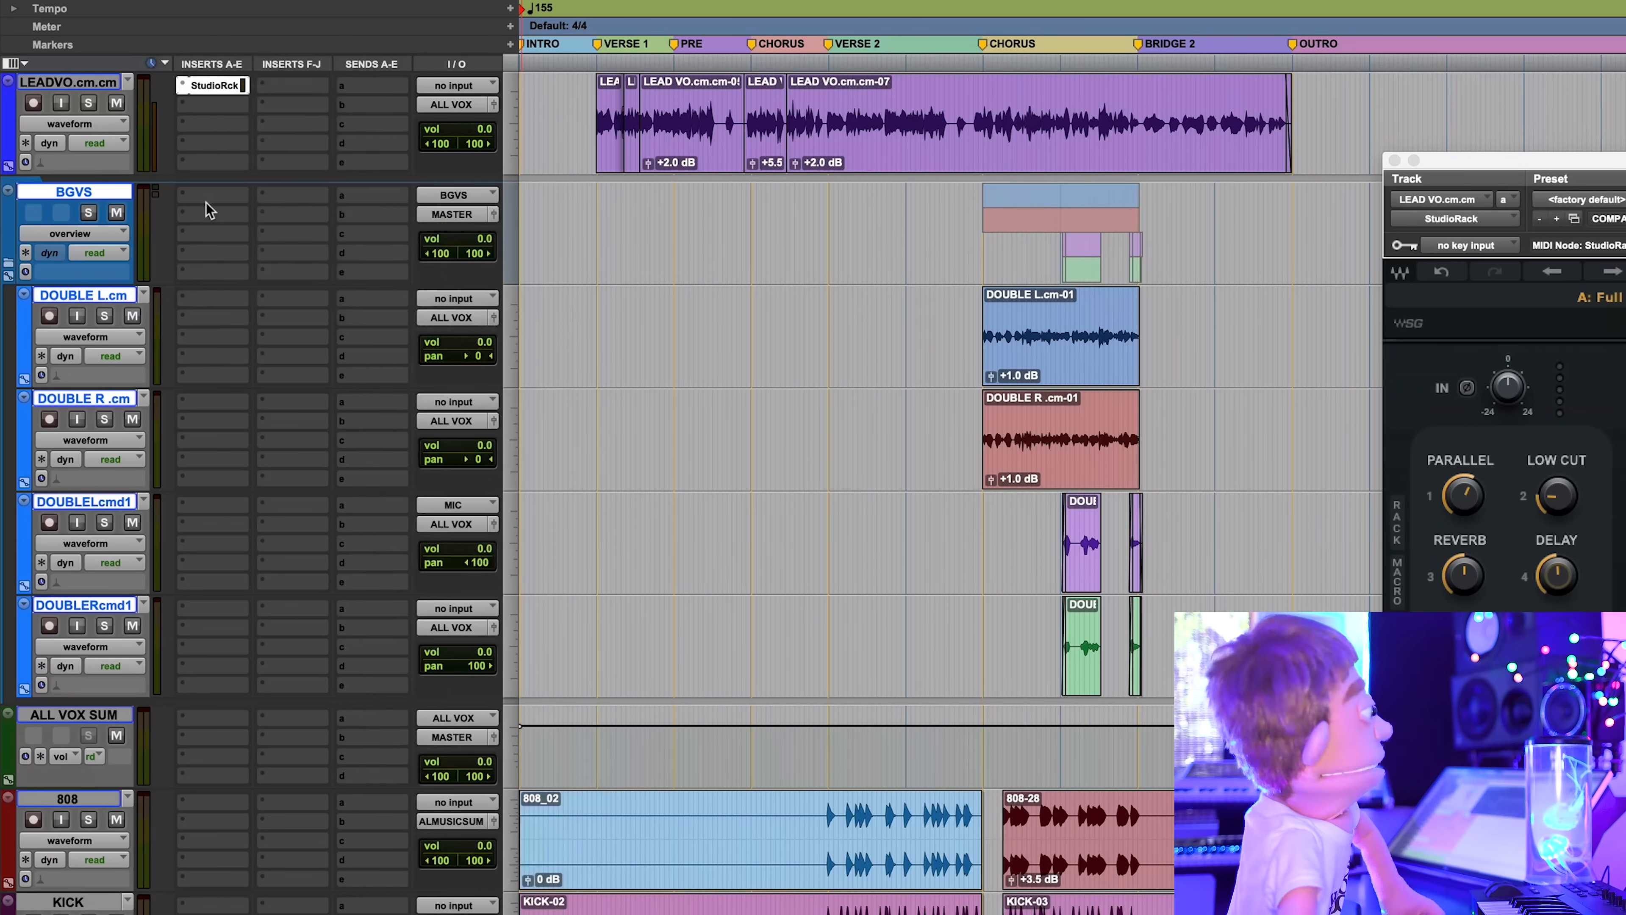
# Insert an empty StudioRack on the BGVS folder, then bring up the lead vocal rack's Save options
pyautogui.click(212, 195)
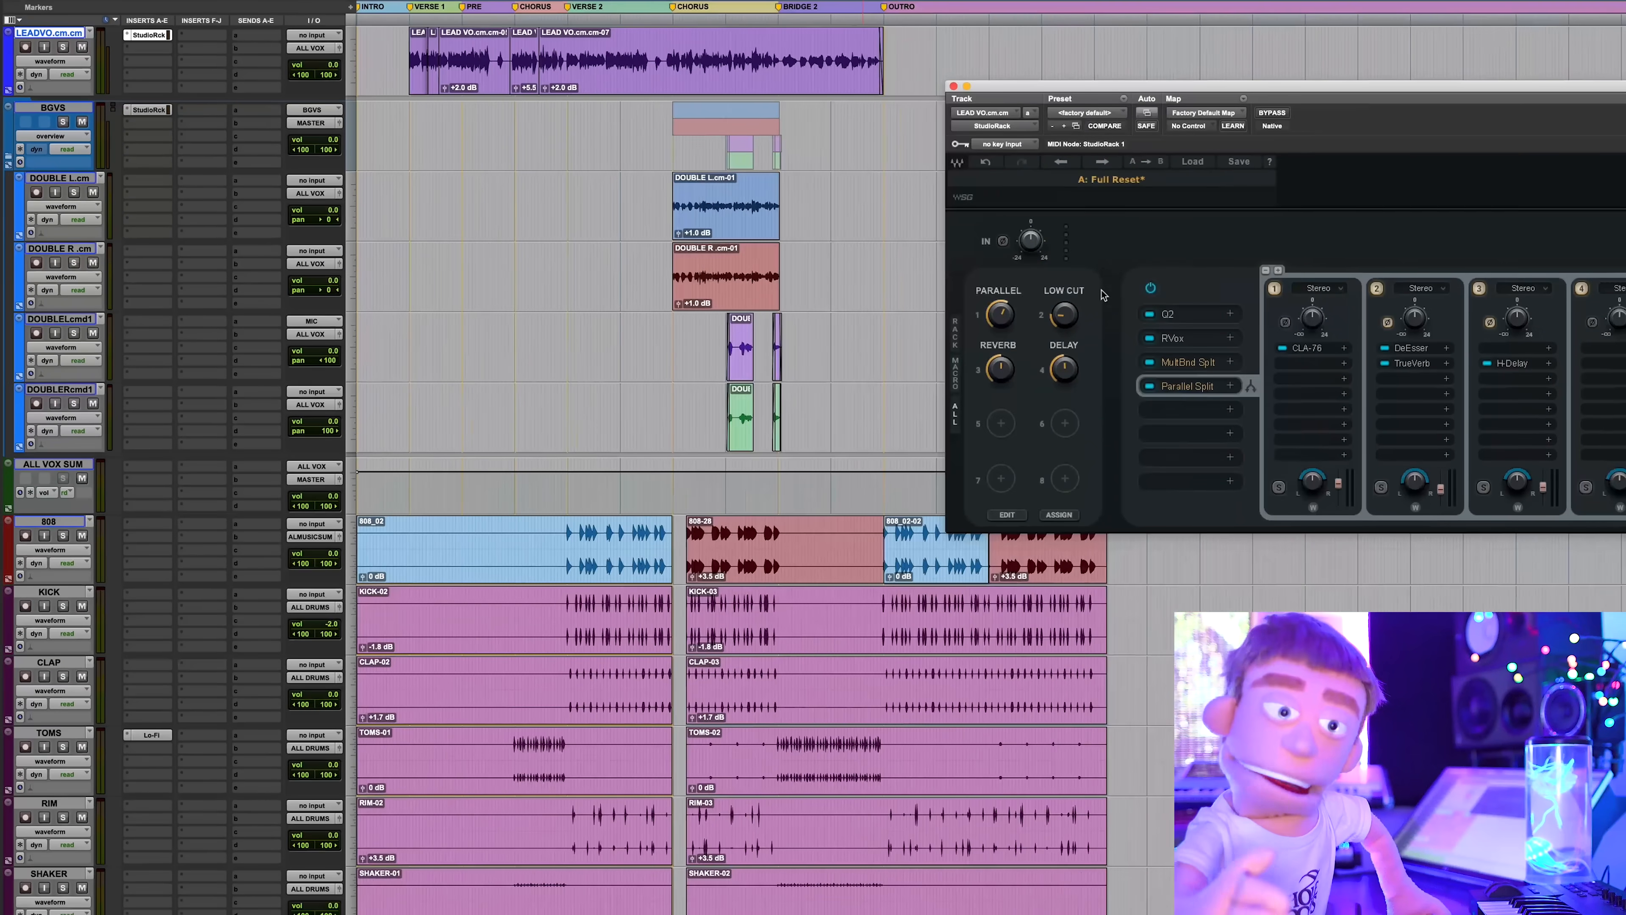
pyautogui.click(148, 110)
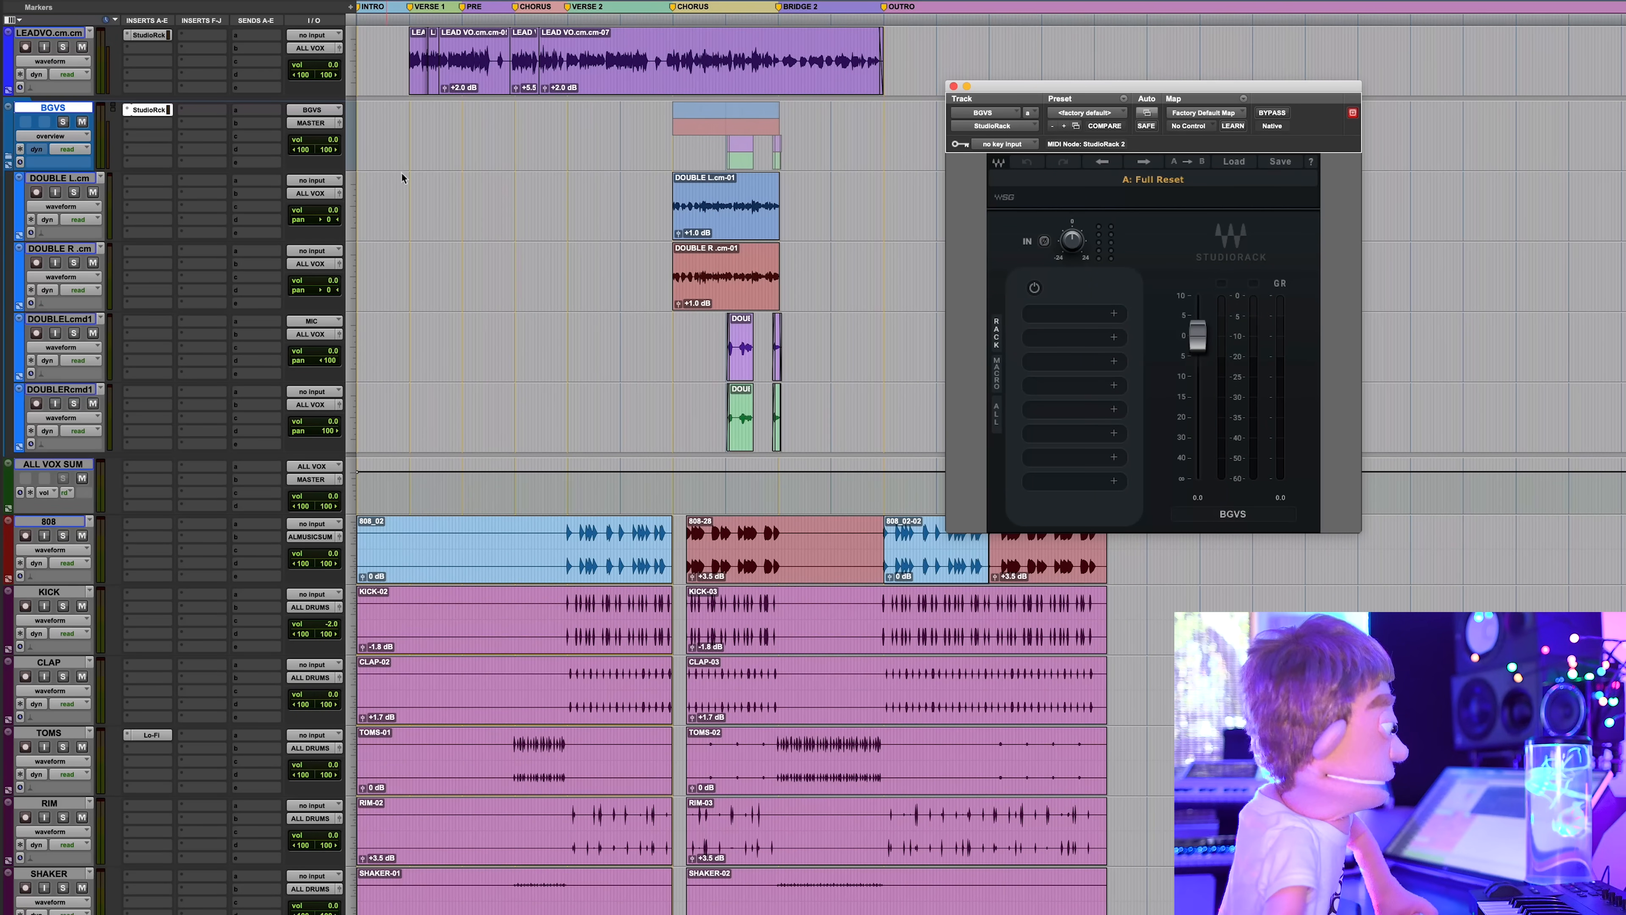
pyautogui.click(1239, 162)
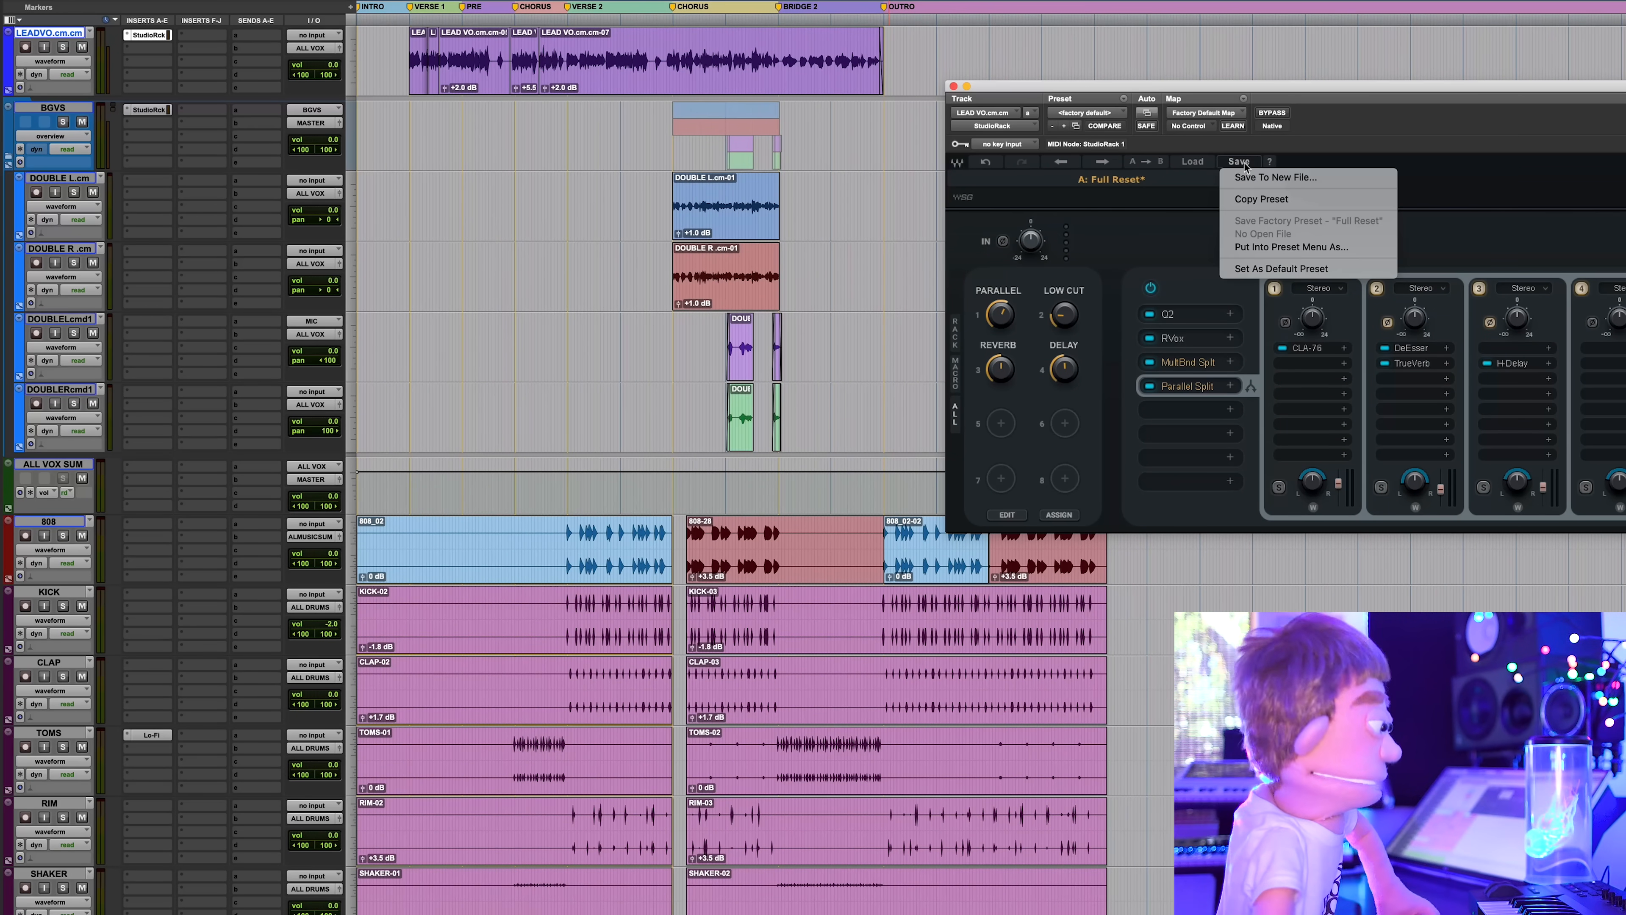
# Save the lead vocal chain to a new file as the user preset VOCAL CHAIN
pyautogui.click(1276, 177)
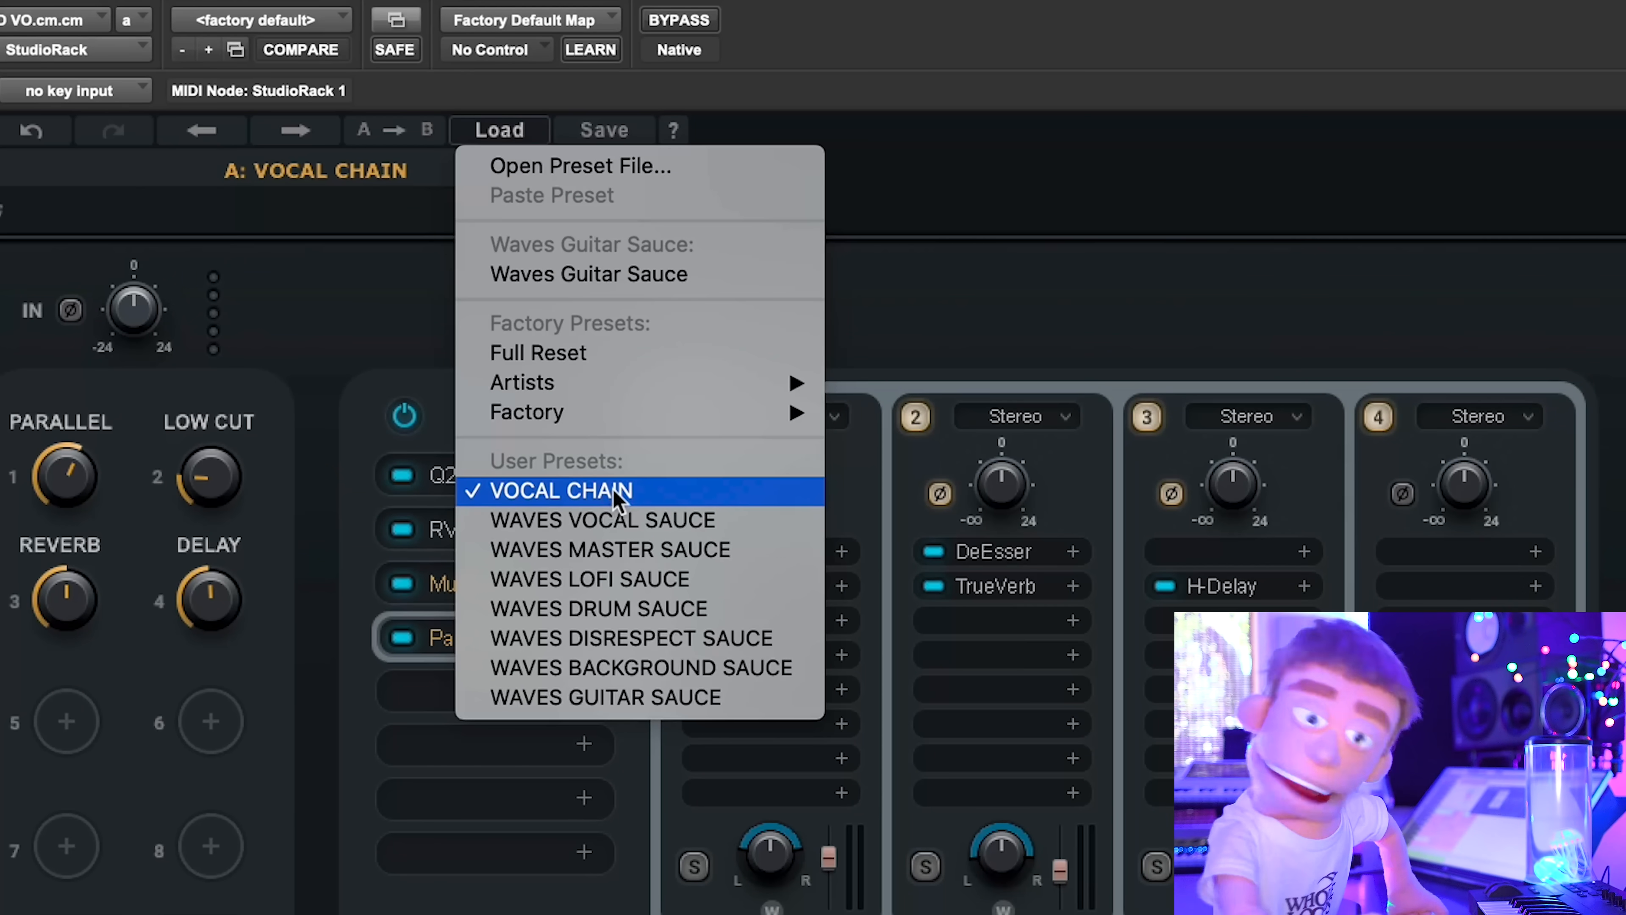
pyautogui.moveTo(648, 611)
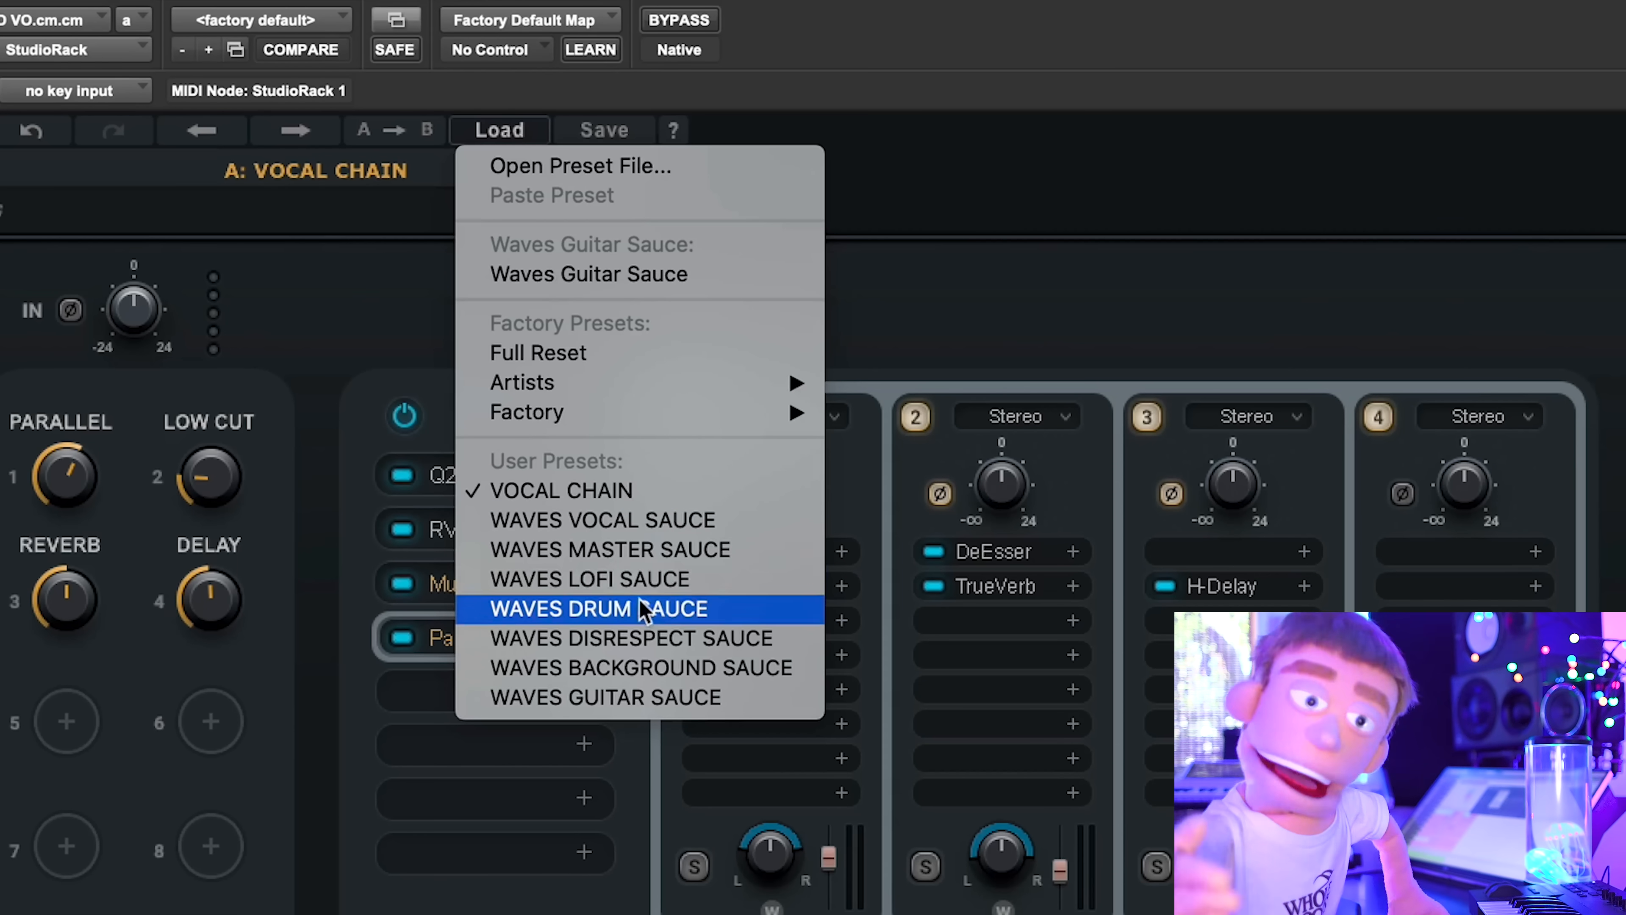
pyautogui.moveTo(639, 651)
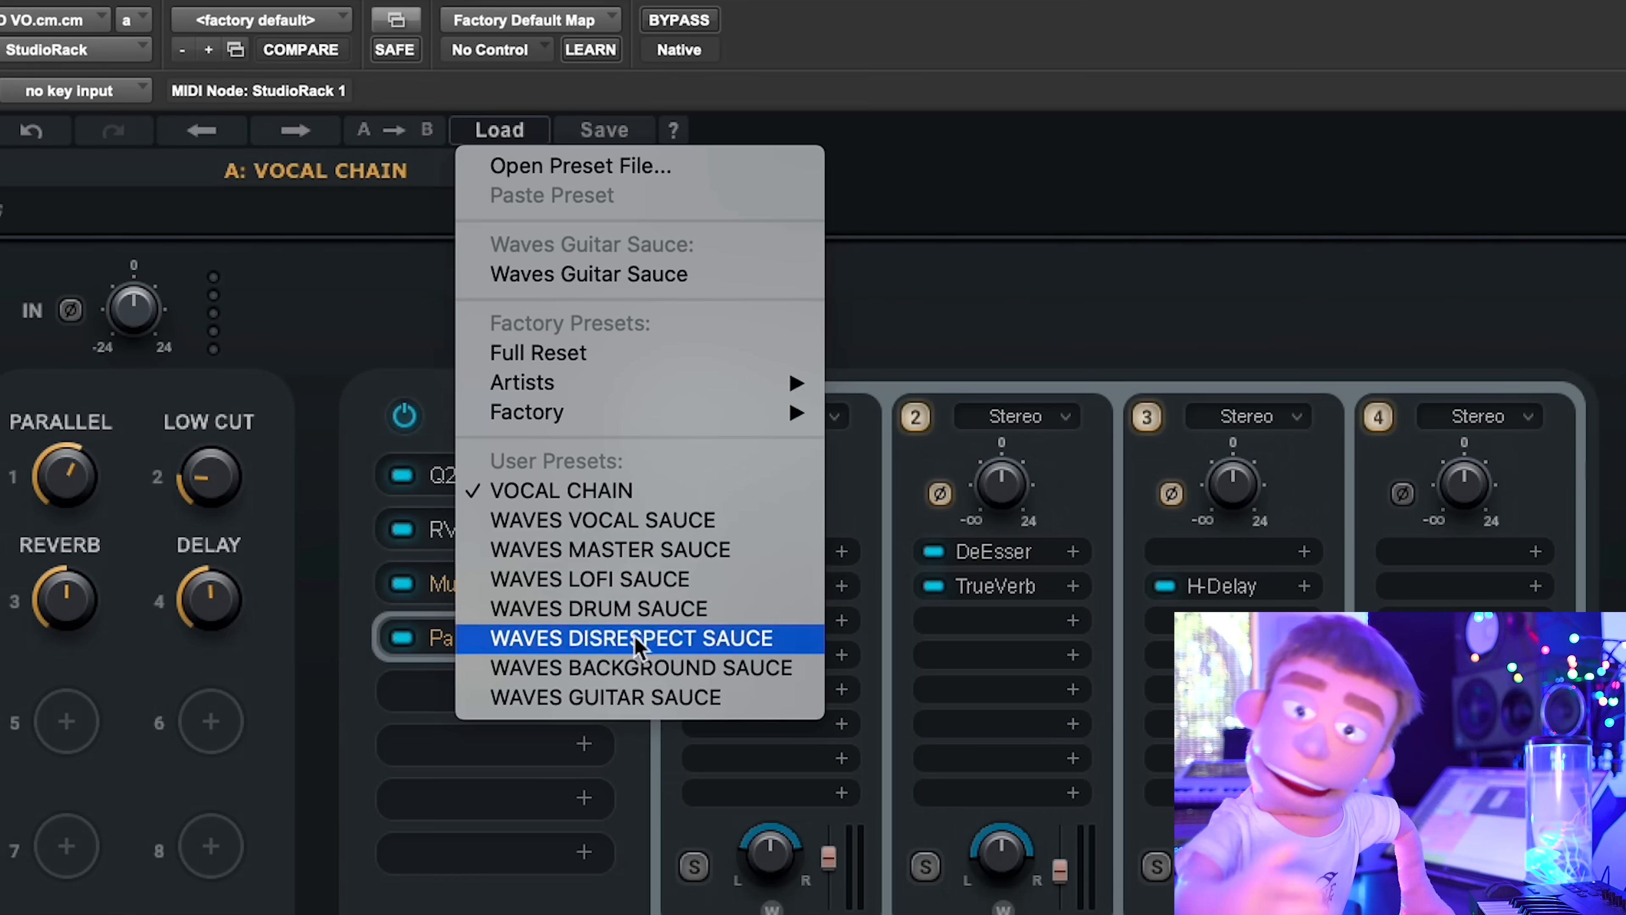
pyautogui.moveTo(661, 668)
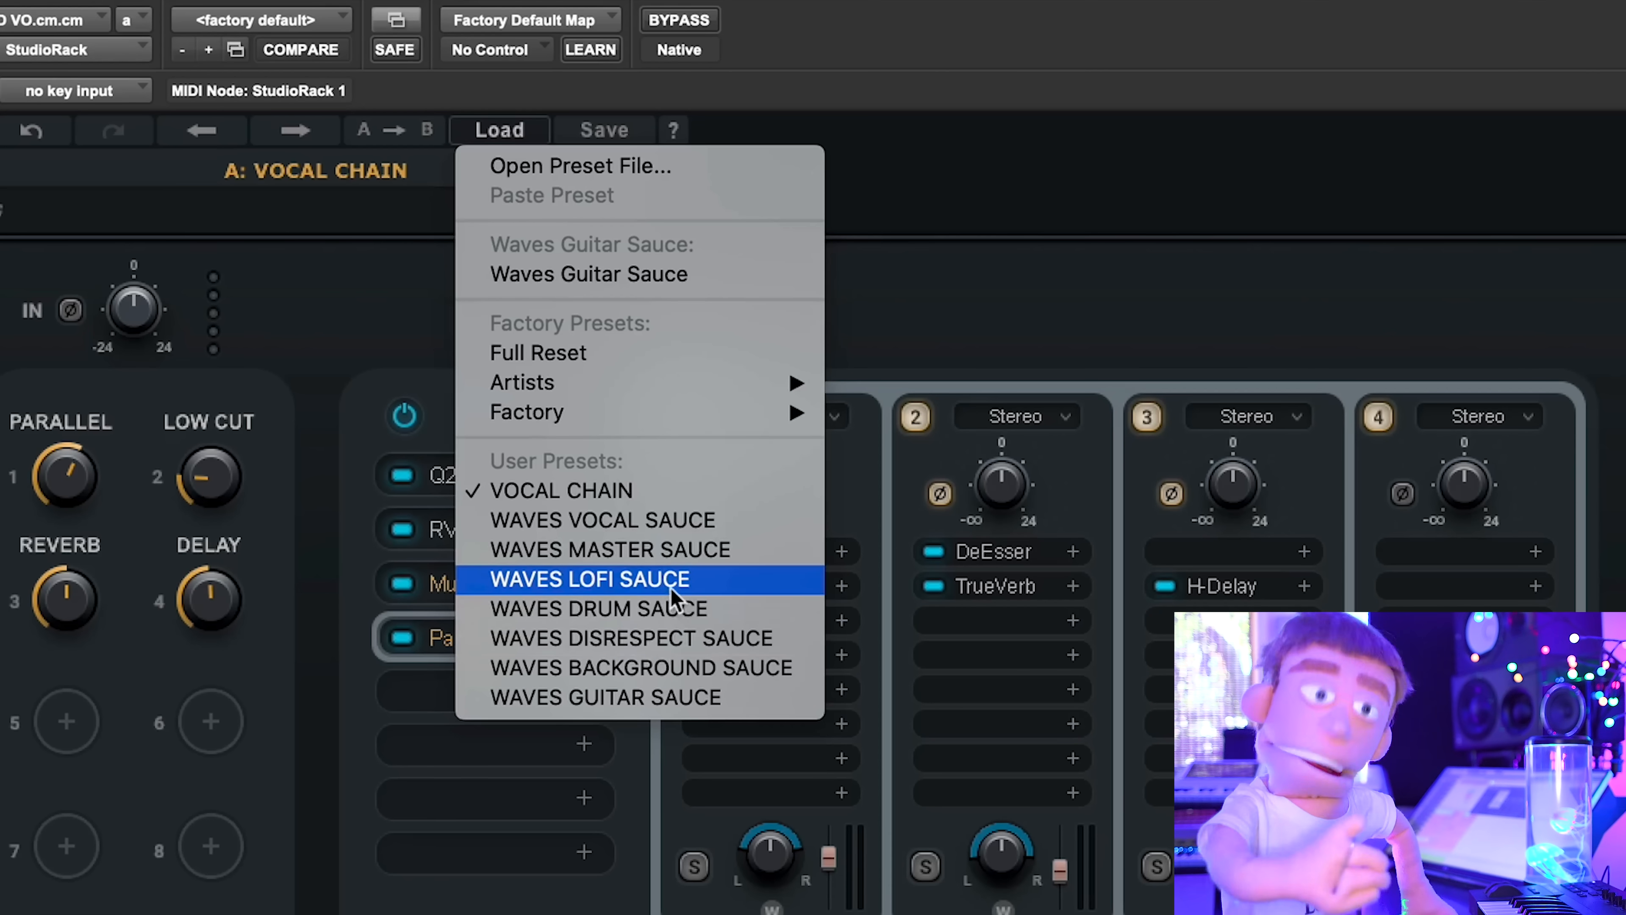
pyautogui.moveTo(652, 680)
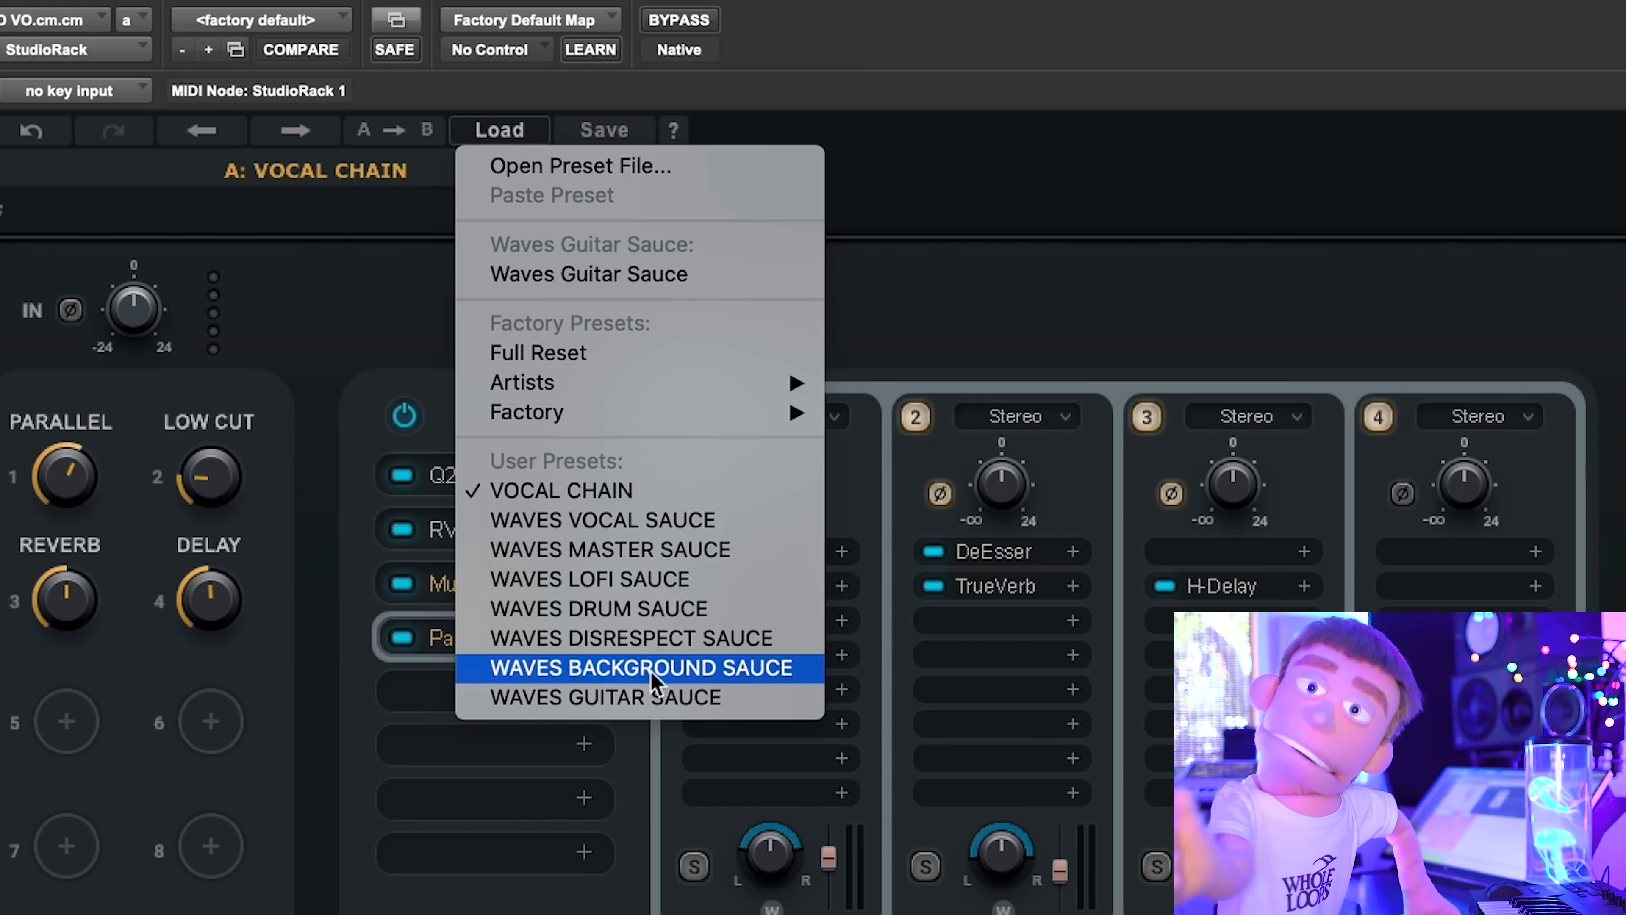
pyautogui.moveTo(640, 536)
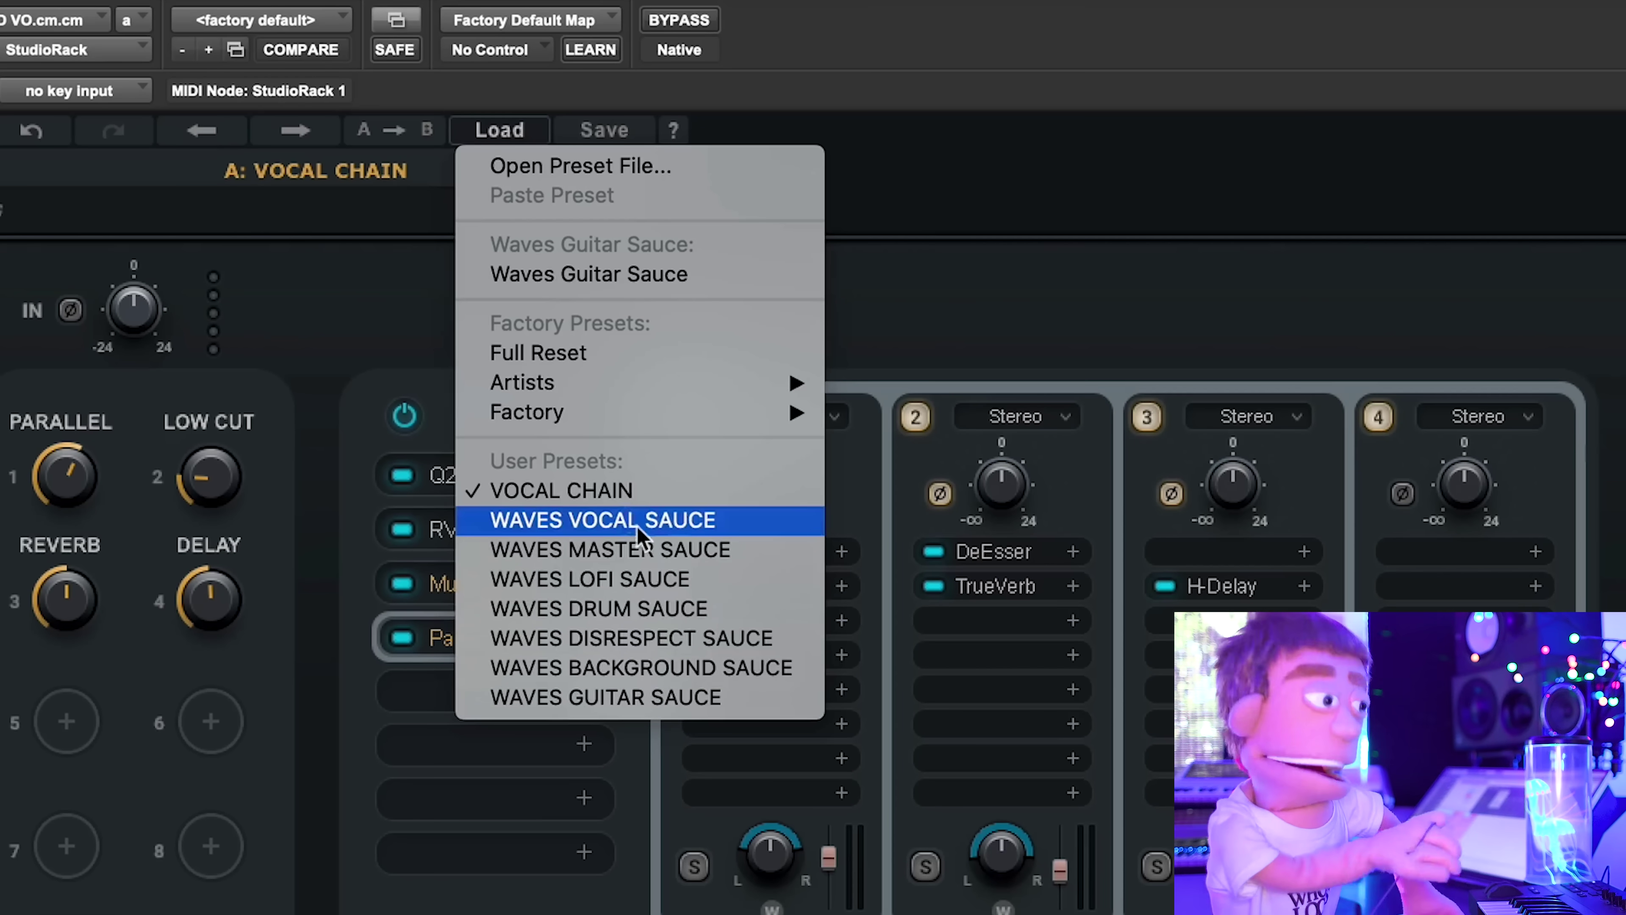
pyautogui.moveTo(634, 605)
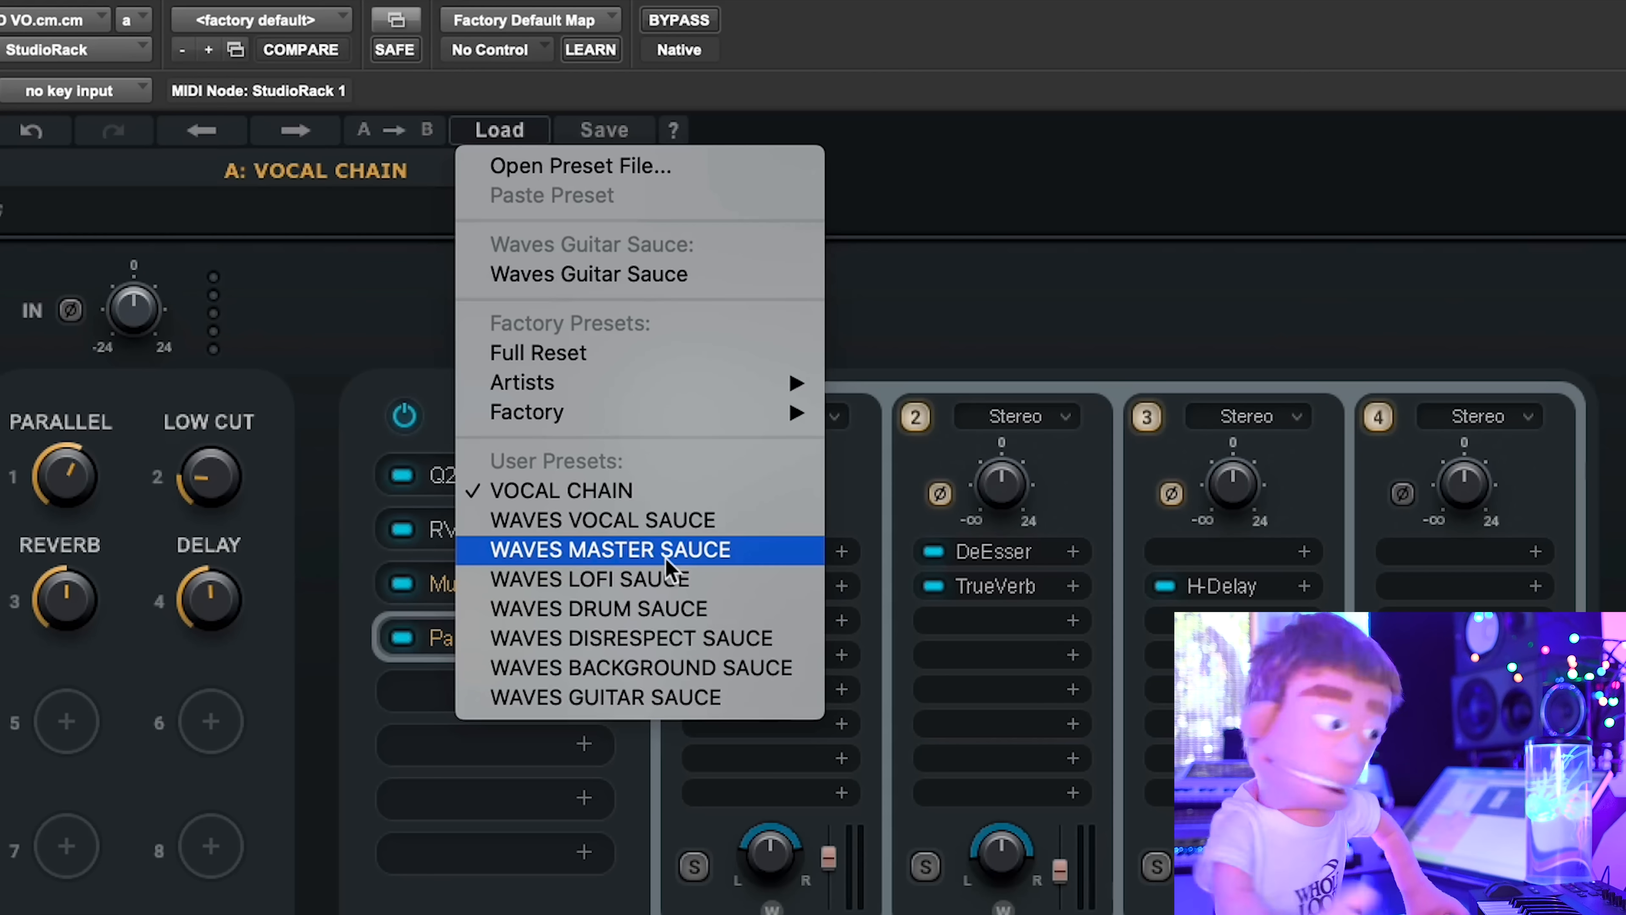
pyautogui.moveTo(1060, 413)
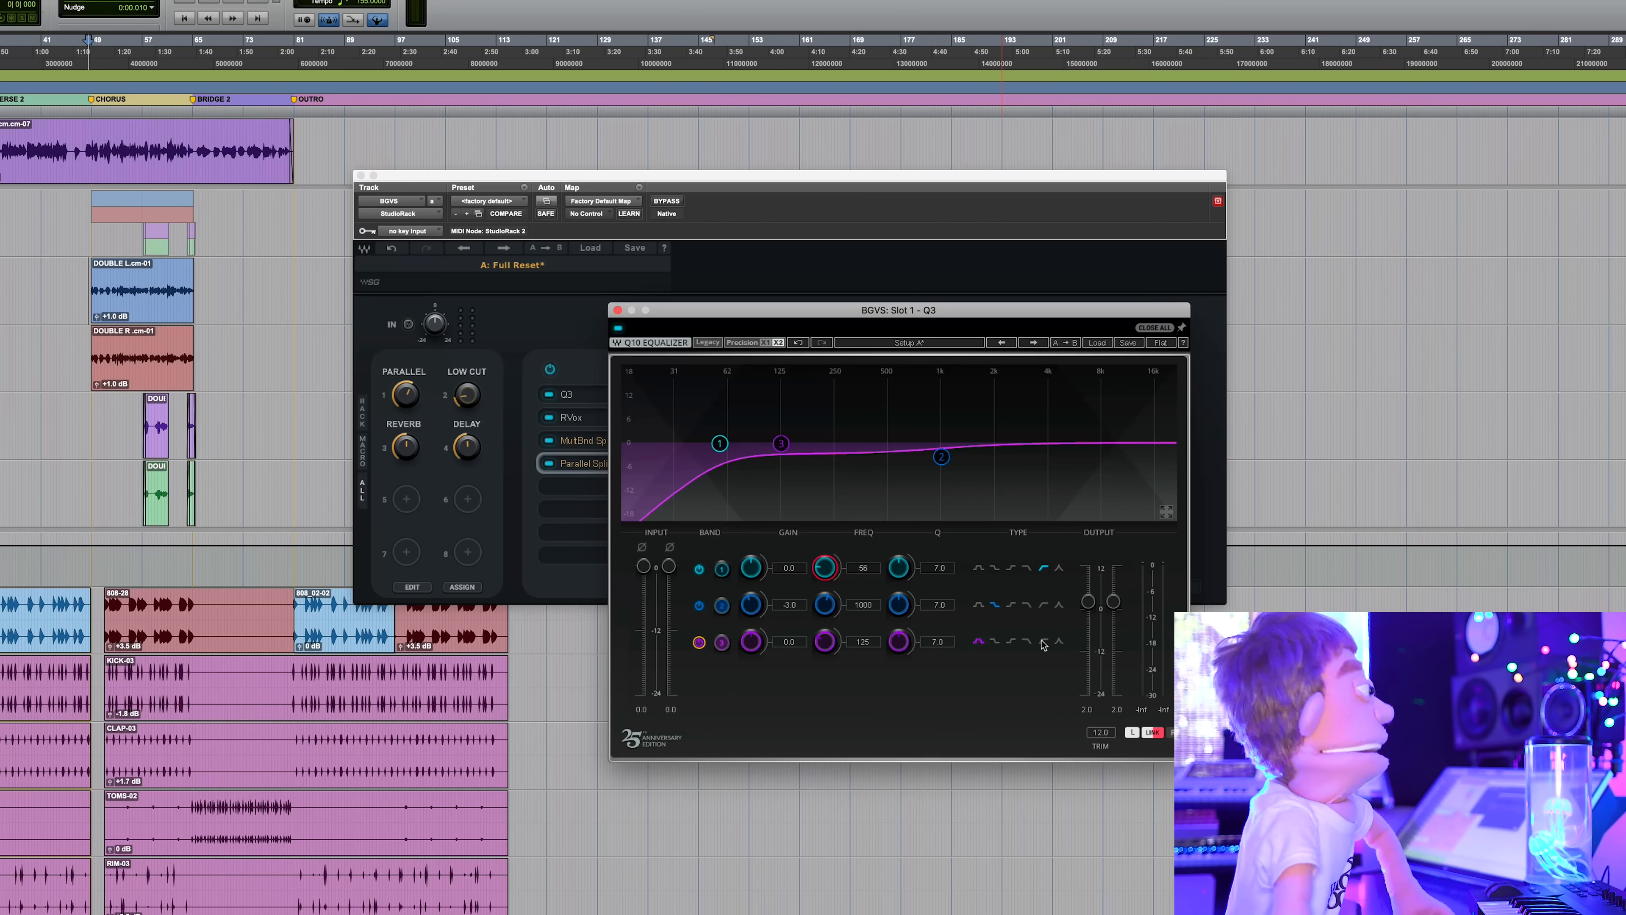
# Assign the Q3 band's FREQ knob to a new HIGH CUT macro and sweep it
pyautogui.rightClick(823, 642)
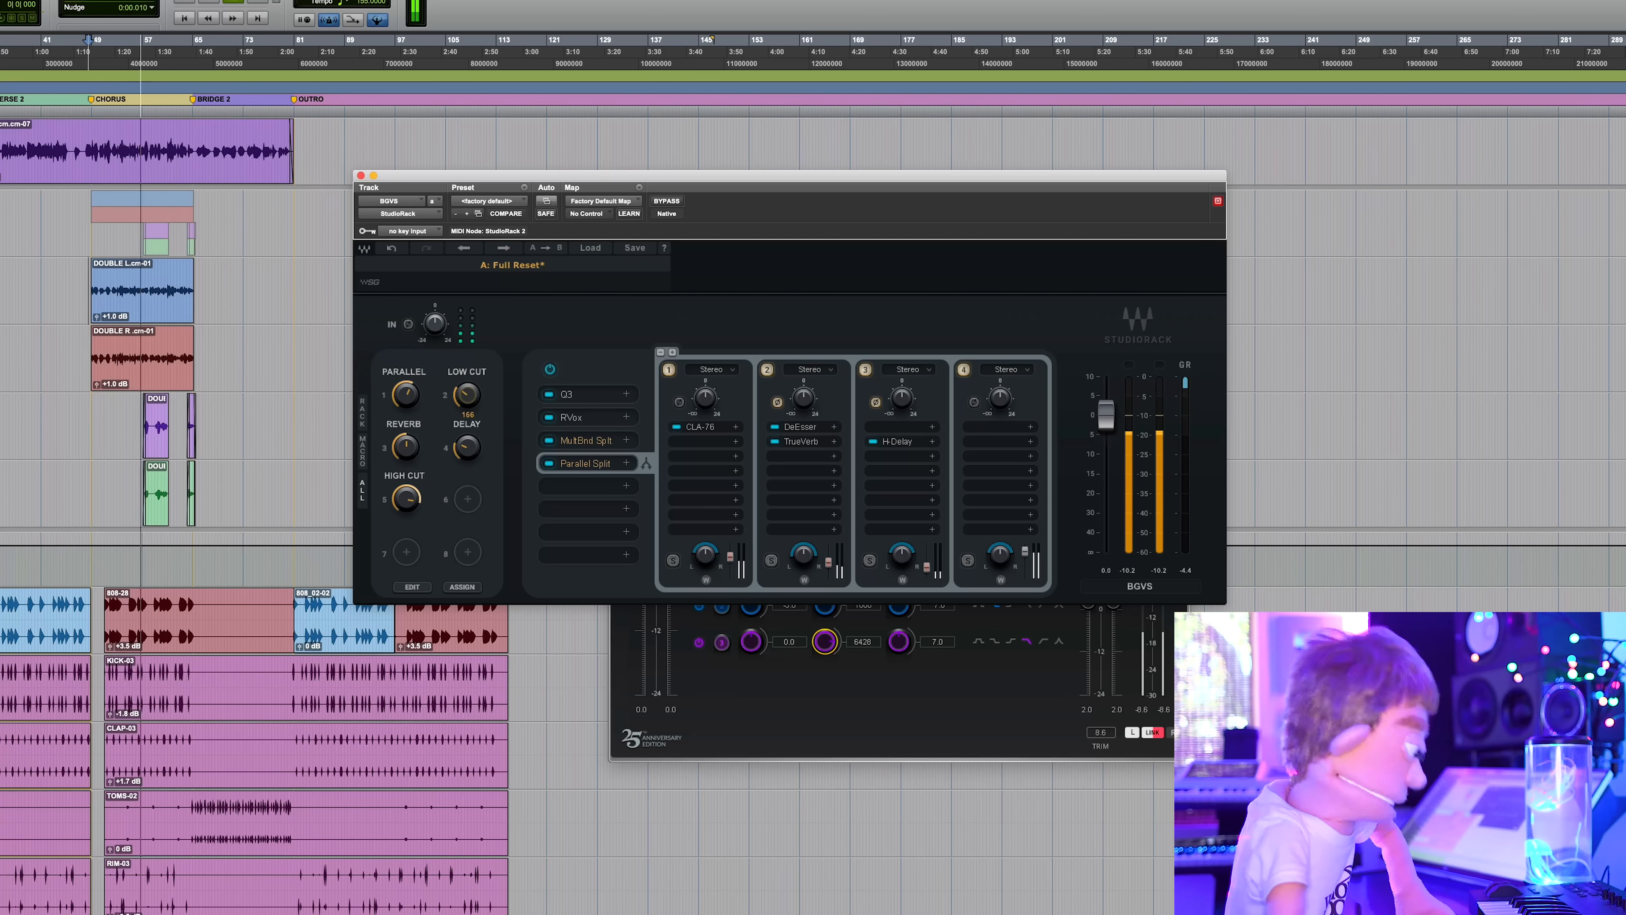
pyautogui.moveTo(404, 499); pyautogui.dragTo(404, 483)
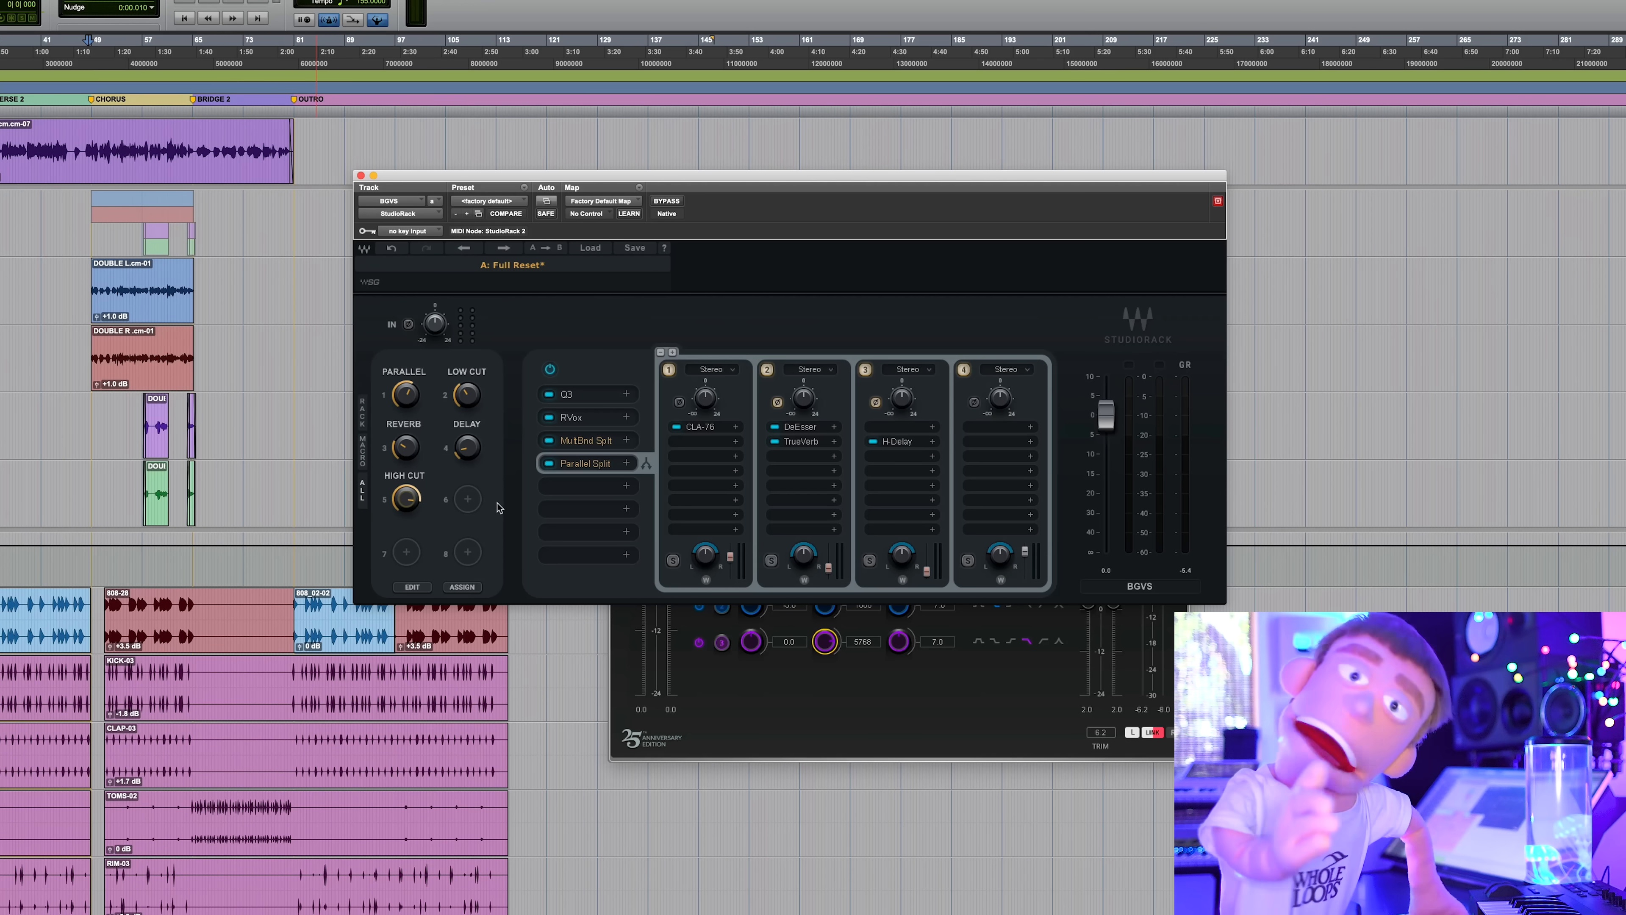
pyautogui.moveTo(455, 550)
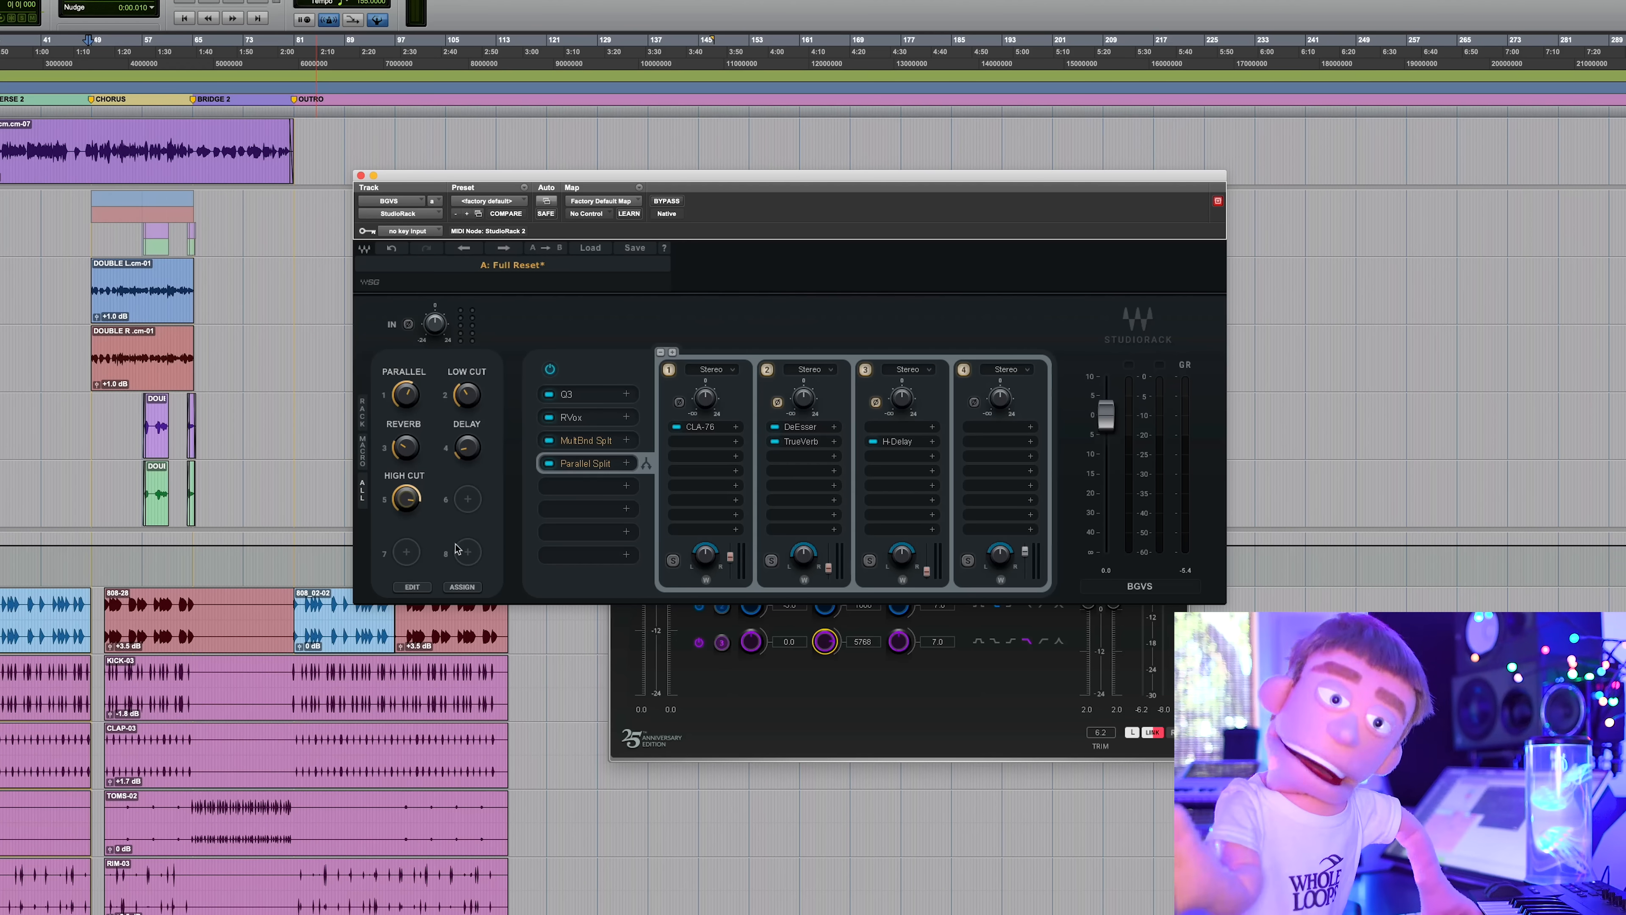
pyautogui.click(361, 176)
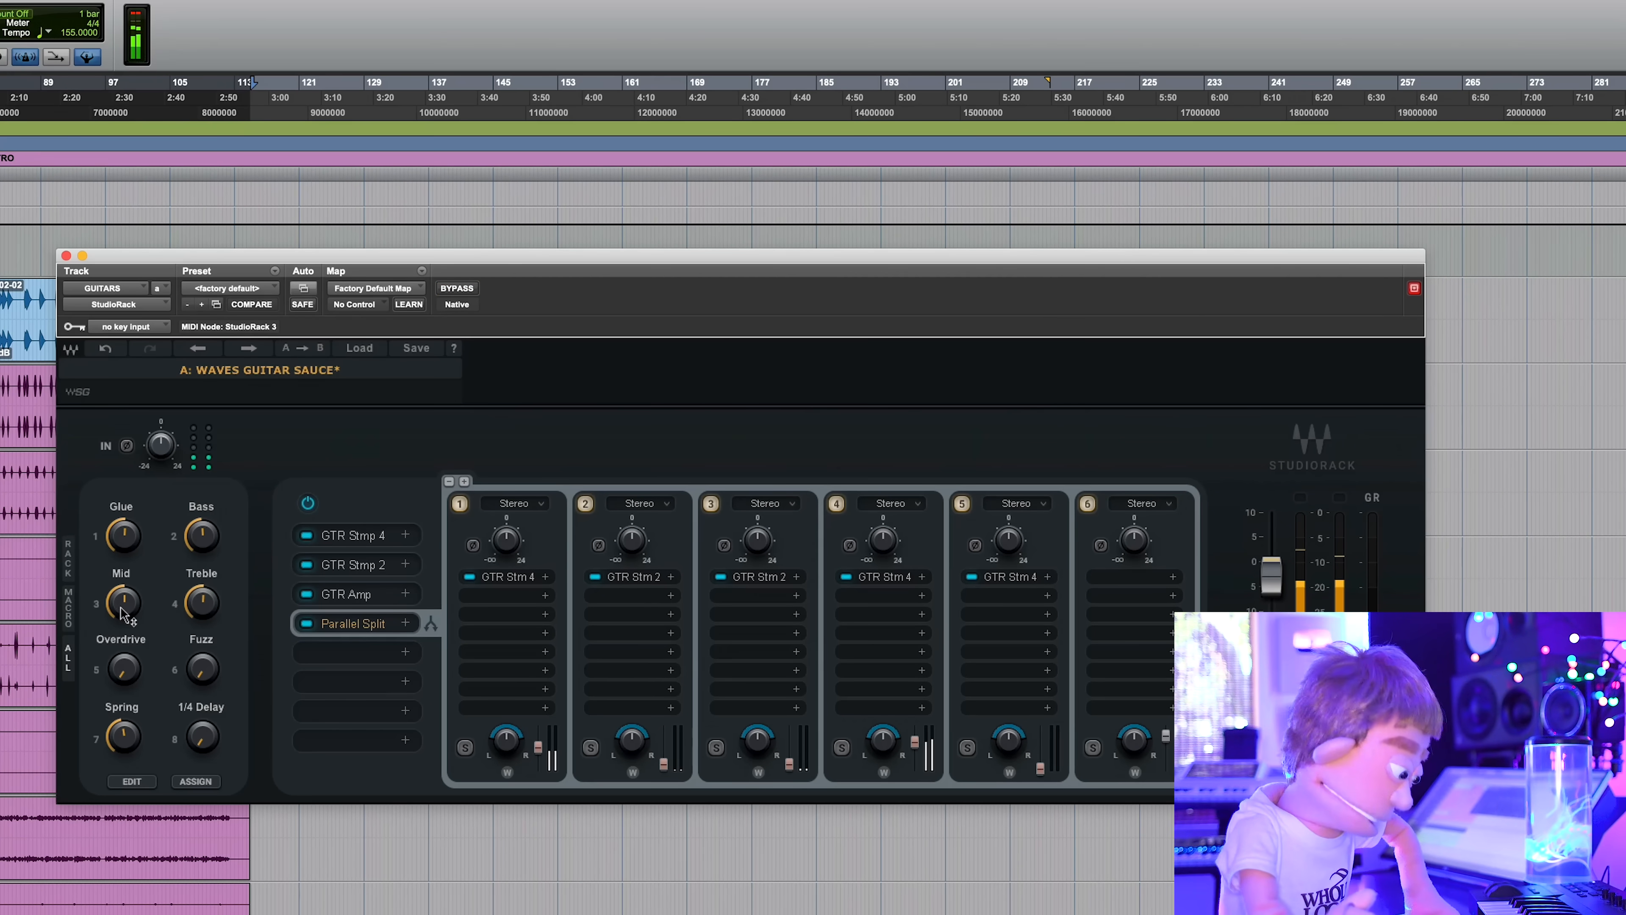
# Tweak the Guitar Sauce Mid and Spring macros, with Spring settling near 6.6
pyautogui.moveTo(120, 601); pyautogui.dragTo(121, 623)
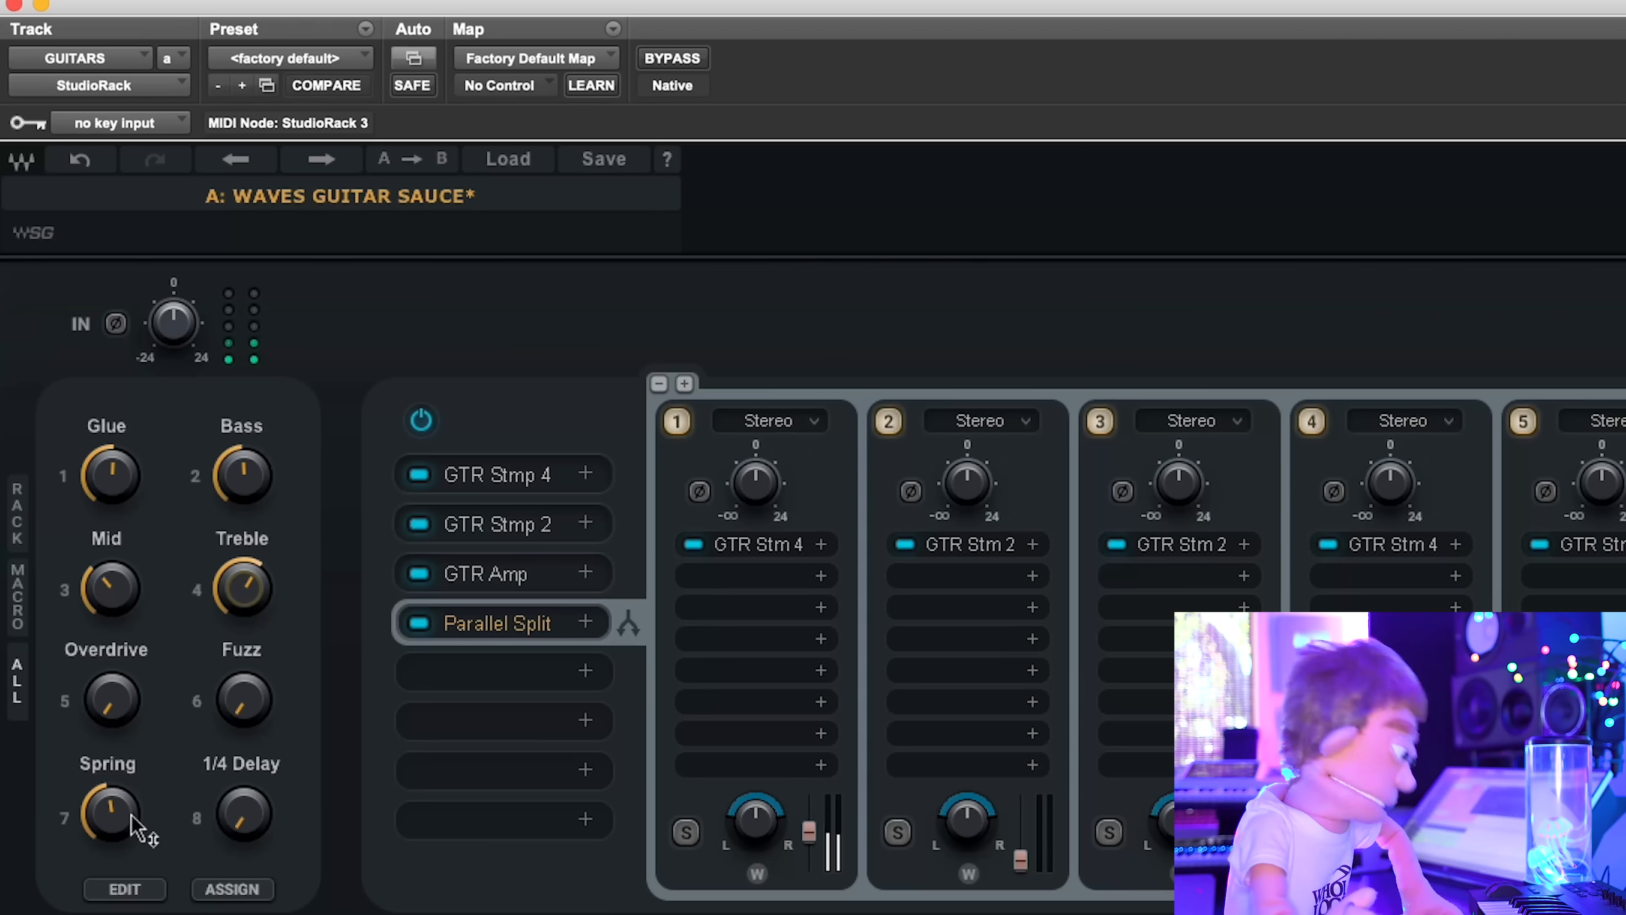
pyautogui.moveTo(109, 815); pyautogui.dragTo(109, 851)
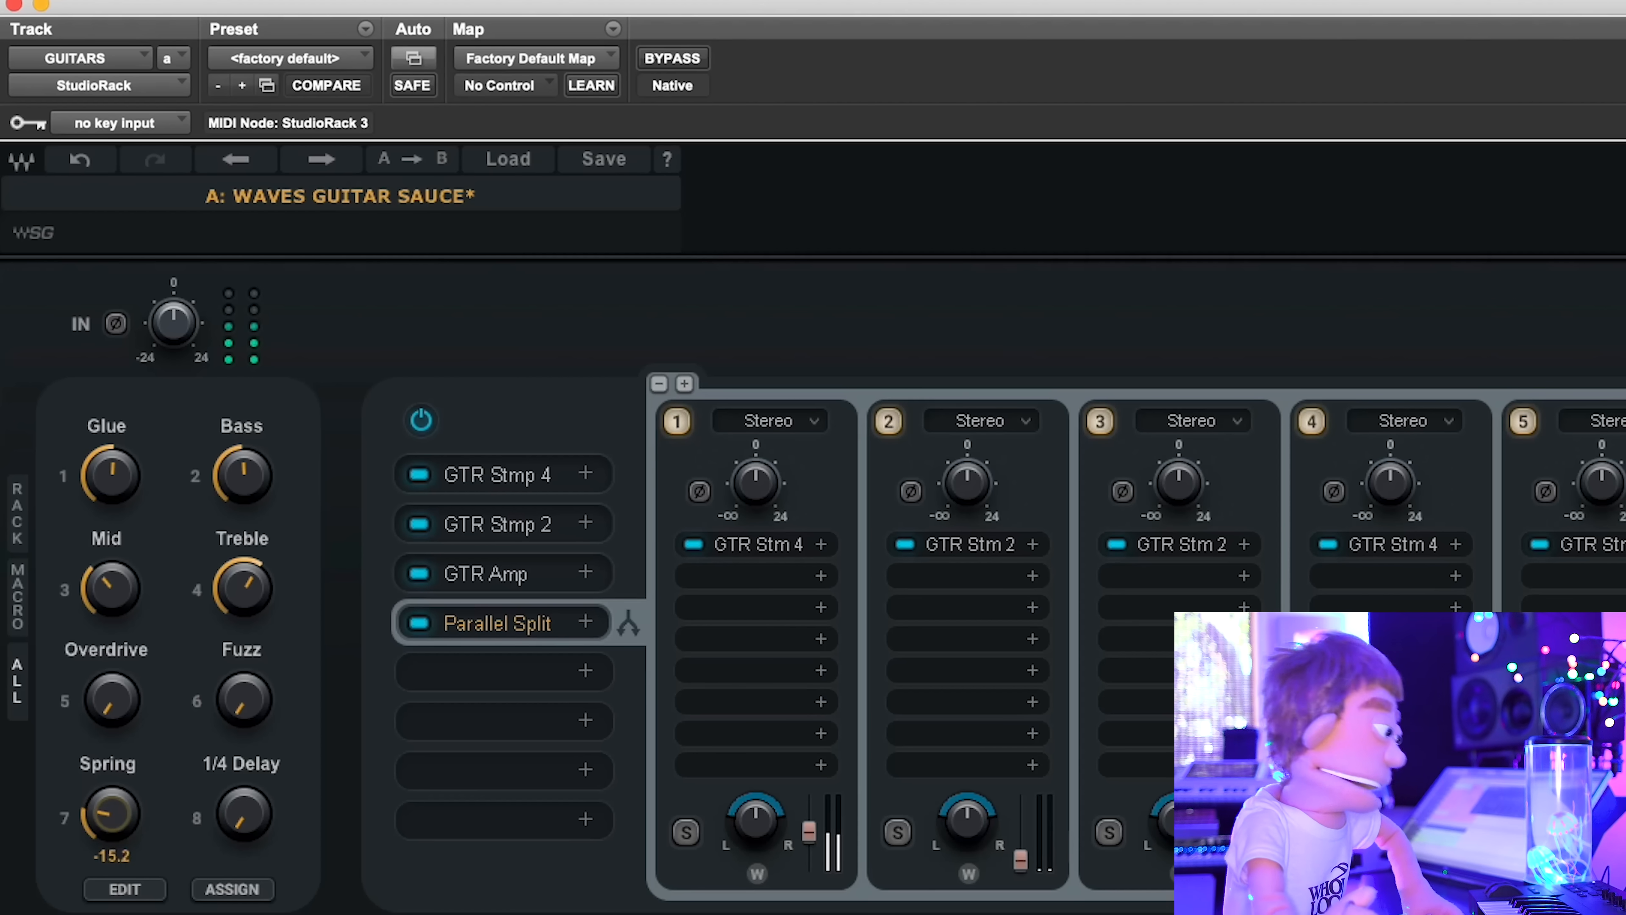
pyautogui.moveTo(106, 476); pyautogui.dragTo(115, 456)
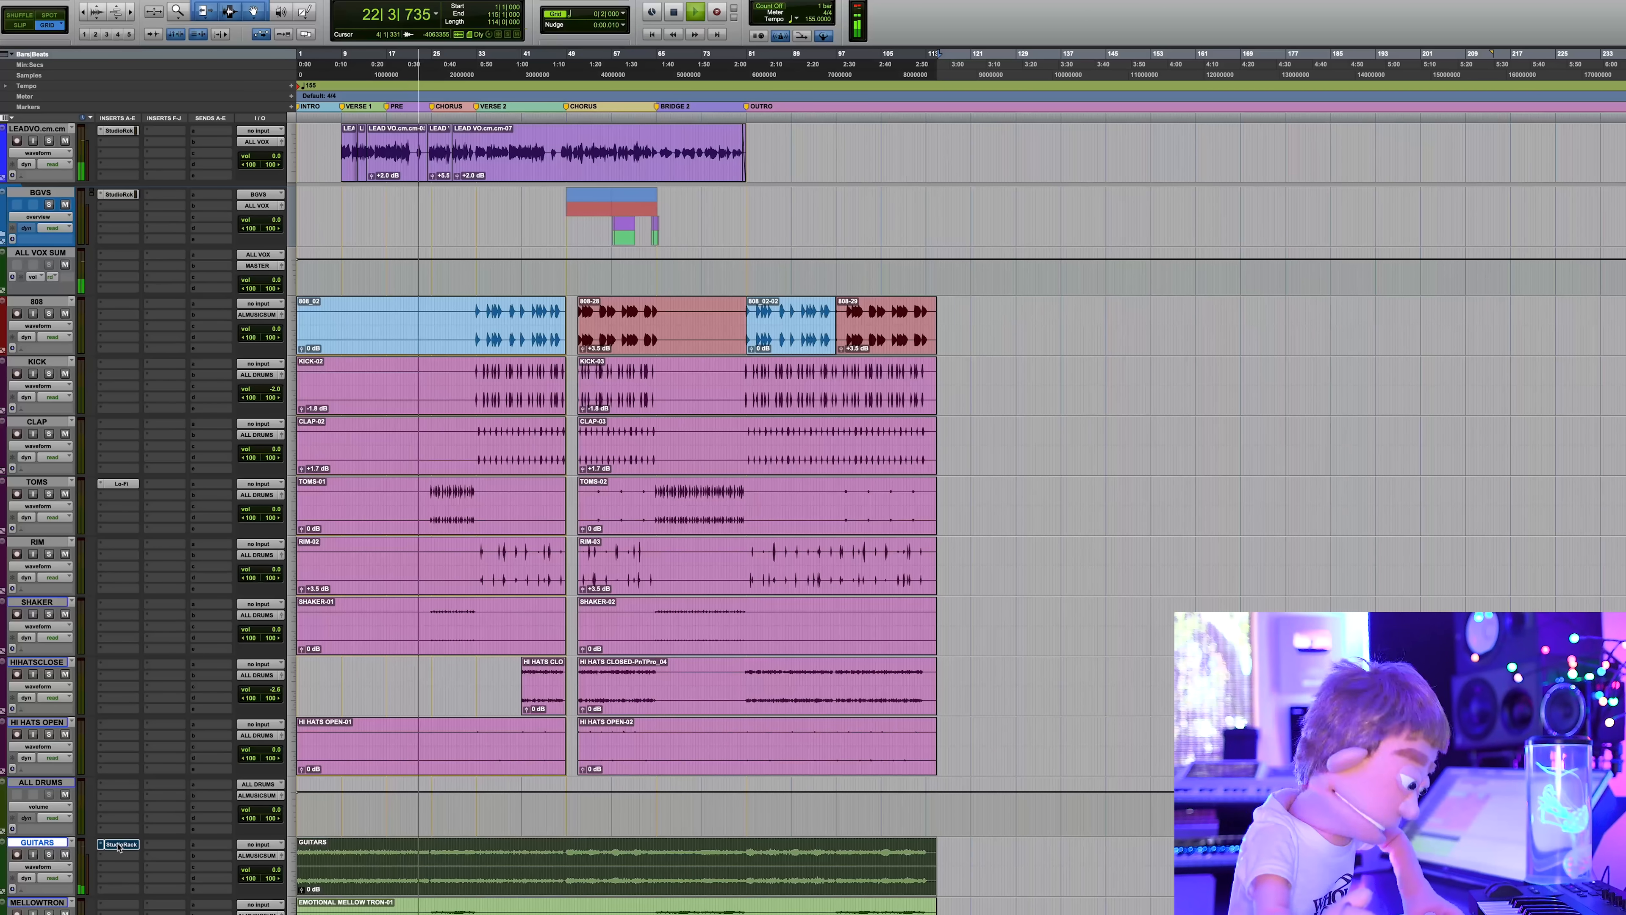
pyautogui.click(121, 845)
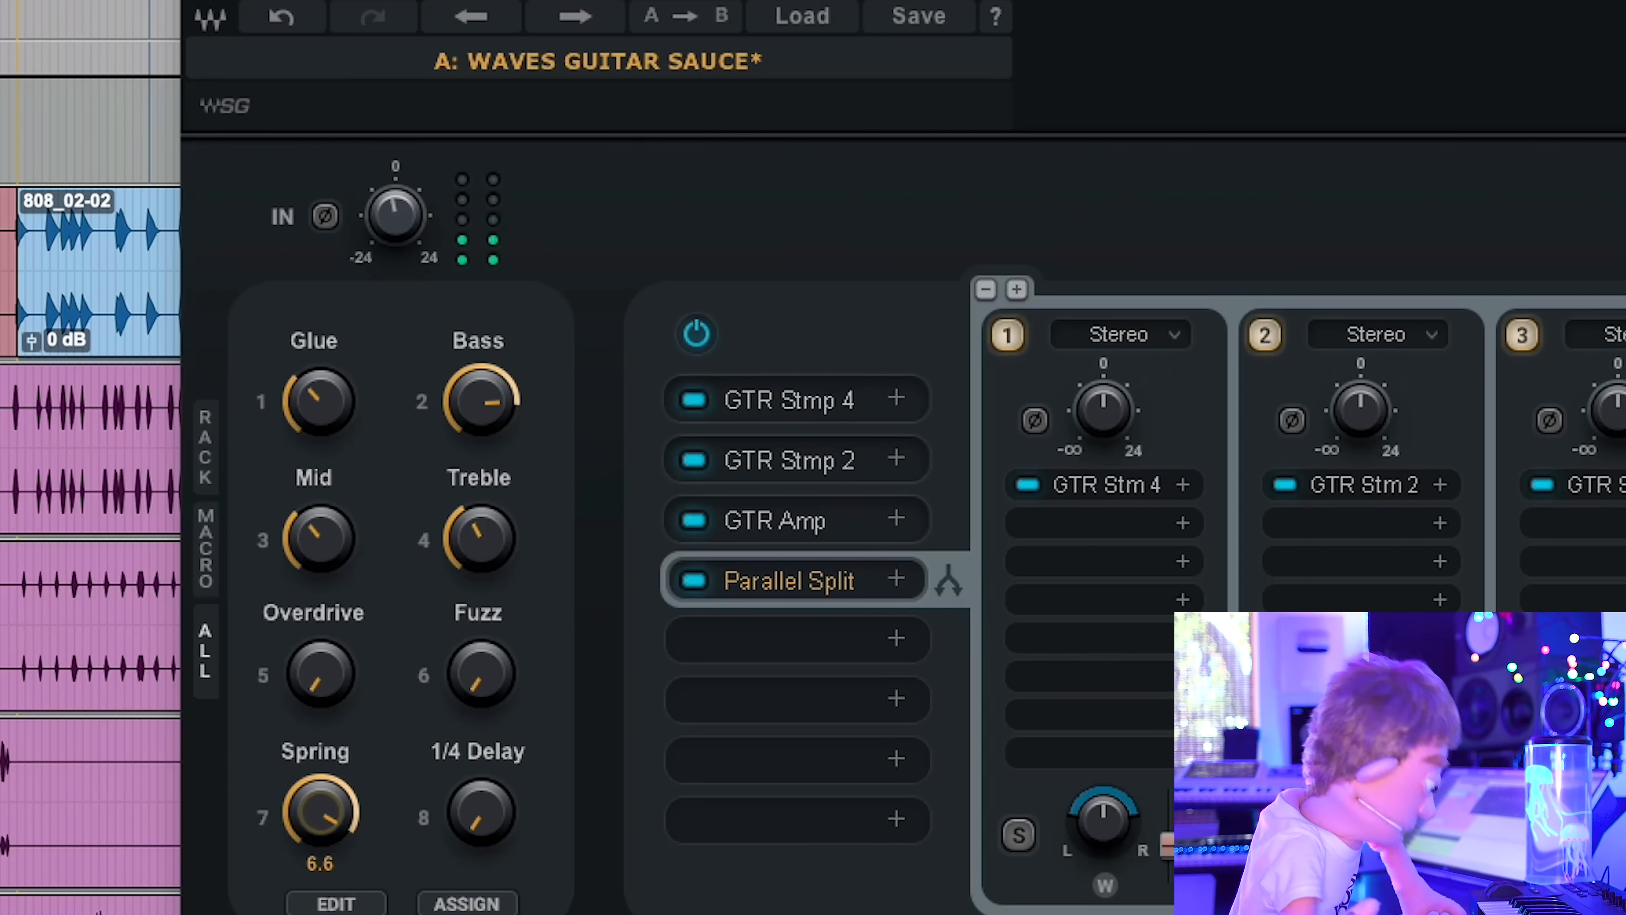
pyautogui.moveTo(315, 815); pyautogui.dragTo(314, 841)
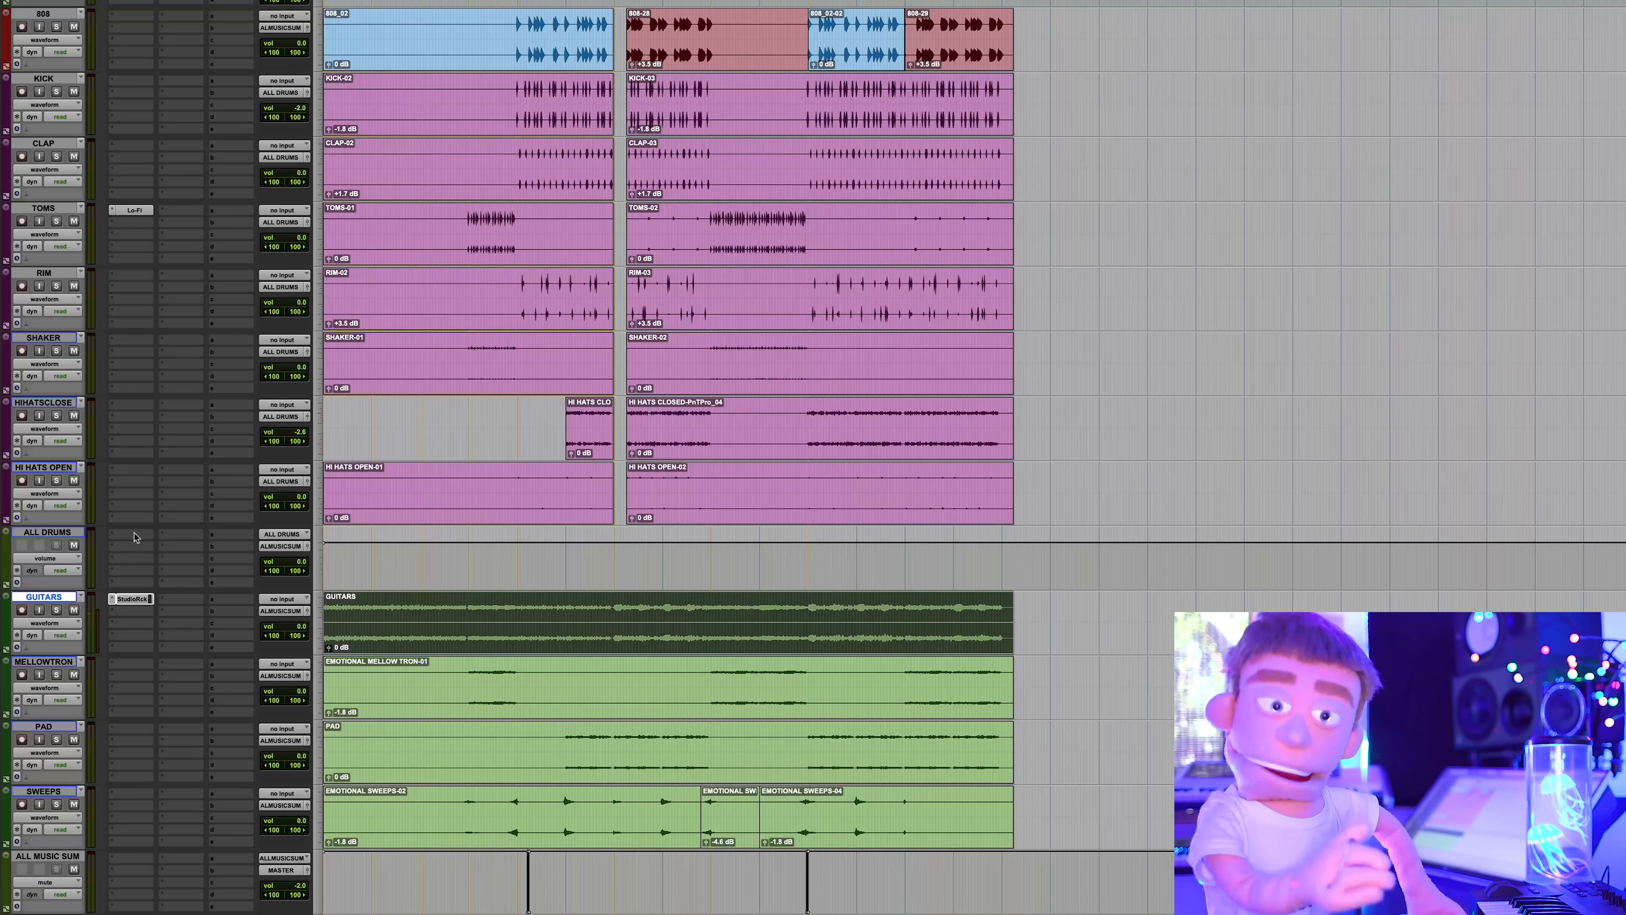
# Insert StudioRack on ALL DRUMS via the STU search and trim its output to about -1.5
pyautogui.write('STU')
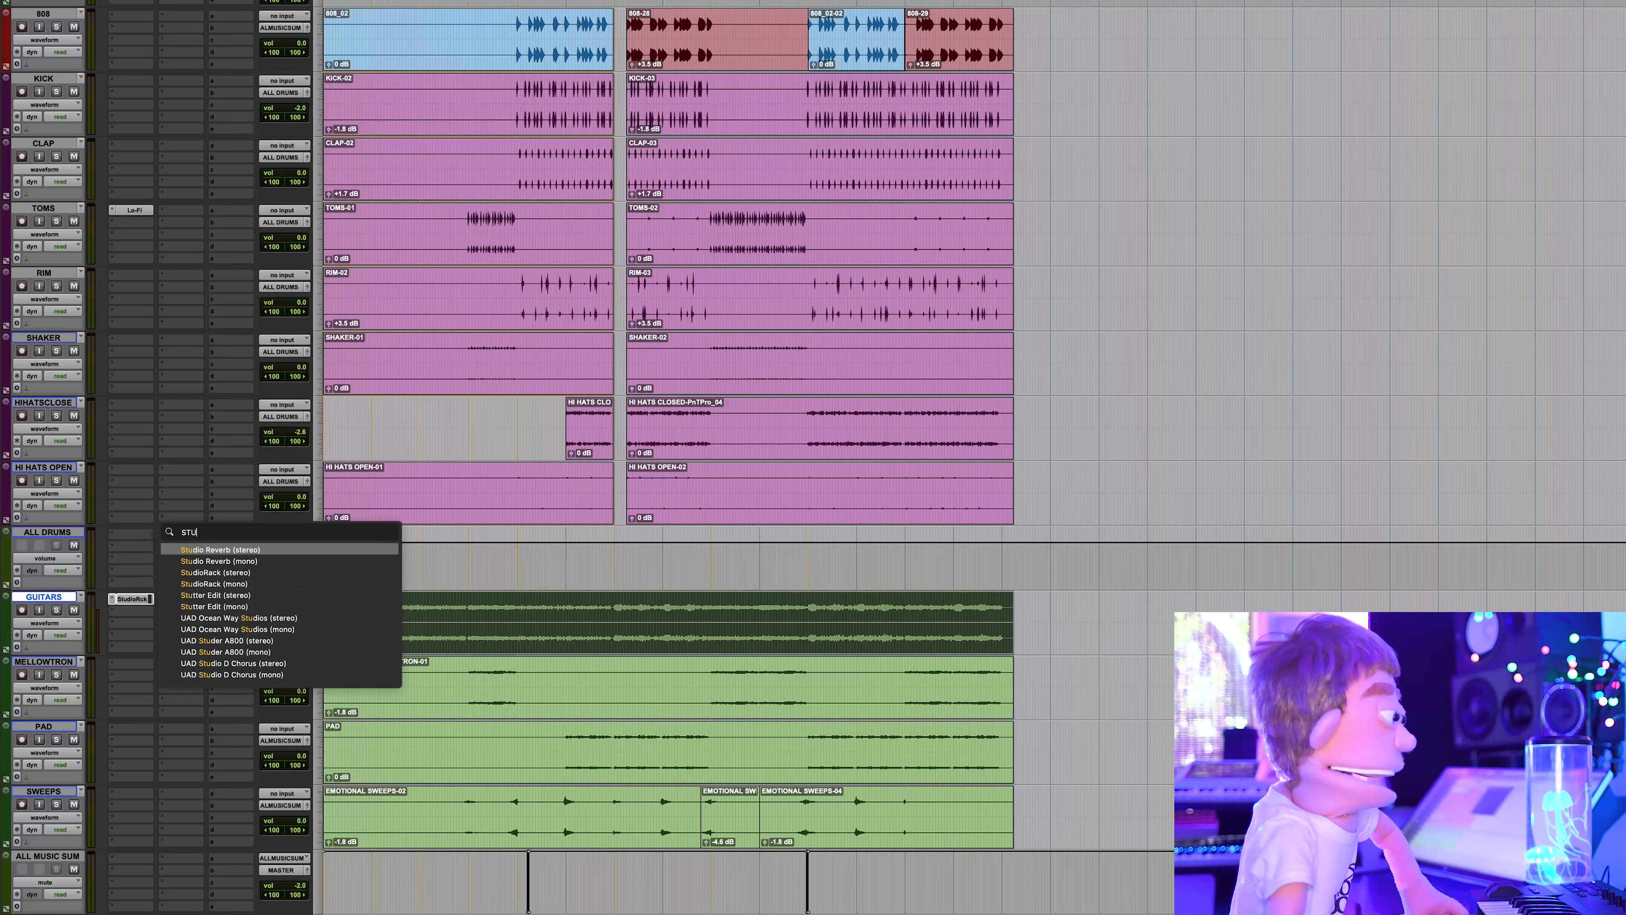
pyautogui.click(215, 573)
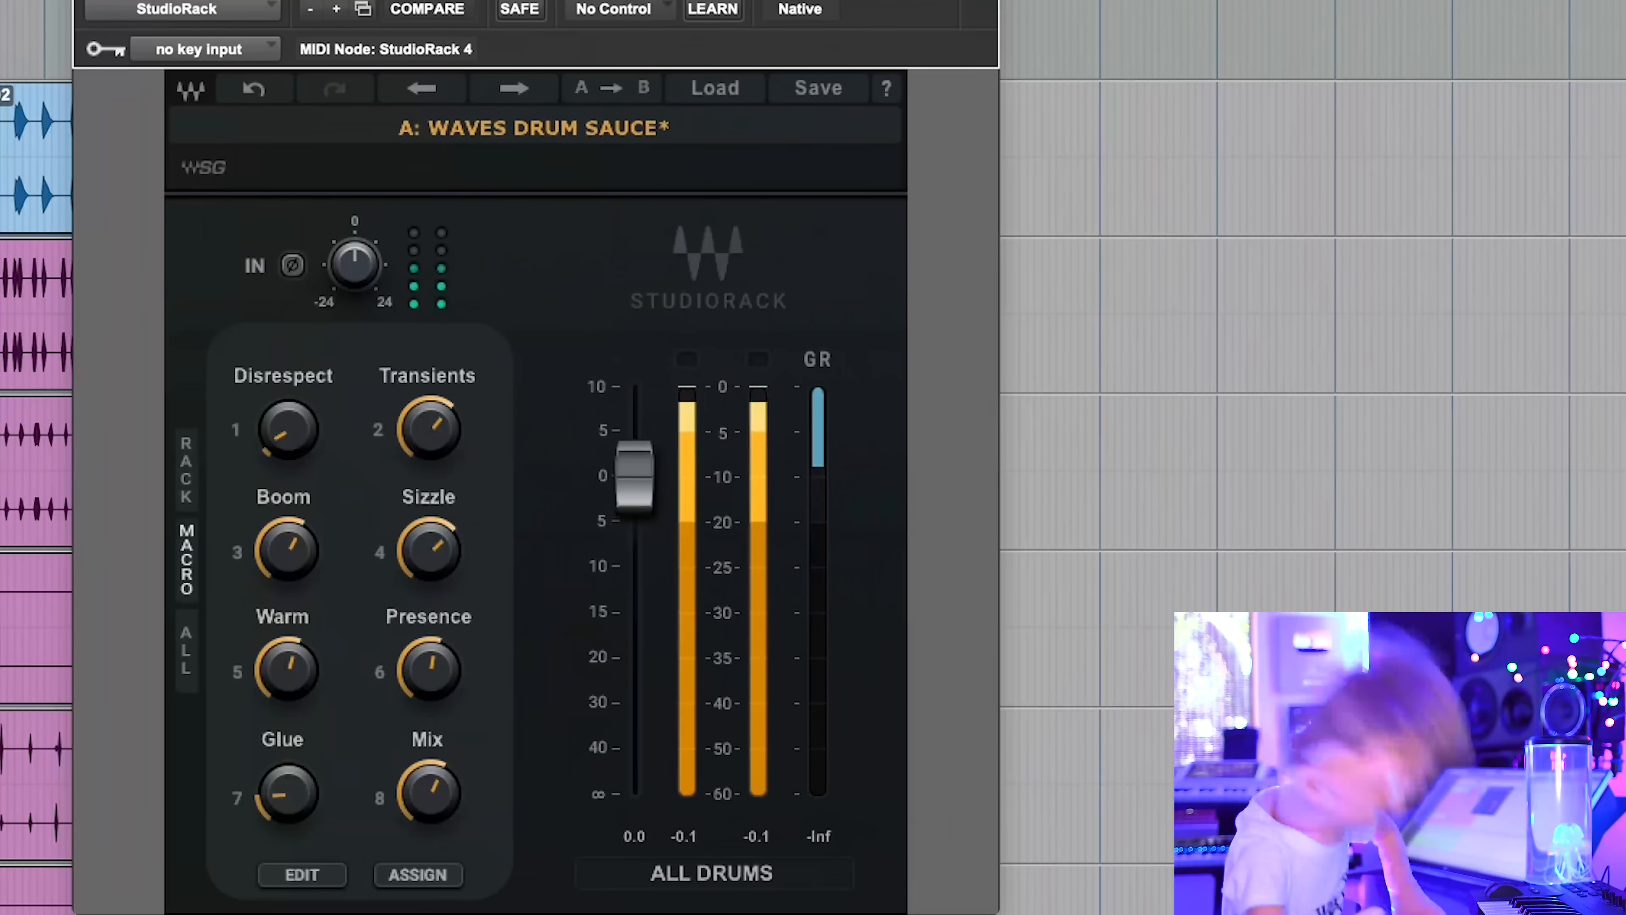
pyautogui.moveTo(427, 797); pyautogui.dragTo(427, 768)
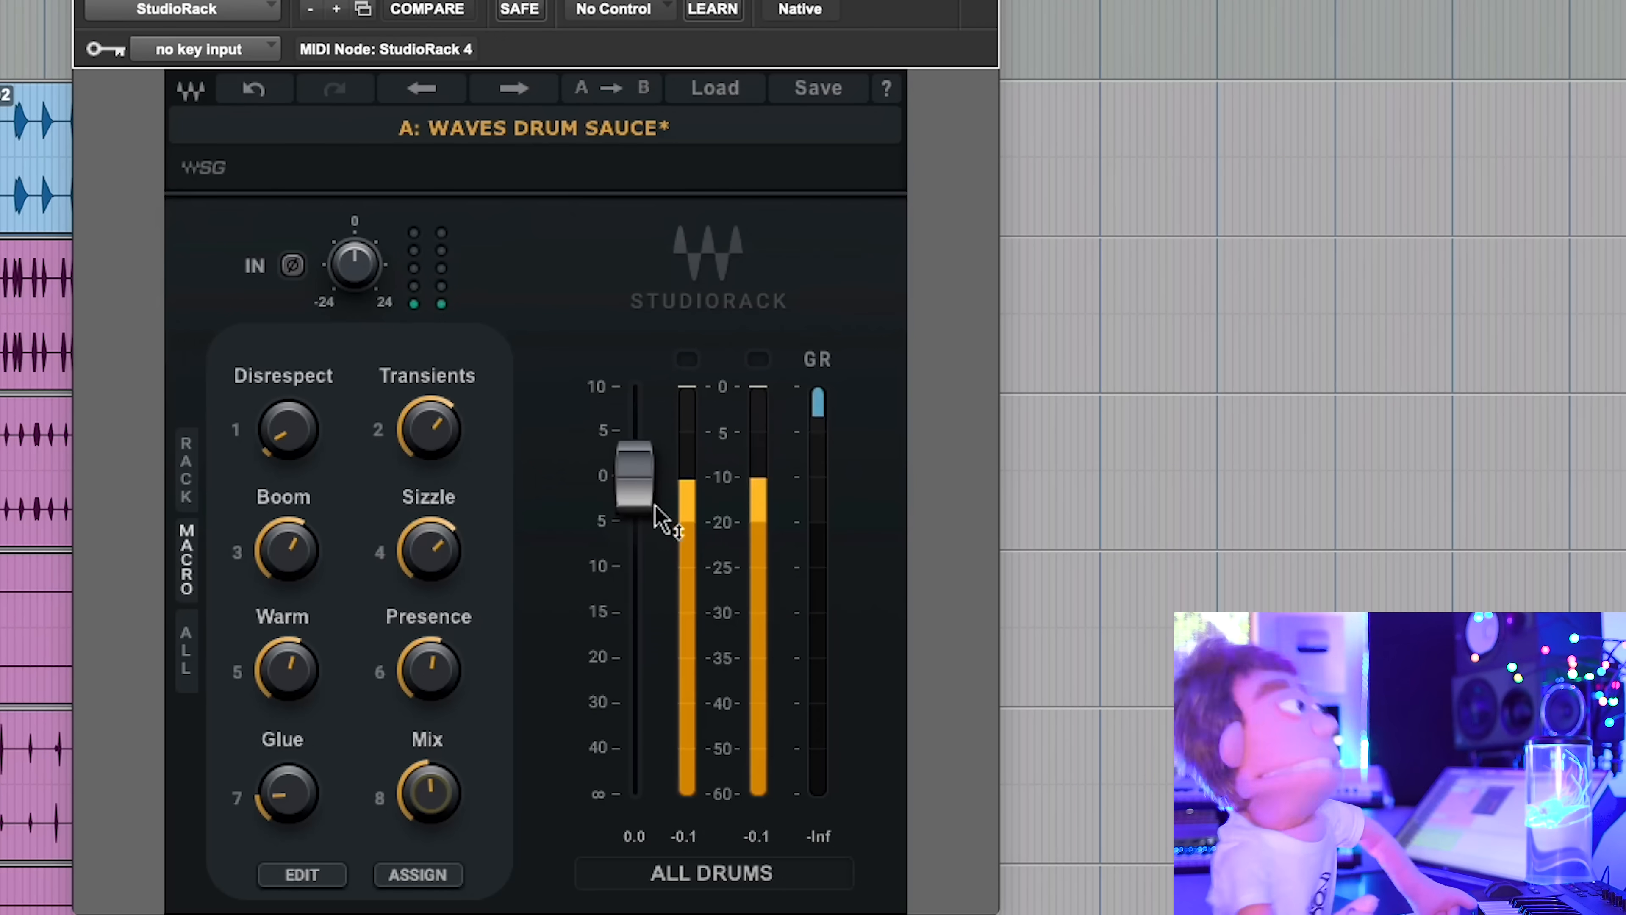
pyautogui.moveTo(633, 477); pyautogui.dragTo(633, 498)
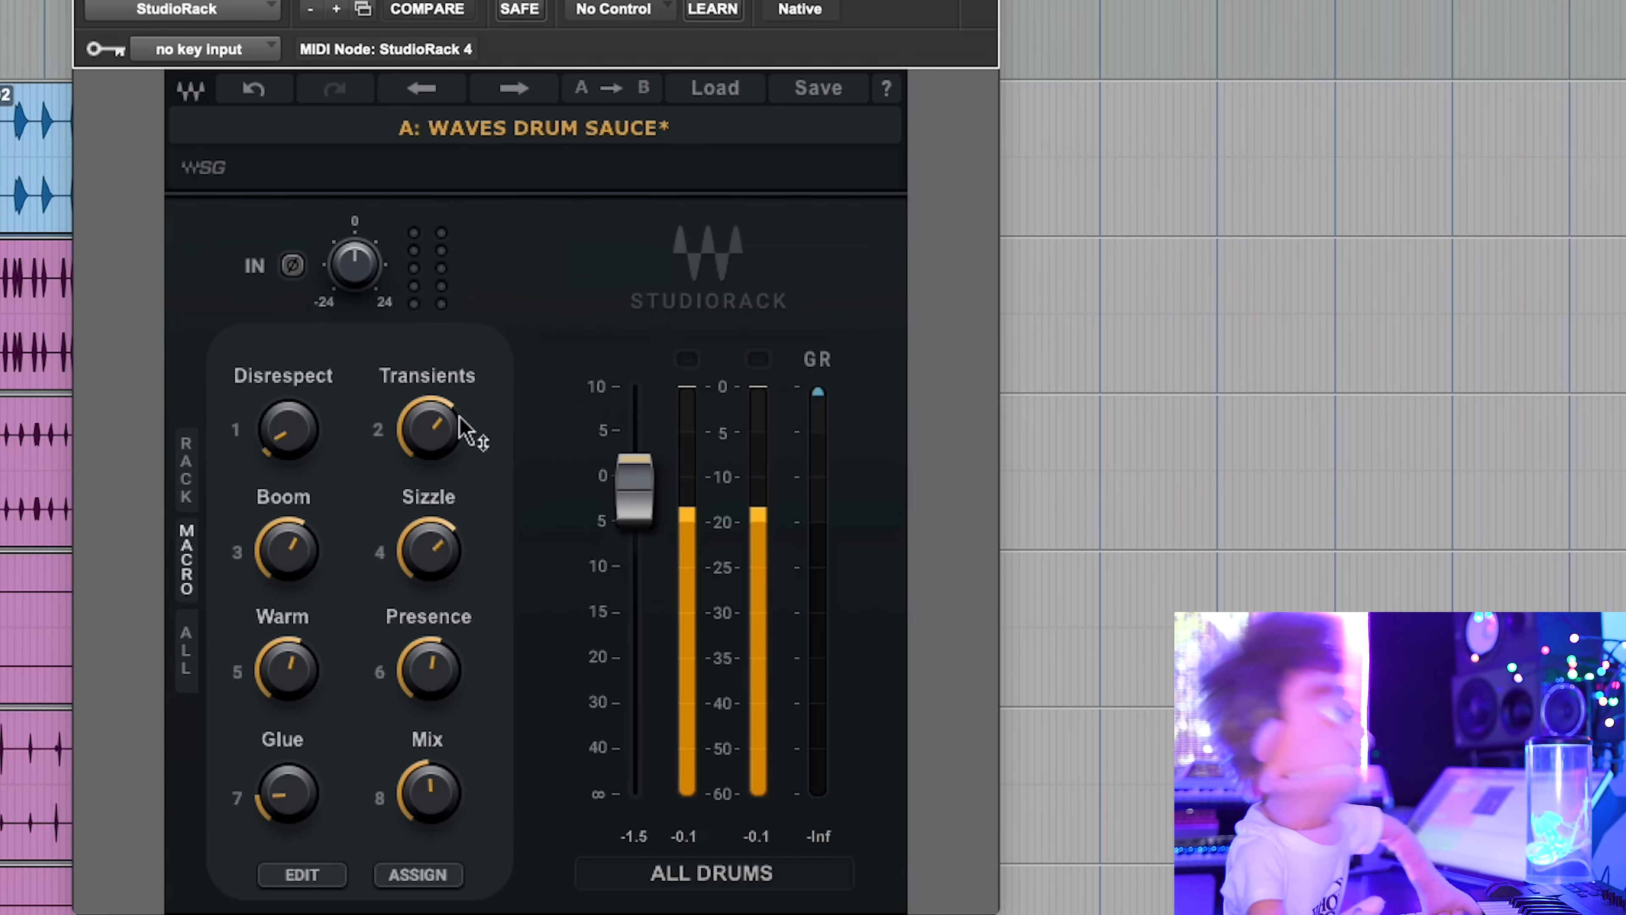
# Adjust the Drum Sauce Transients macro and raise Warm to 6.80
pyautogui.moveTo(427, 794); pyautogui.dragTo(427, 768)
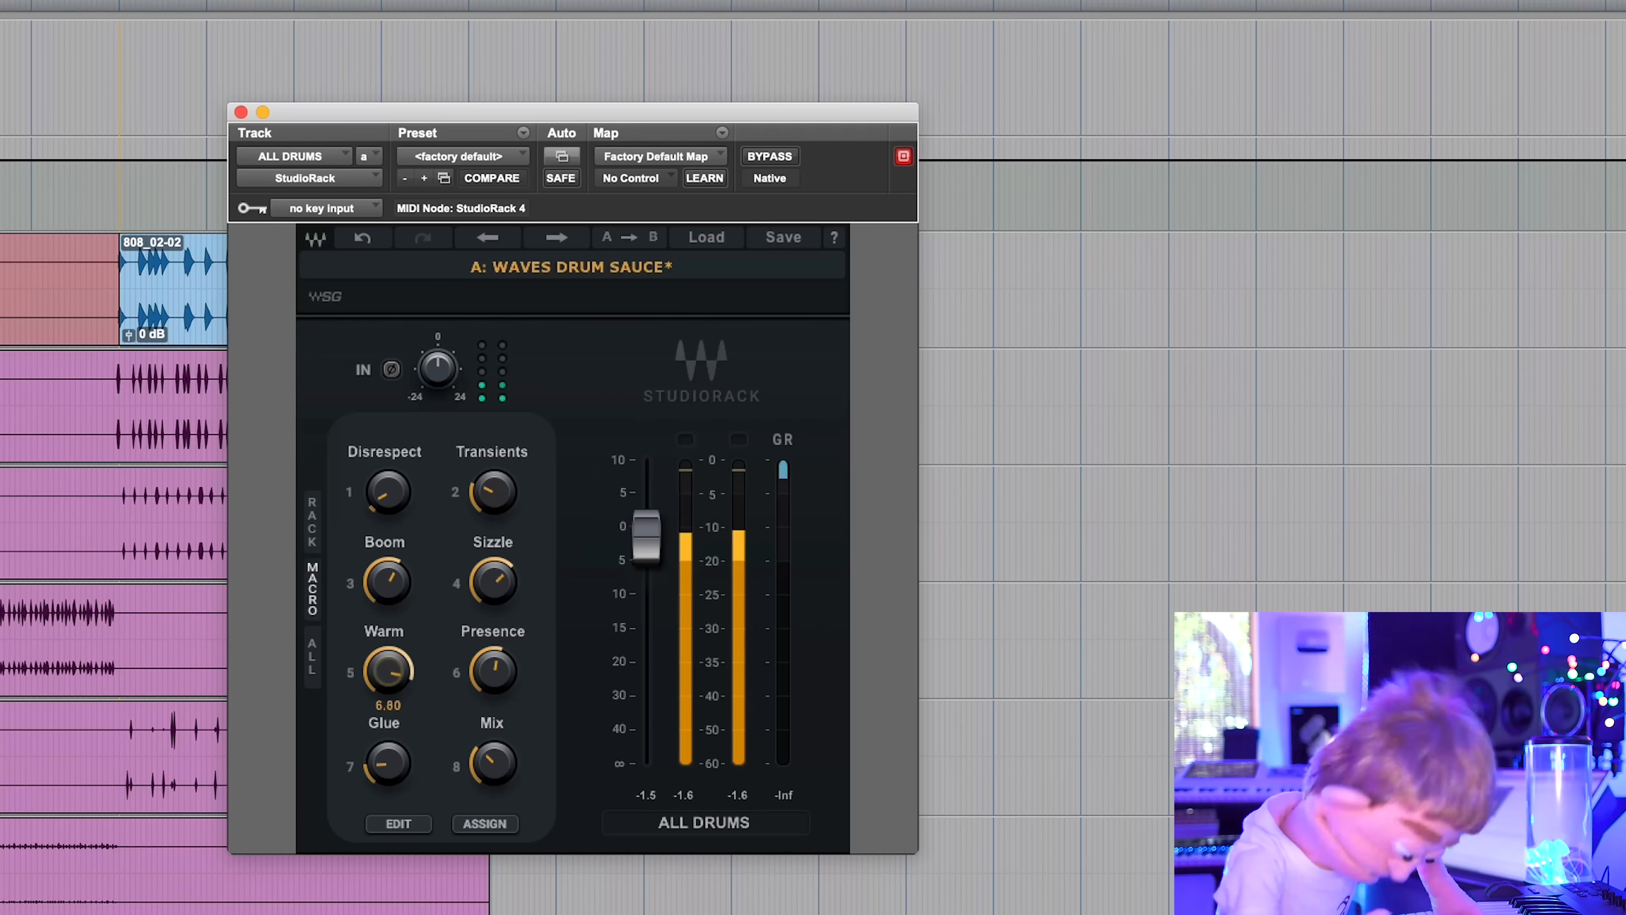
pyautogui.moveTo(385, 675); pyautogui.dragTo(384, 633)
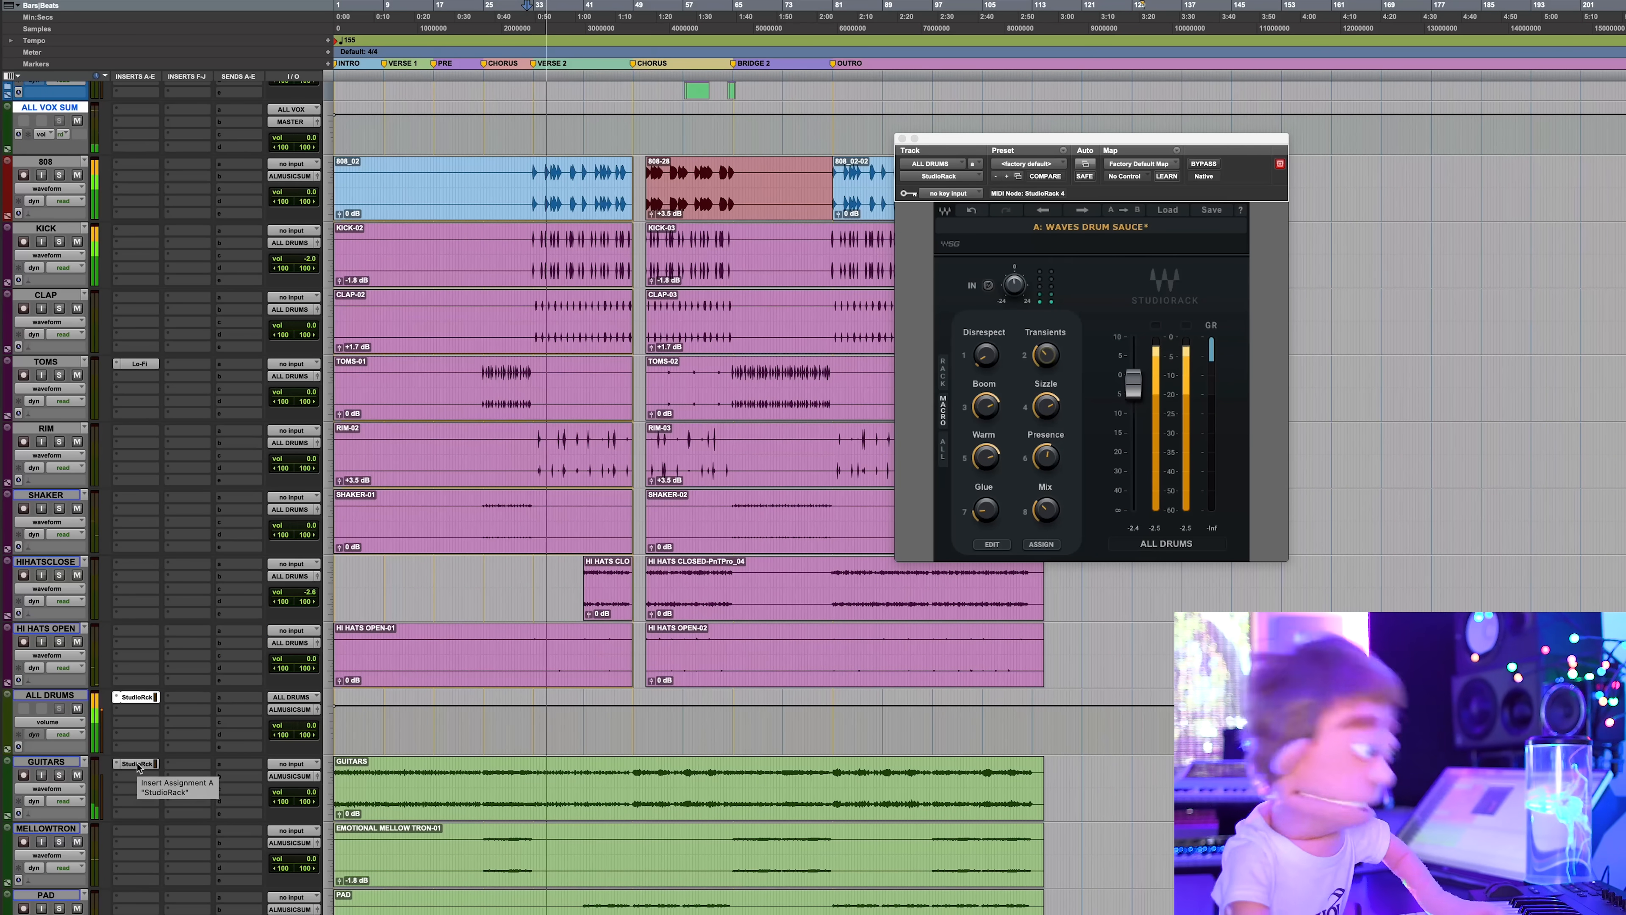
pyautogui.click(1204, 163)
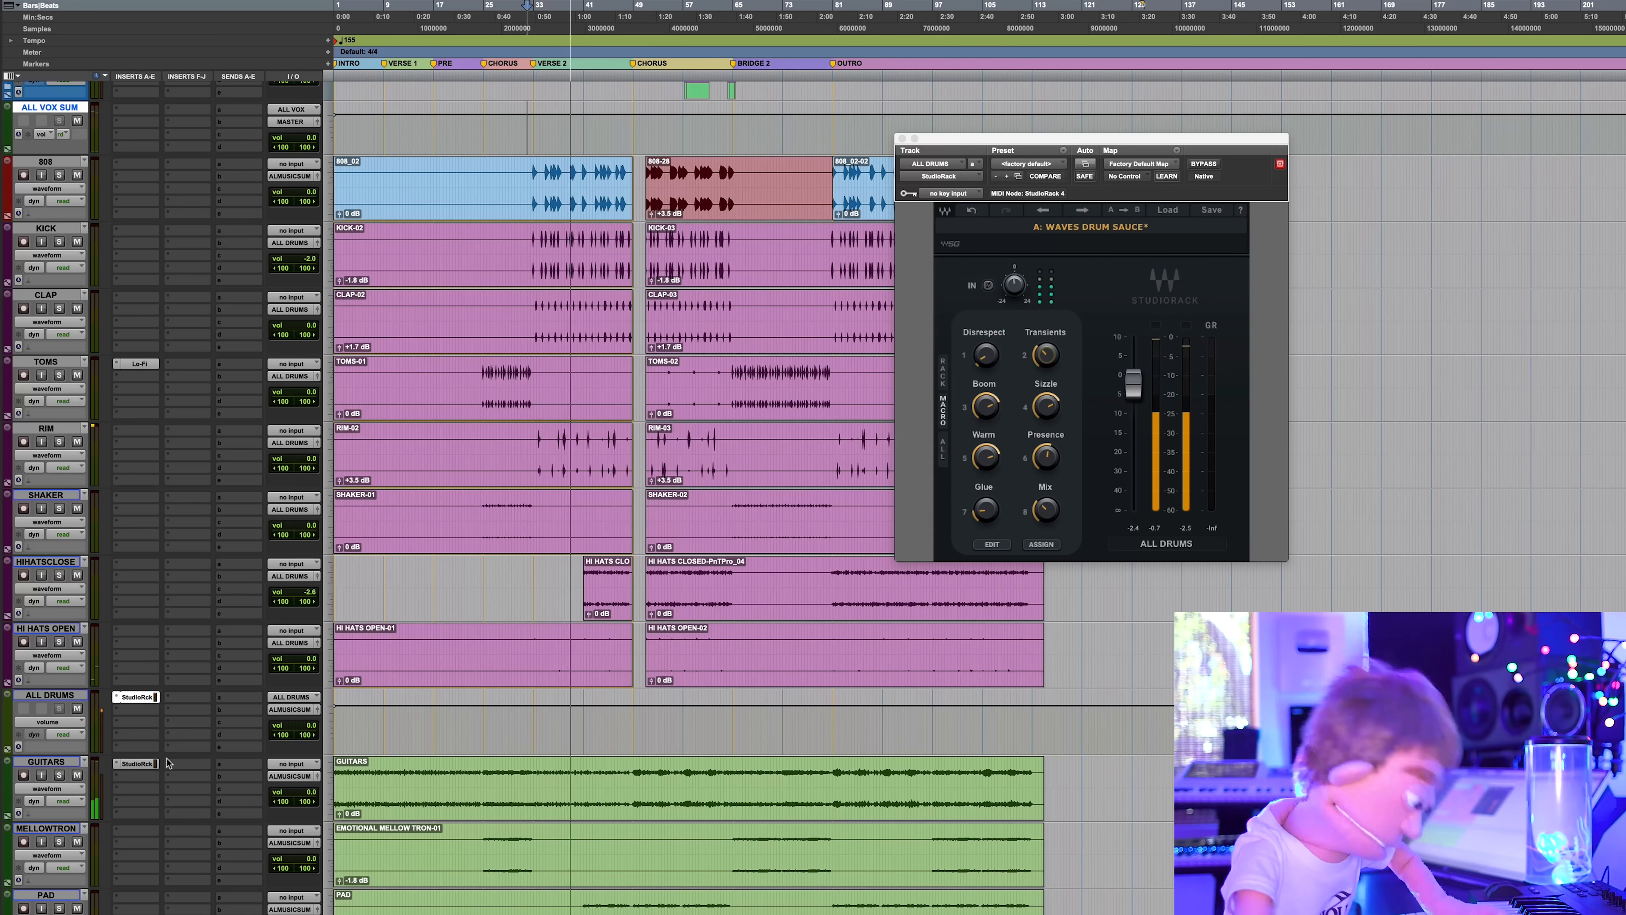
pyautogui.scroll(-3)
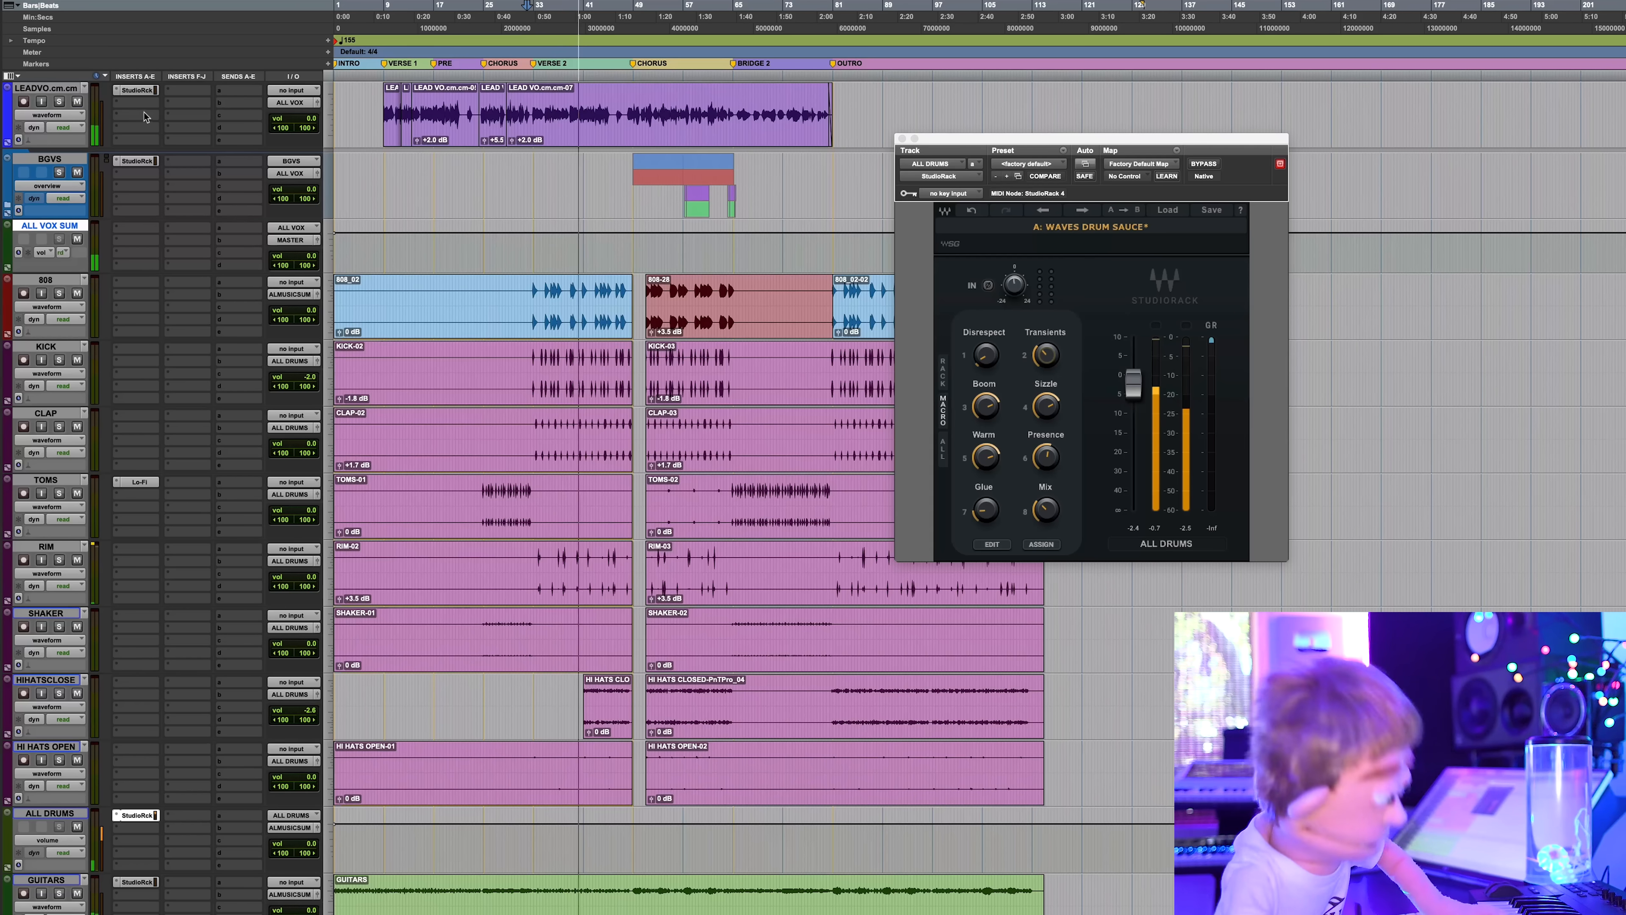